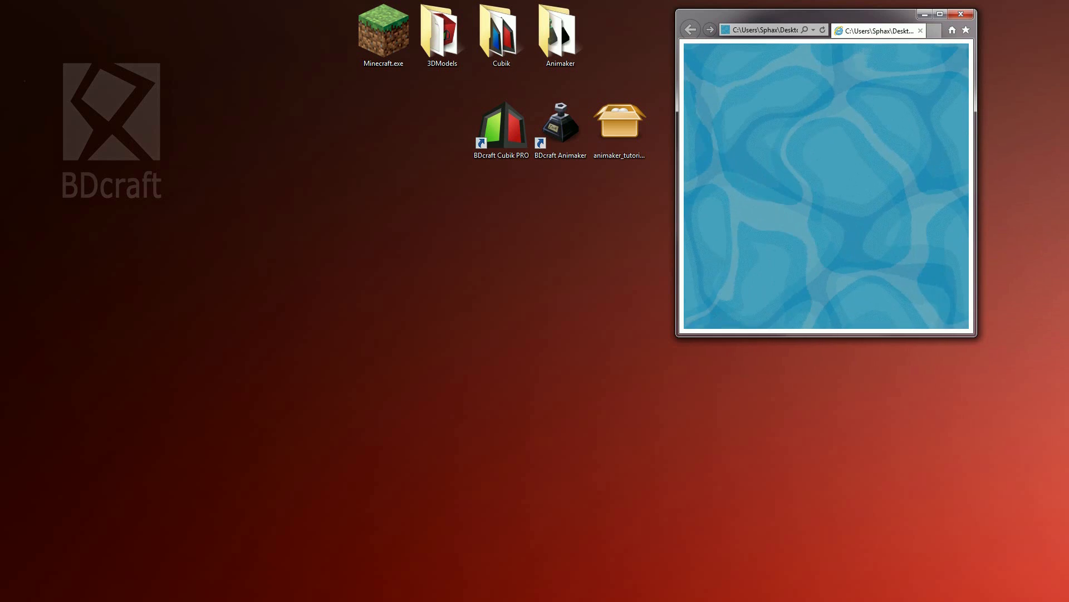
Close the water texture preview window, leaving only the desktop with the tutorial files.
left_click(962, 13)
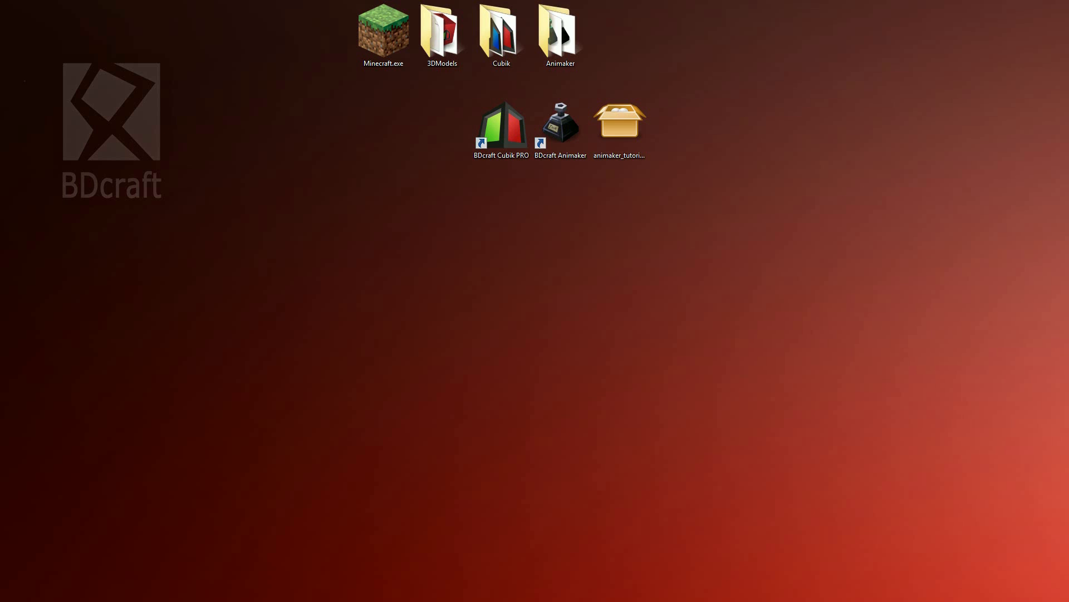
left_click(618, 126)
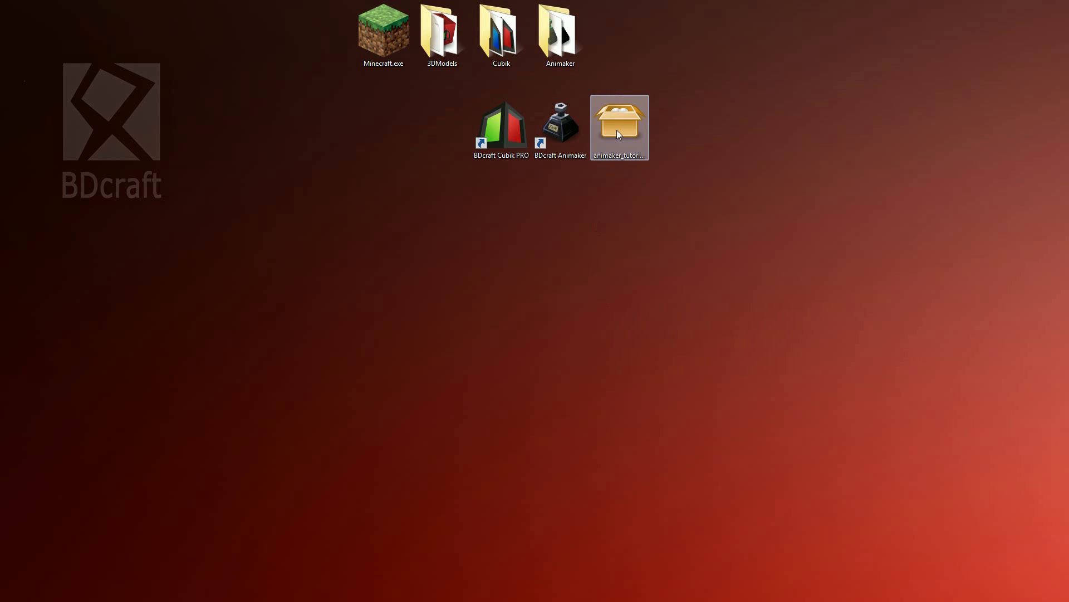
Copy both water PNGs from the tutorial zip into Animaker's lib folder.
double_click(618, 126)
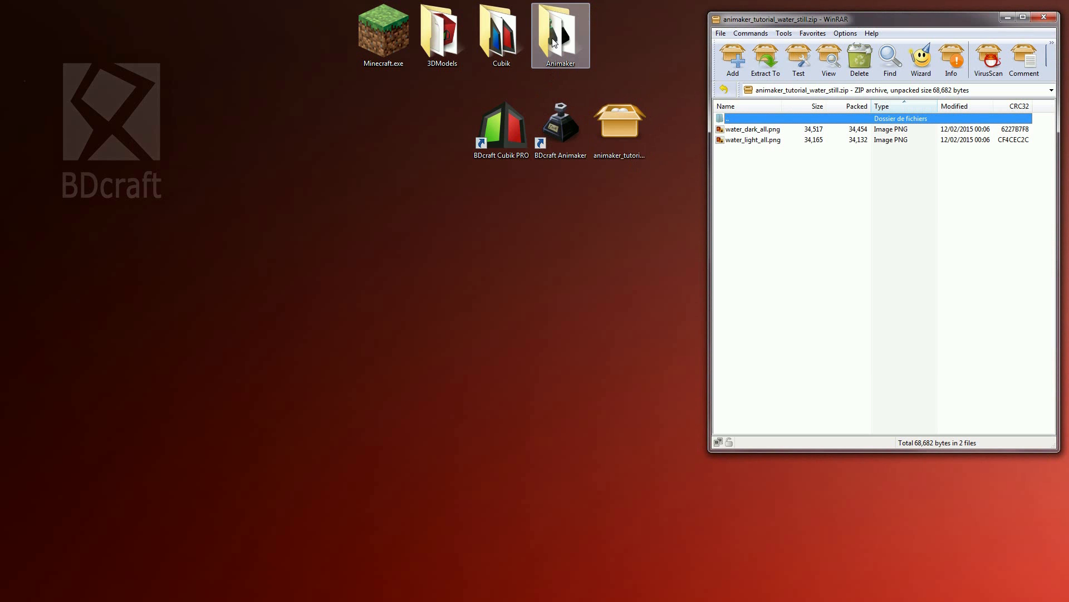
double_click(560, 31)
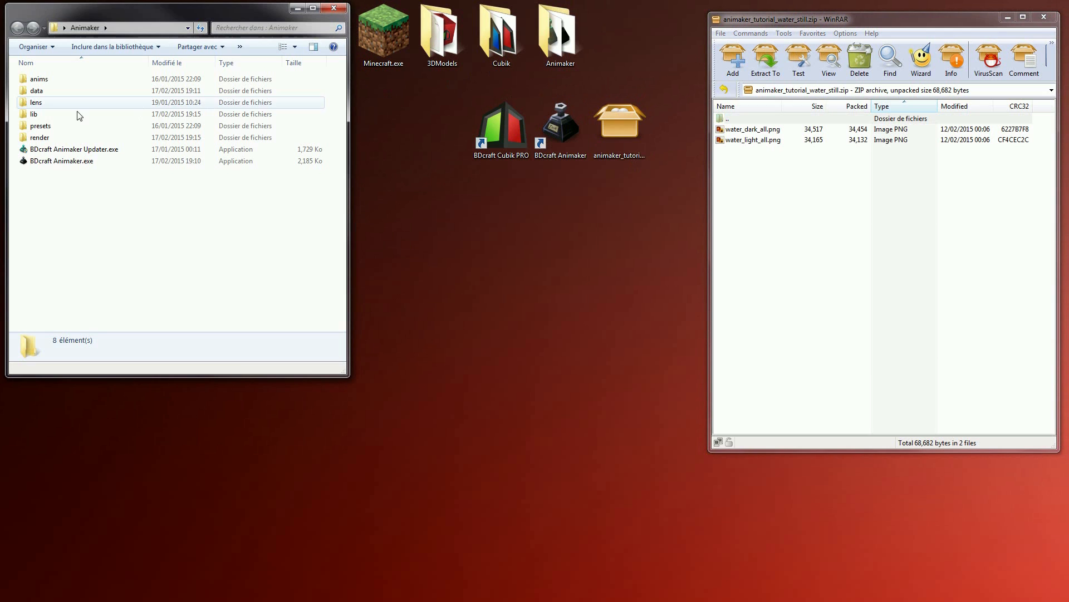
double_click(33, 113)
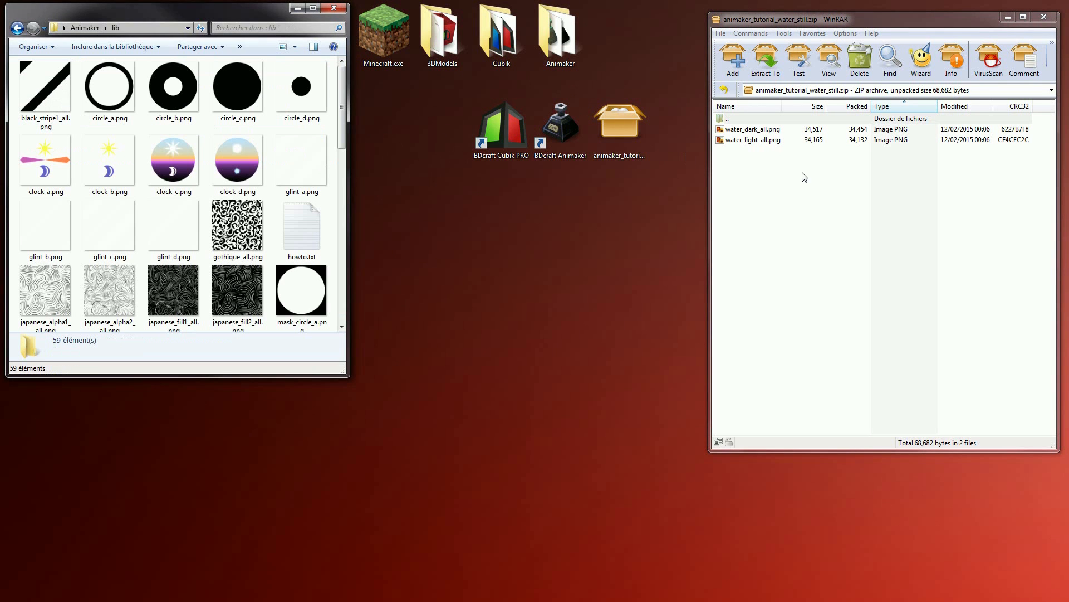
key("ctrl+a")
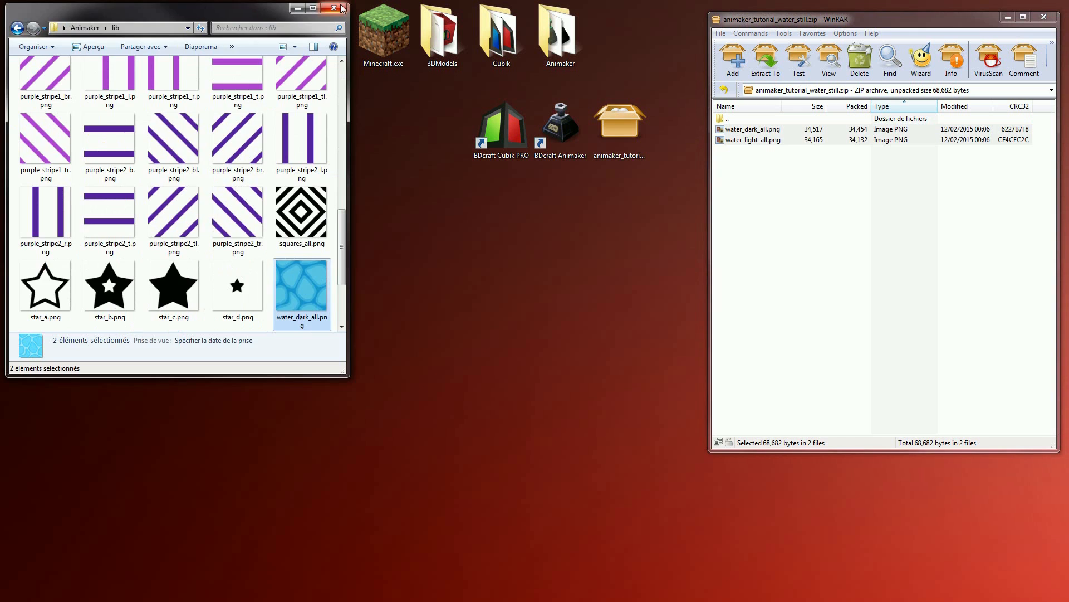
left_click(342, 7)
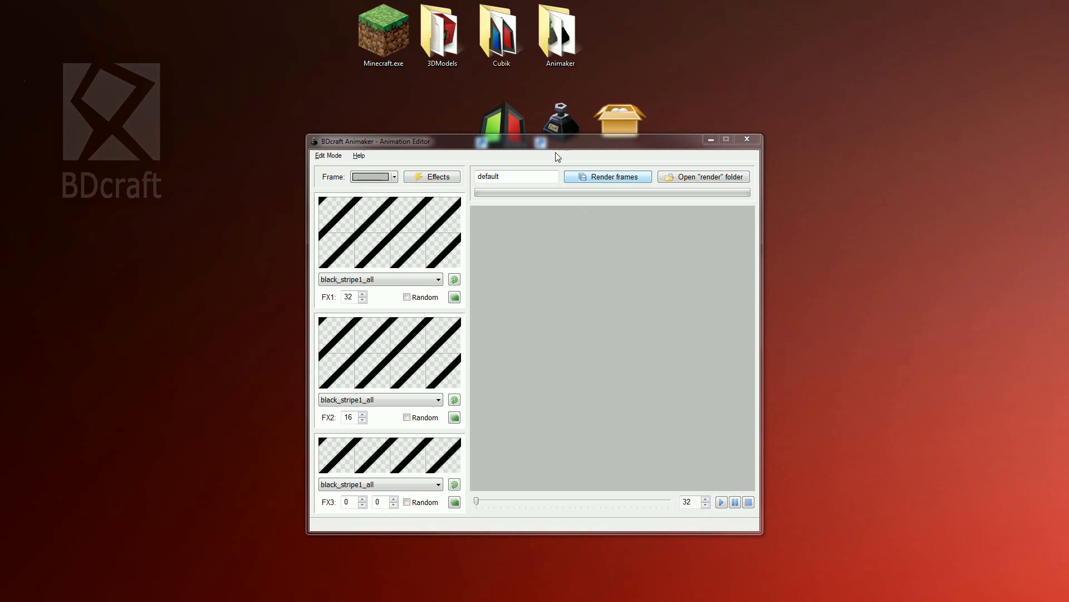
left_click_drag(477, 142, 478, 77)
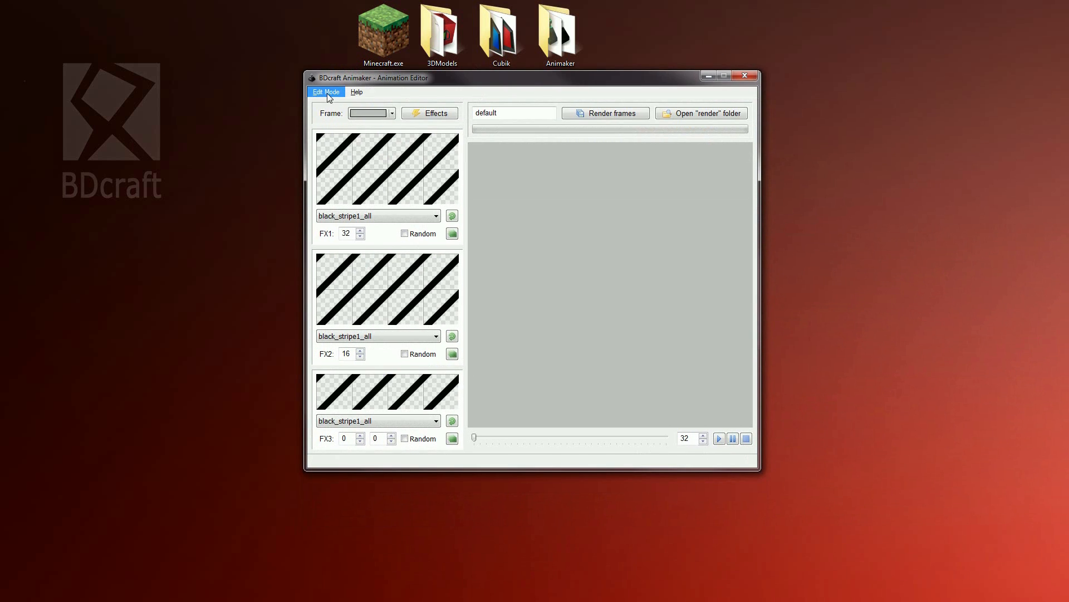
left_click(327, 92)
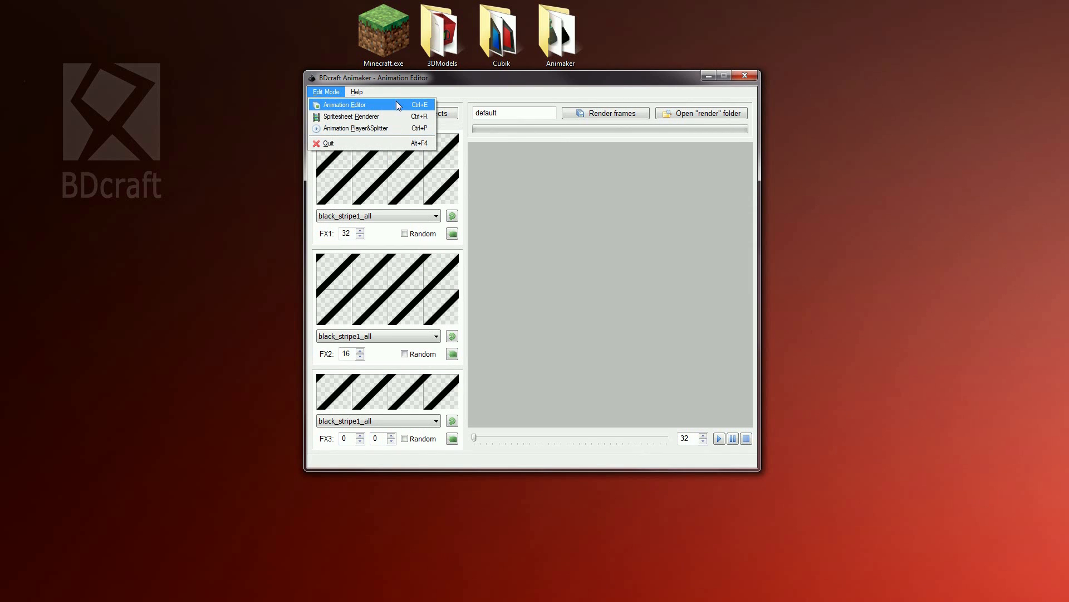
left_click(344, 105)
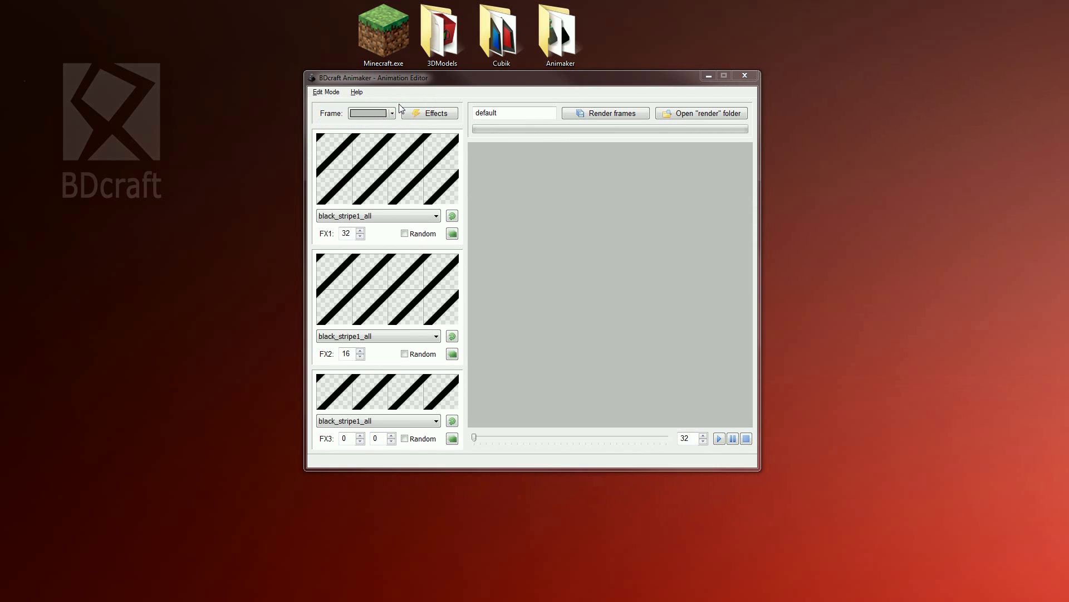
mouse_move(335, 101)
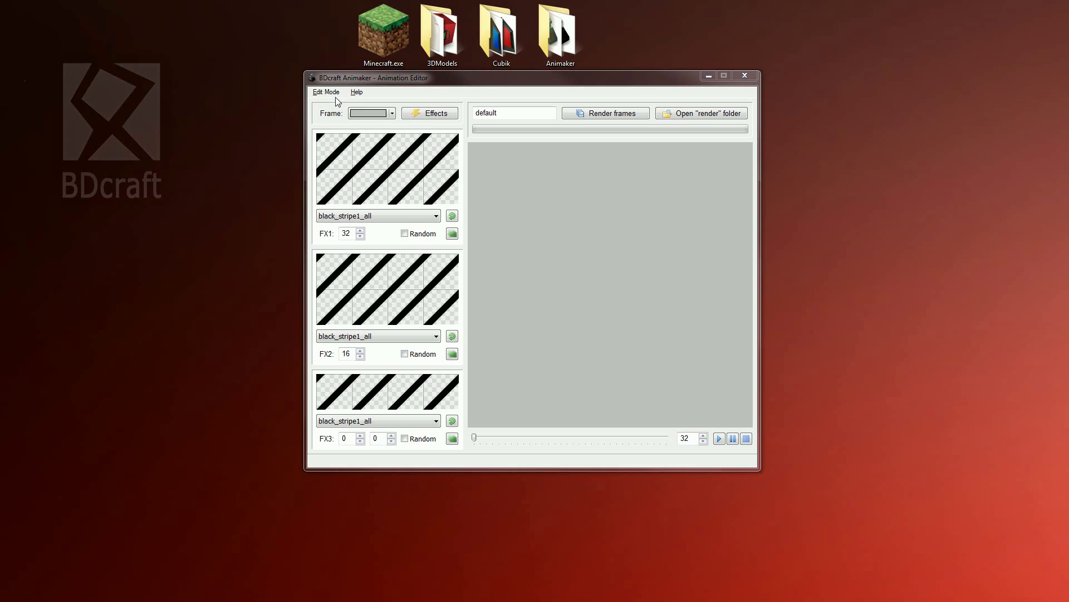
left_click(326, 91)
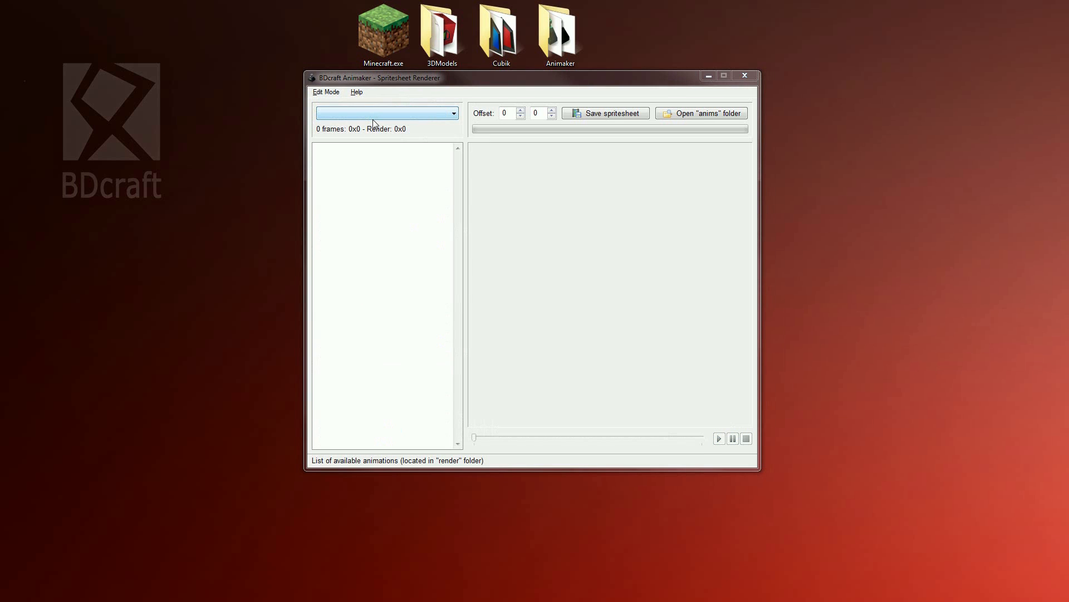
mouse_move(462, 133)
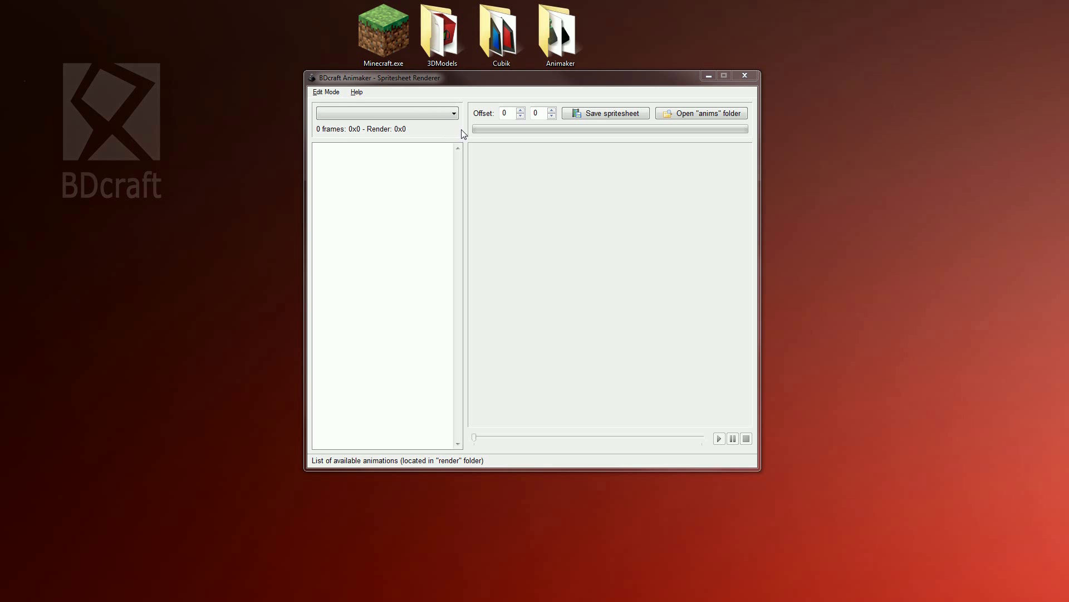
left_click(326, 91)
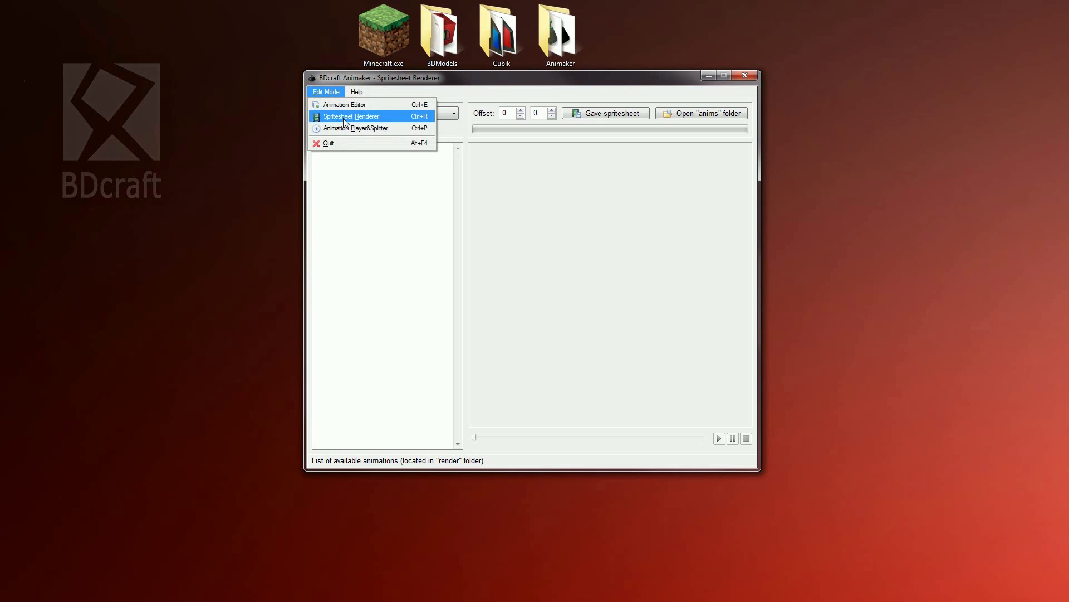
left_click(358, 128)
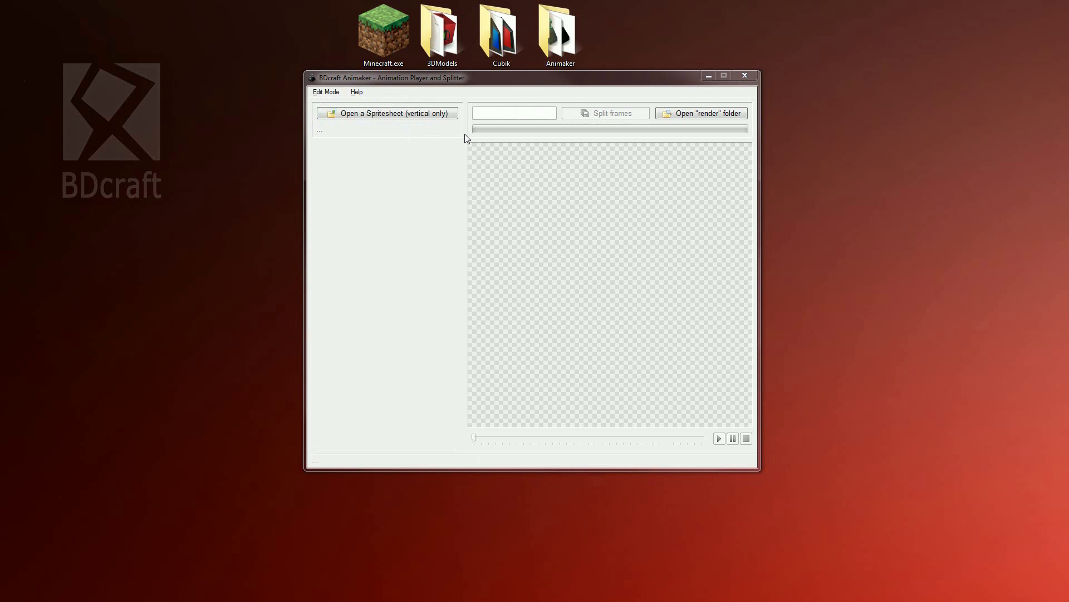
mouse_move(450, 136)
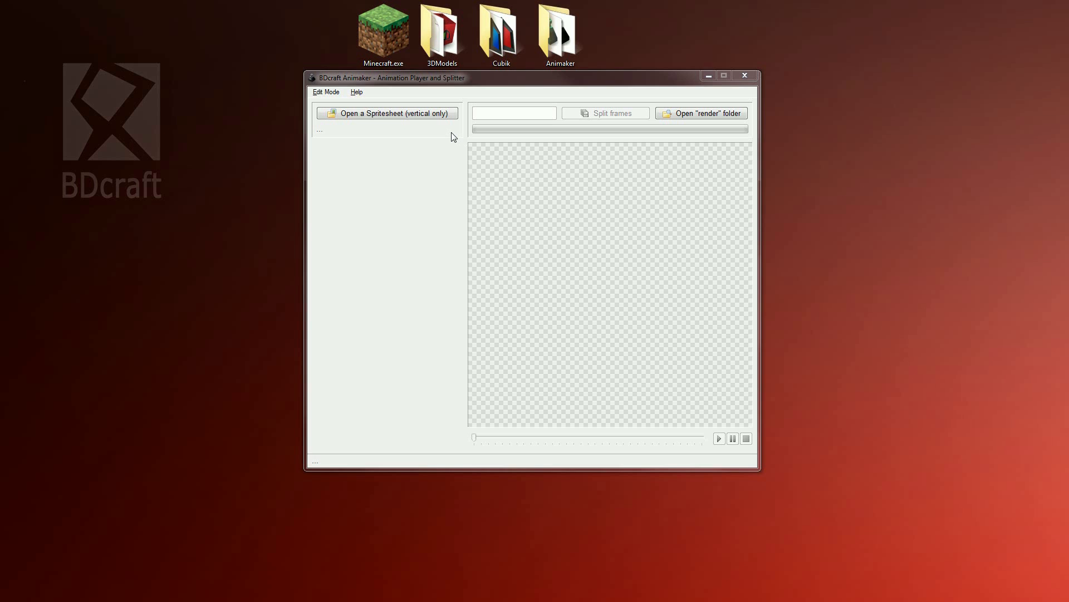
mouse_move(607, 113)
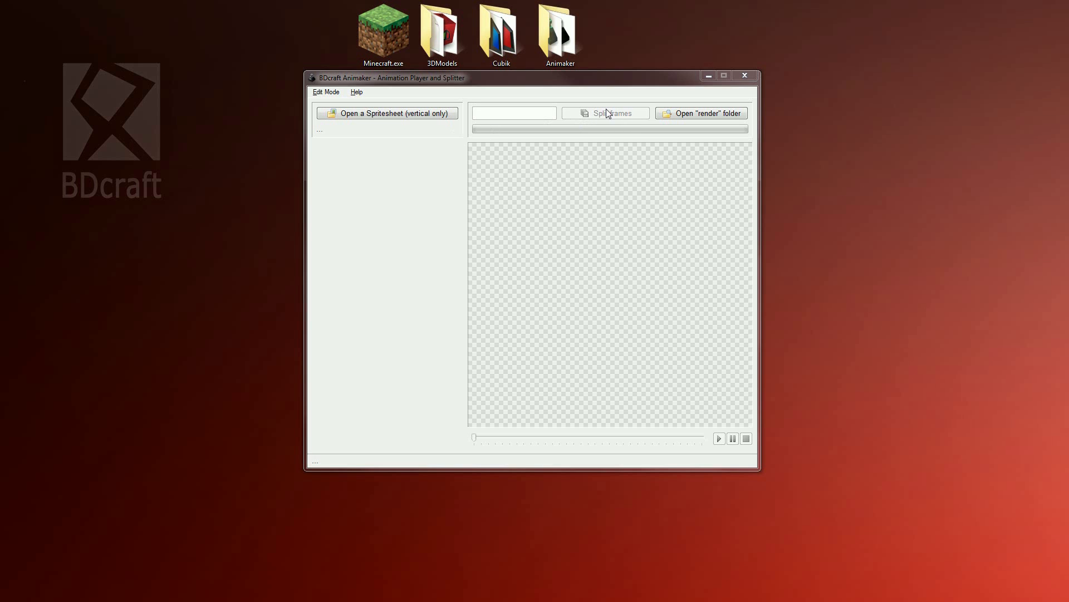
mouse_move(592, 123)
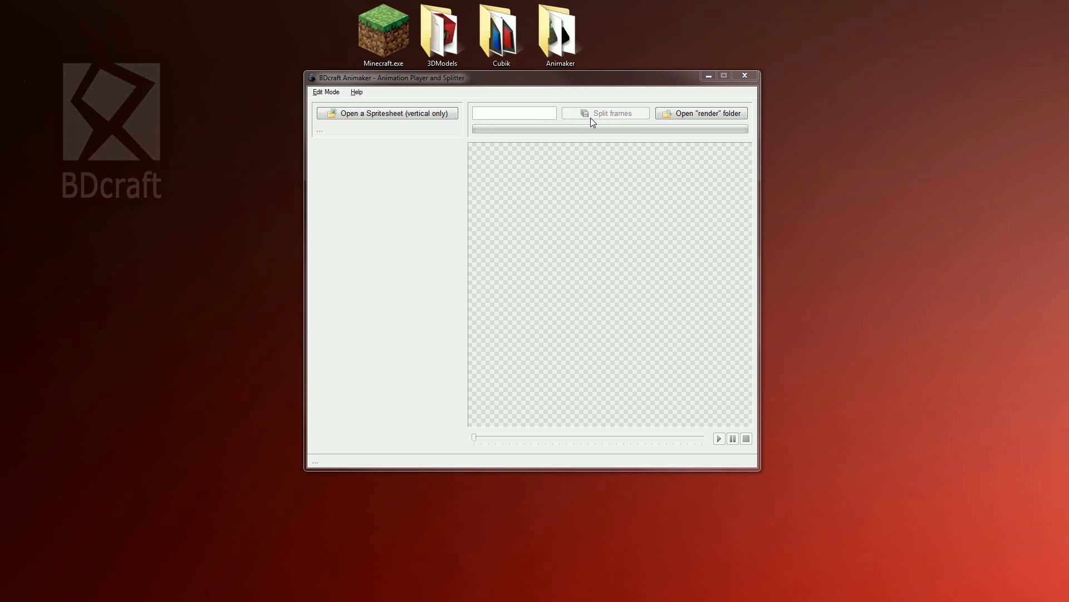
left_click(325, 91)
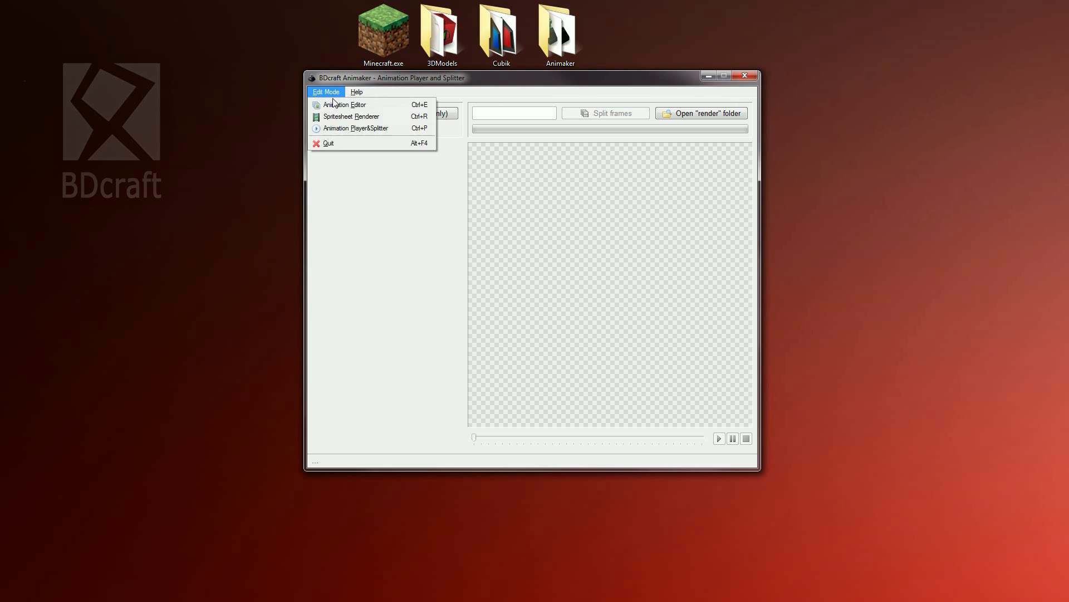
left_click(344, 105)
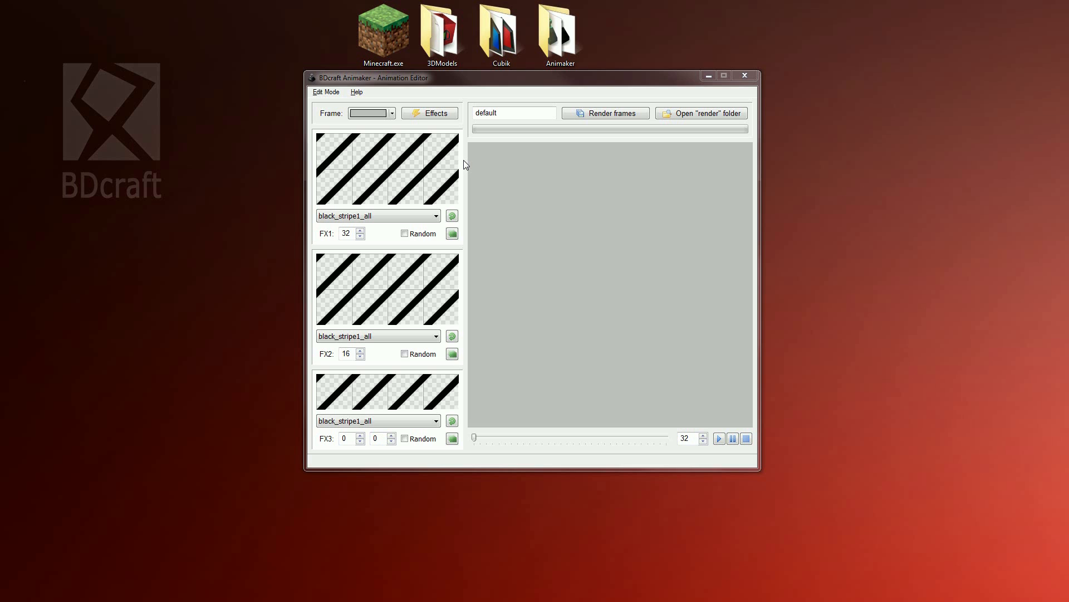
mouse_move(469, 187)
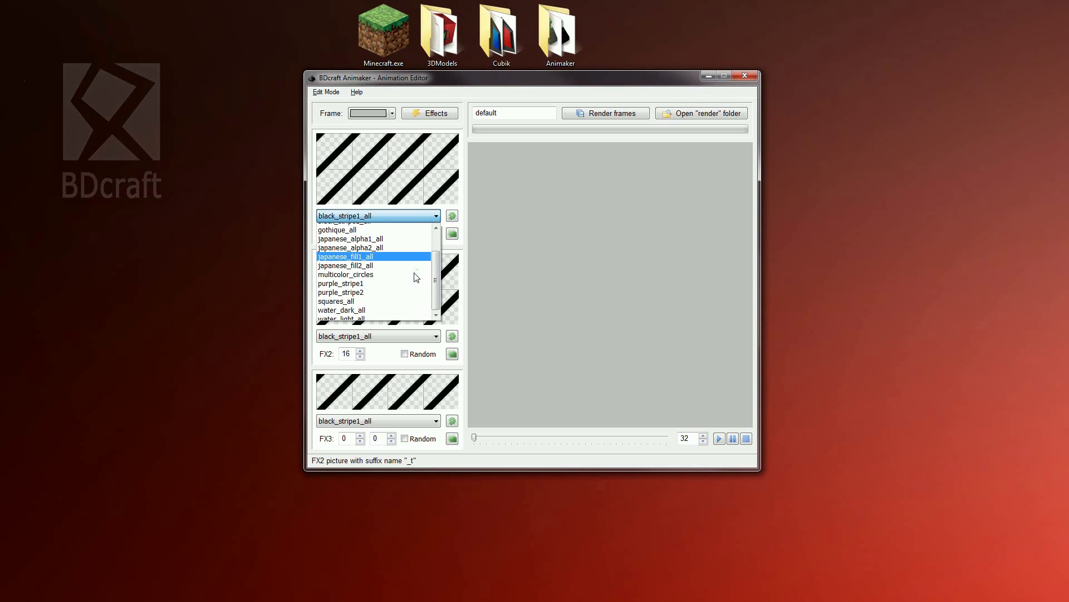
Load water_light_all as layer FX1 and water_dark_all as layer FX2.
left_click(341, 317)
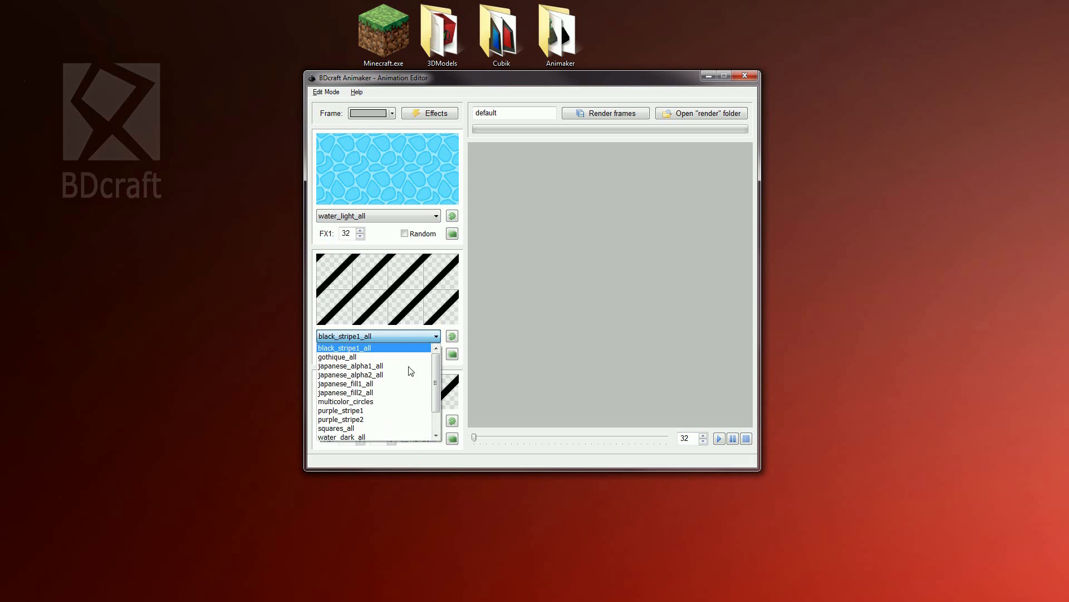
left_click(341, 437)
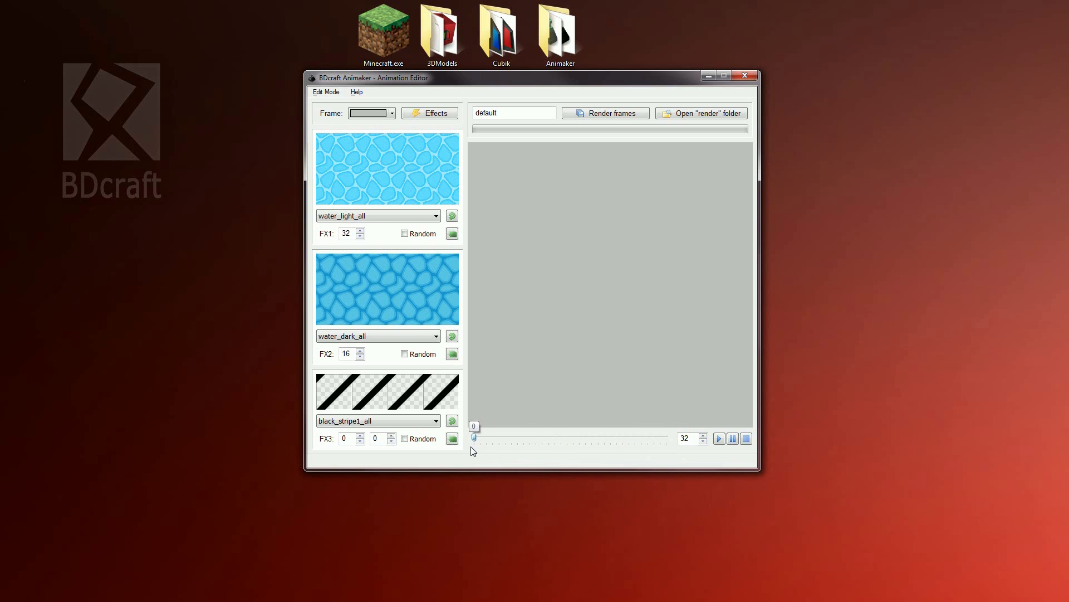
mouse_move(461, 256)
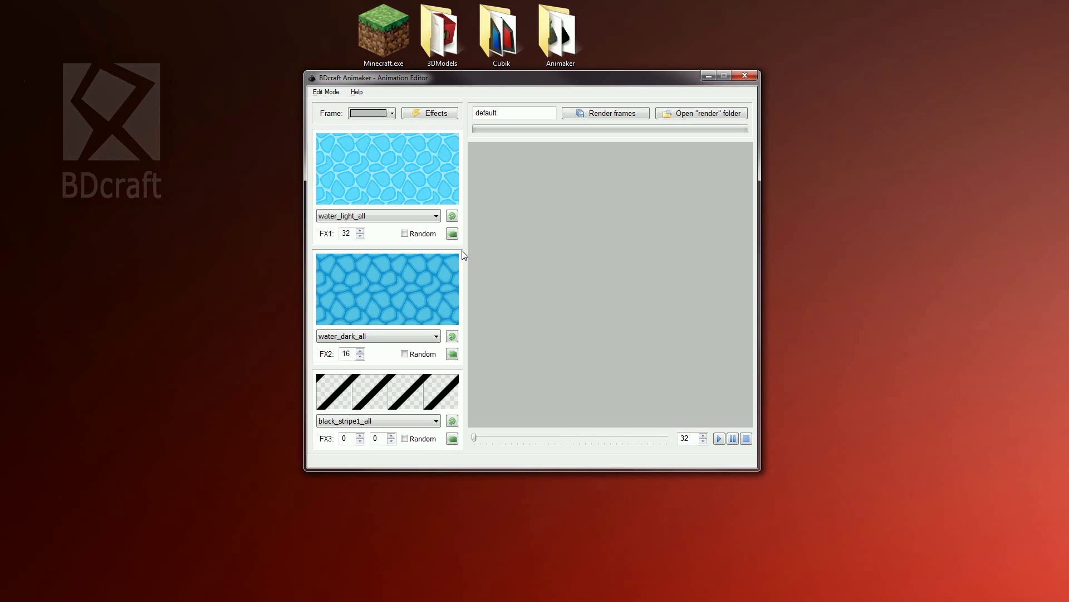
mouse_move(333, 153)
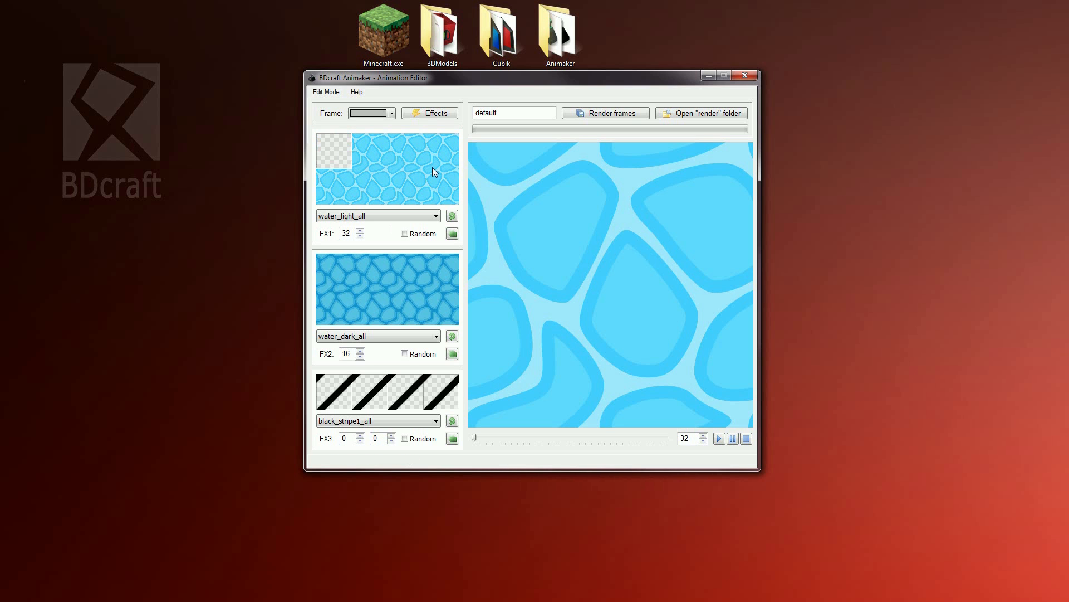
left_click(719, 437)
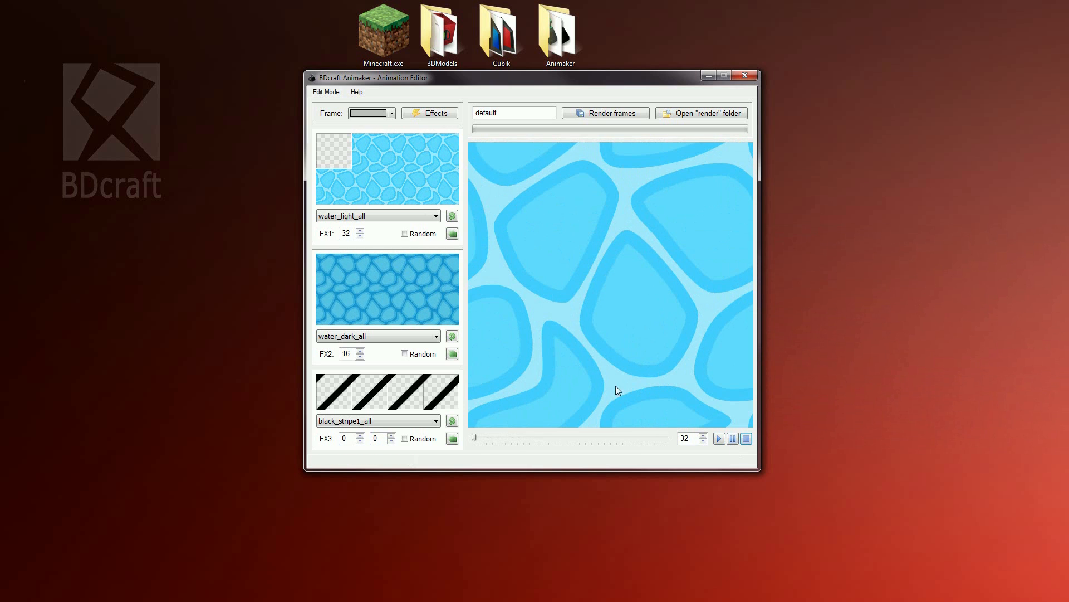
mouse_move(498, 192)
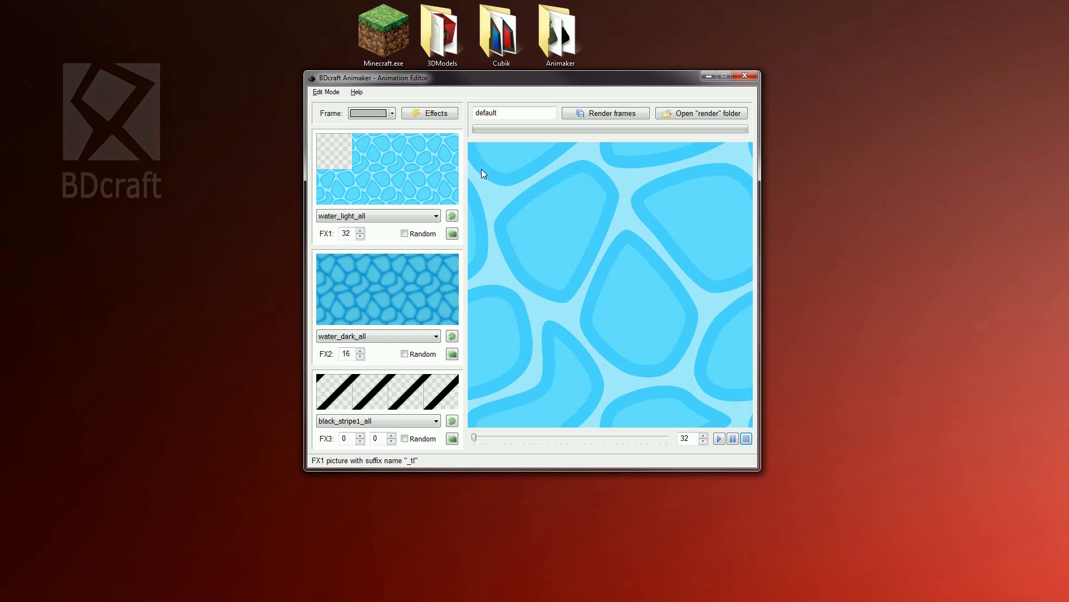
mouse_move(471, 147)
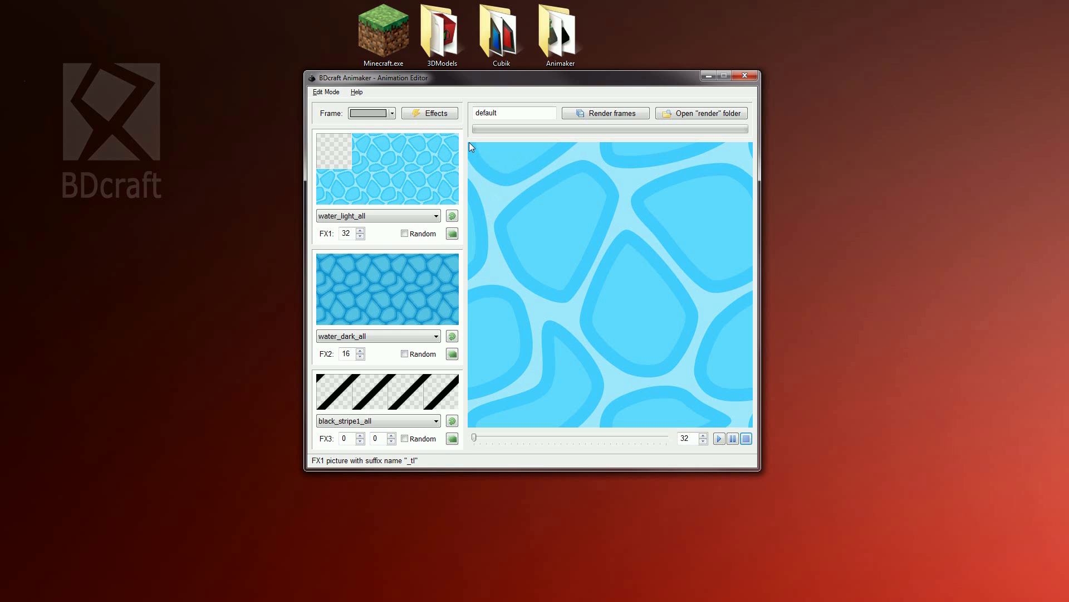
mouse_move(430, 114)
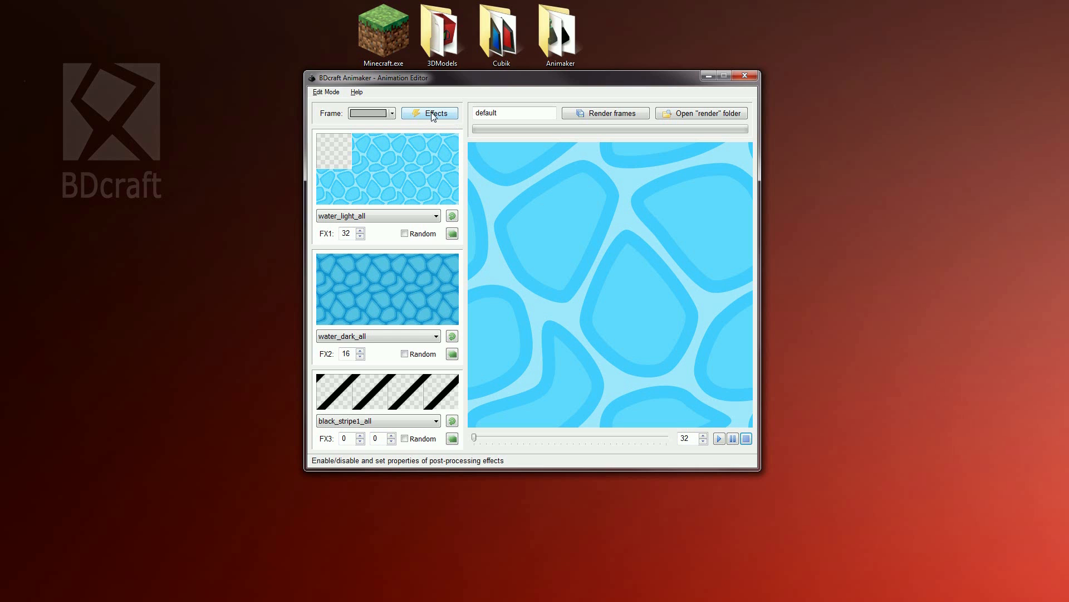
left_click(433, 113)
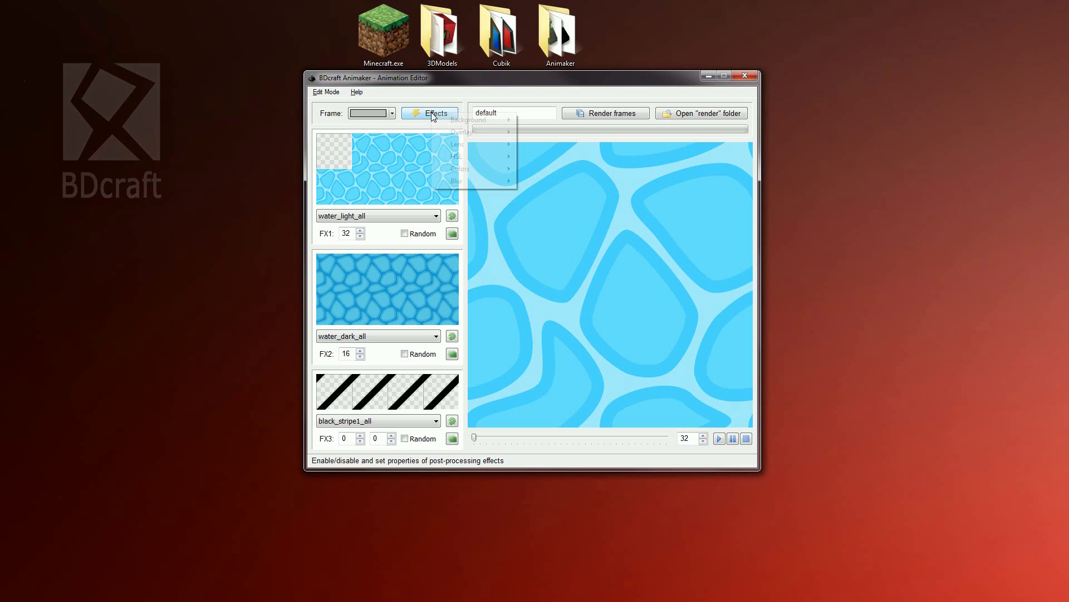
mouse_move(456, 144)
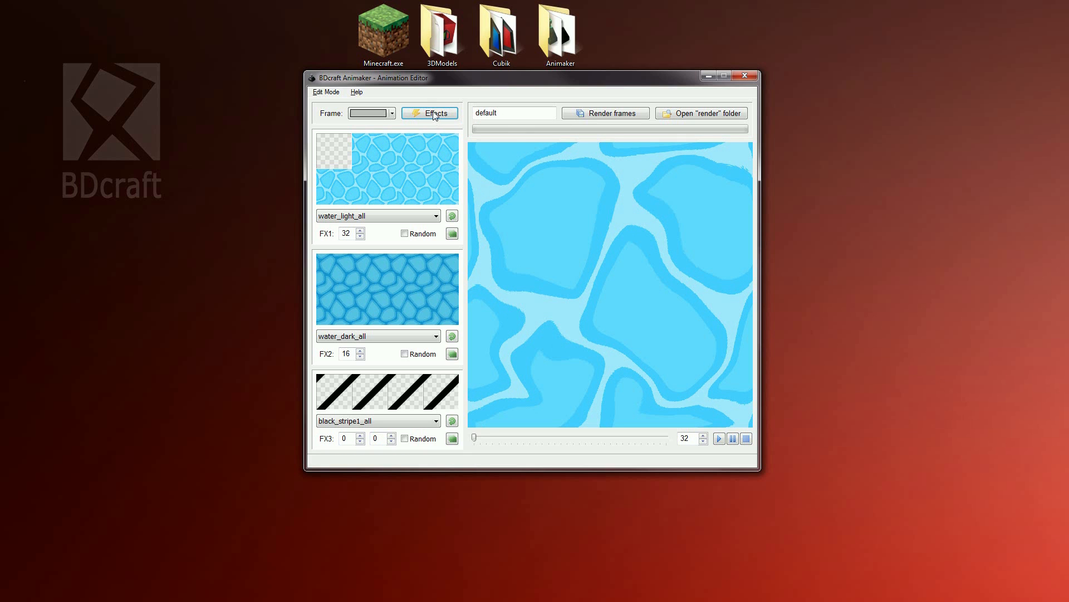
left_click(434, 112)
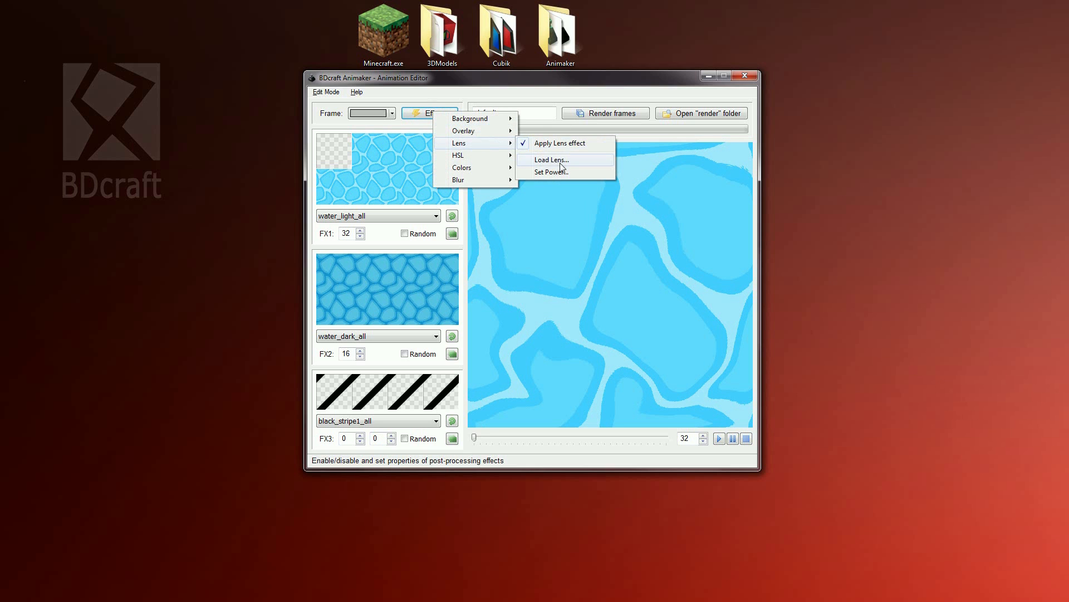
left_click(549, 159)
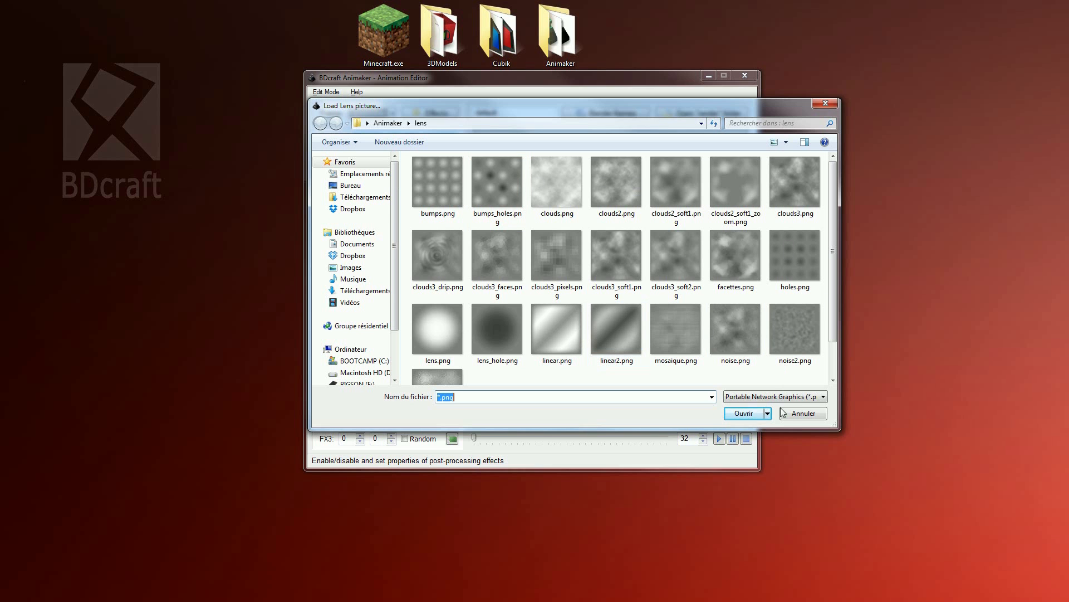
left_click(802, 412)
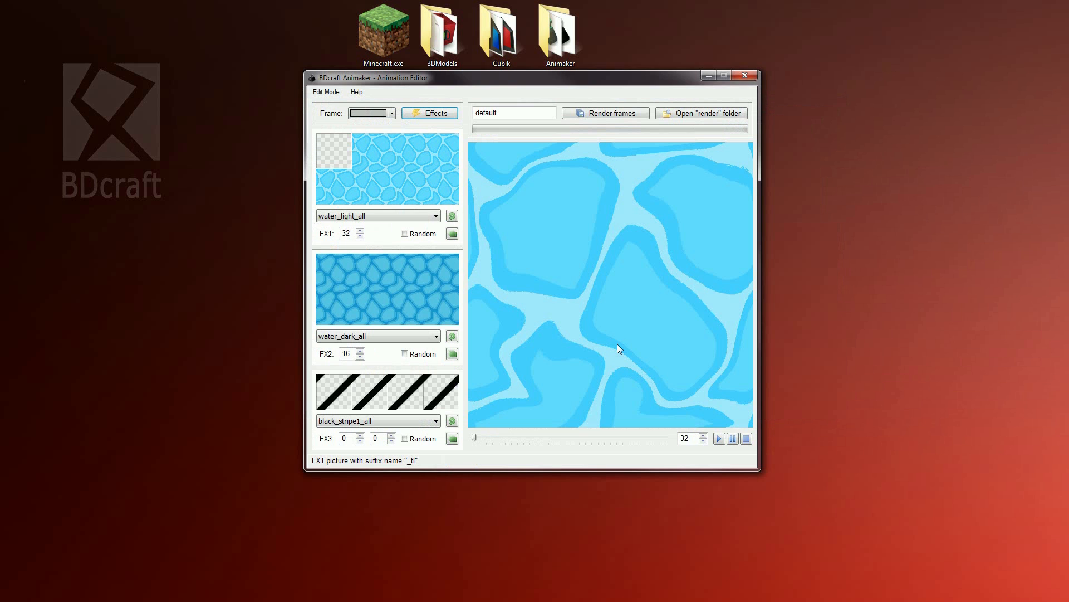
mouse_move(555, 322)
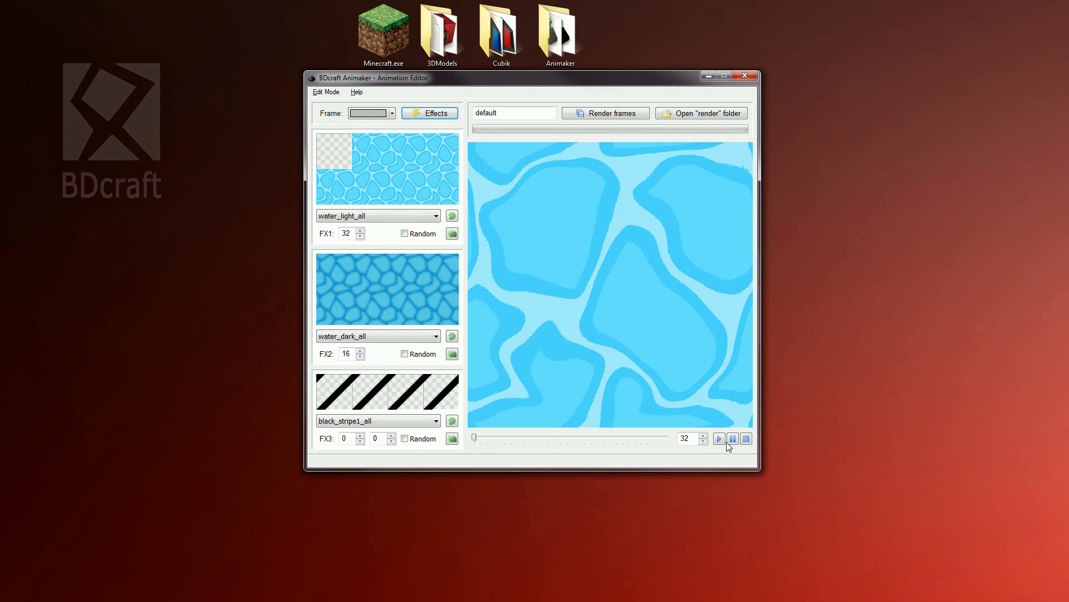
Preview the combined water animation and name its output water_light.
left_click(745, 439)
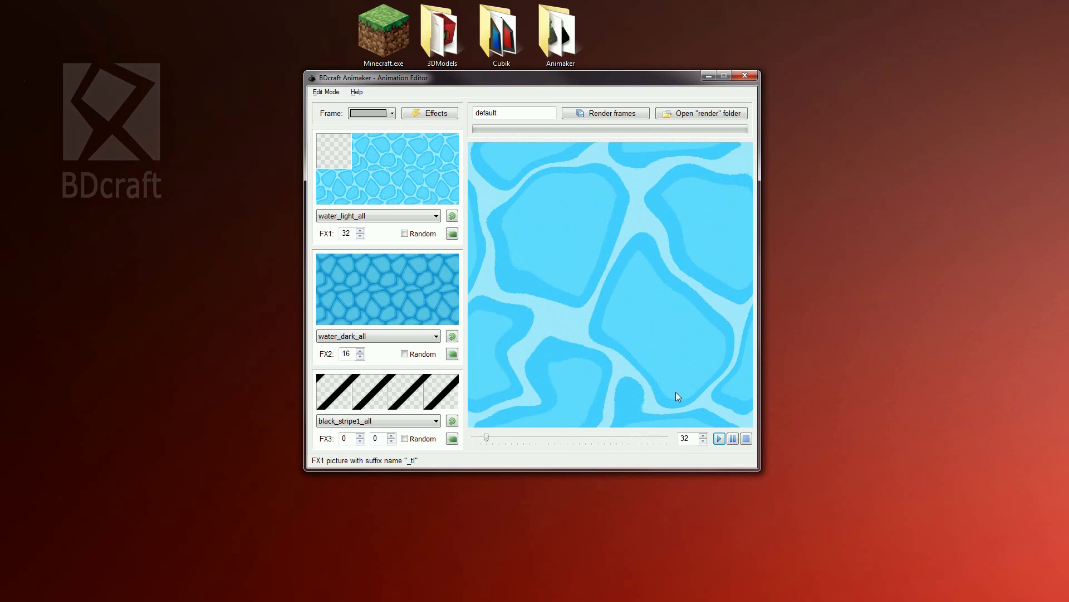
left_click(747, 438)
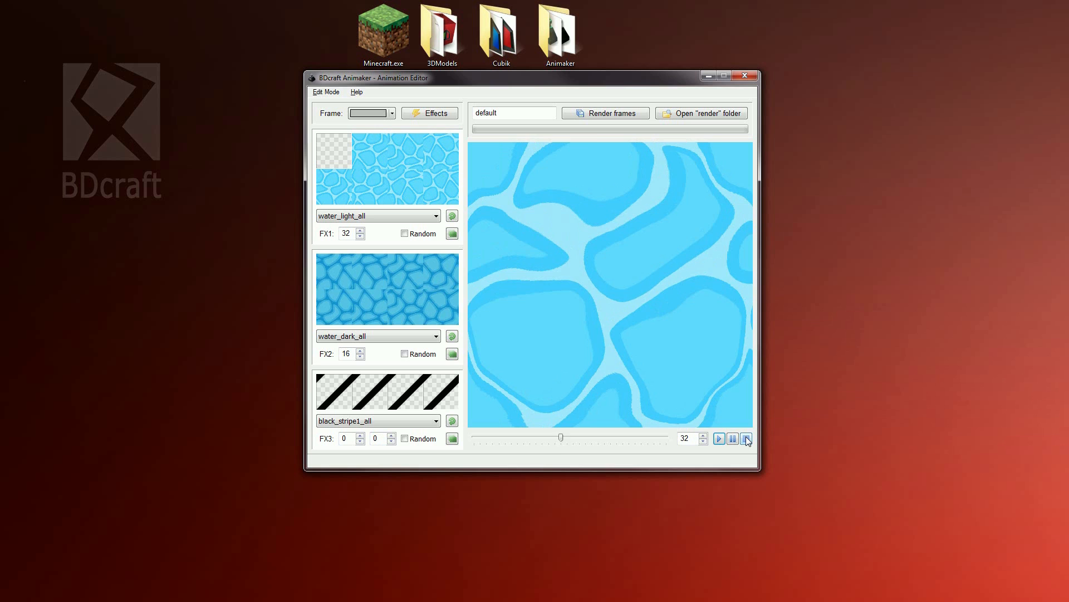
left_click(746, 439)
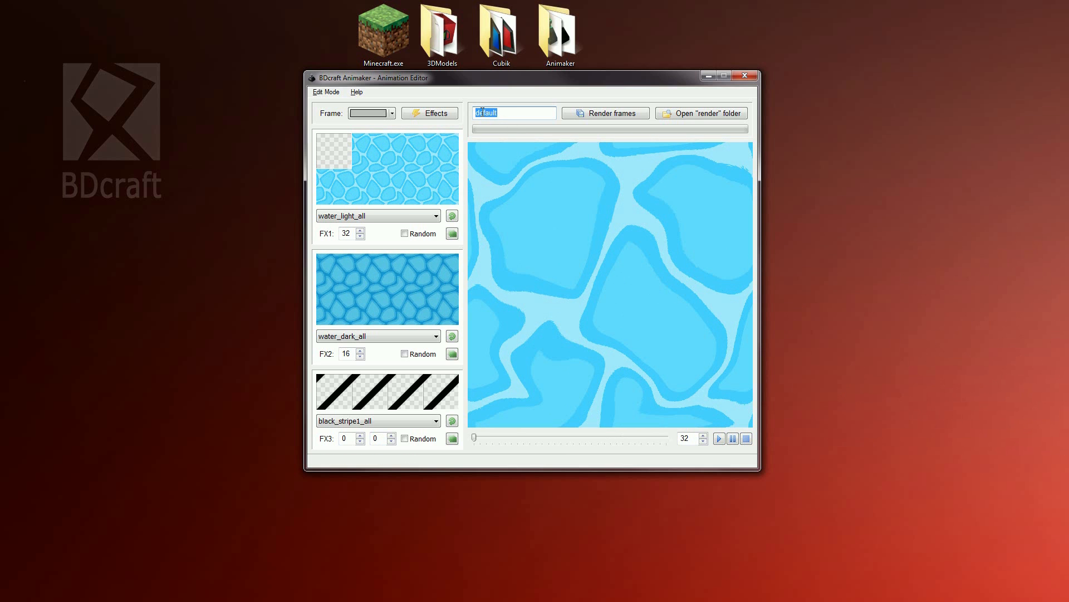
type("water_light")
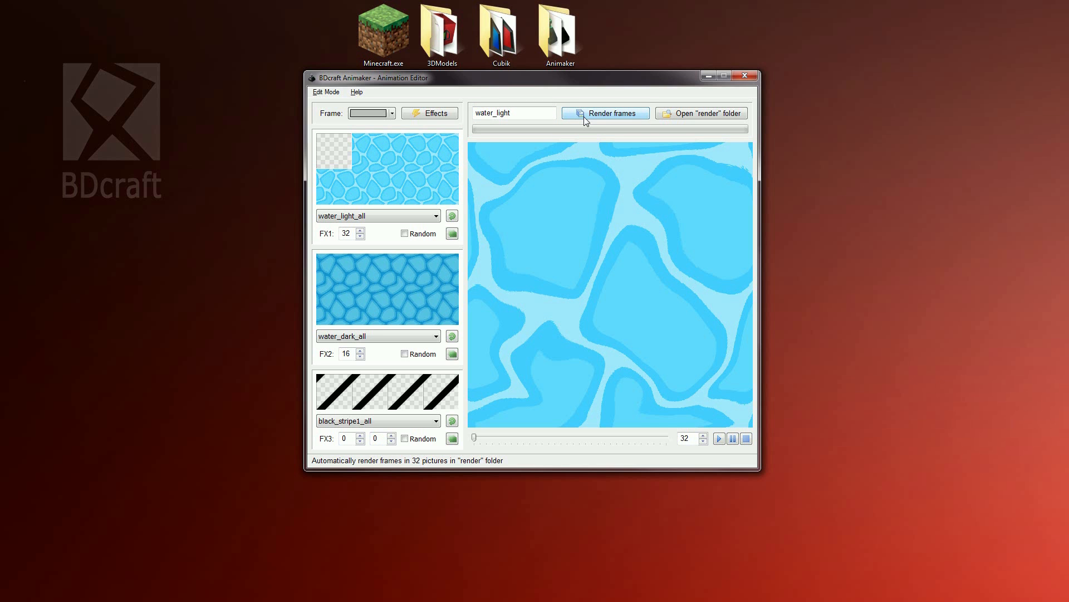
Render the 32 water_light frames into the render folder and acknowledge the confirmation.
left_click(603, 112)
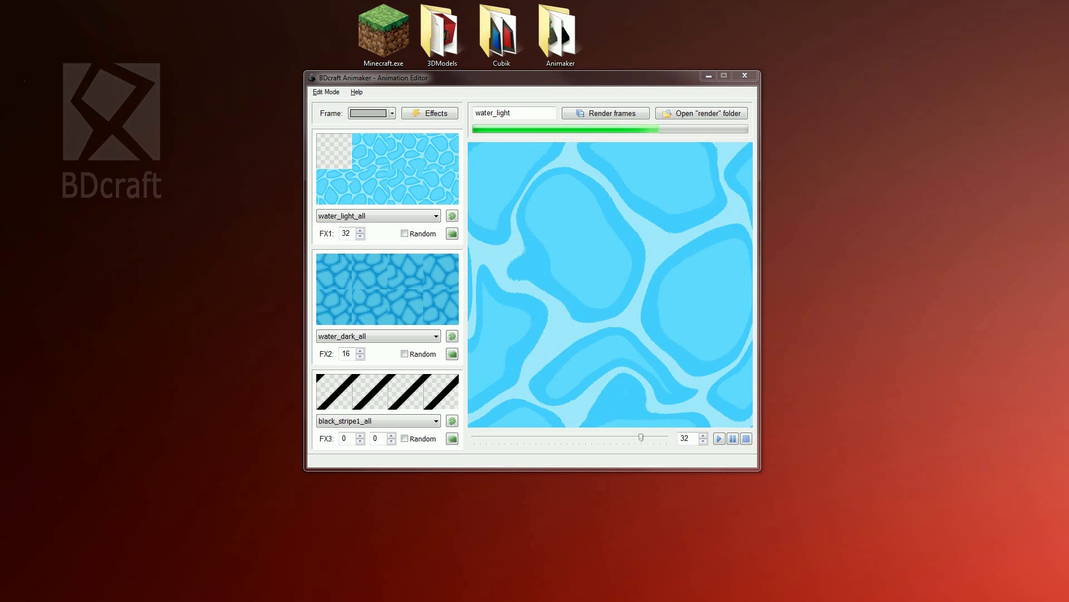
left_click(603, 113)
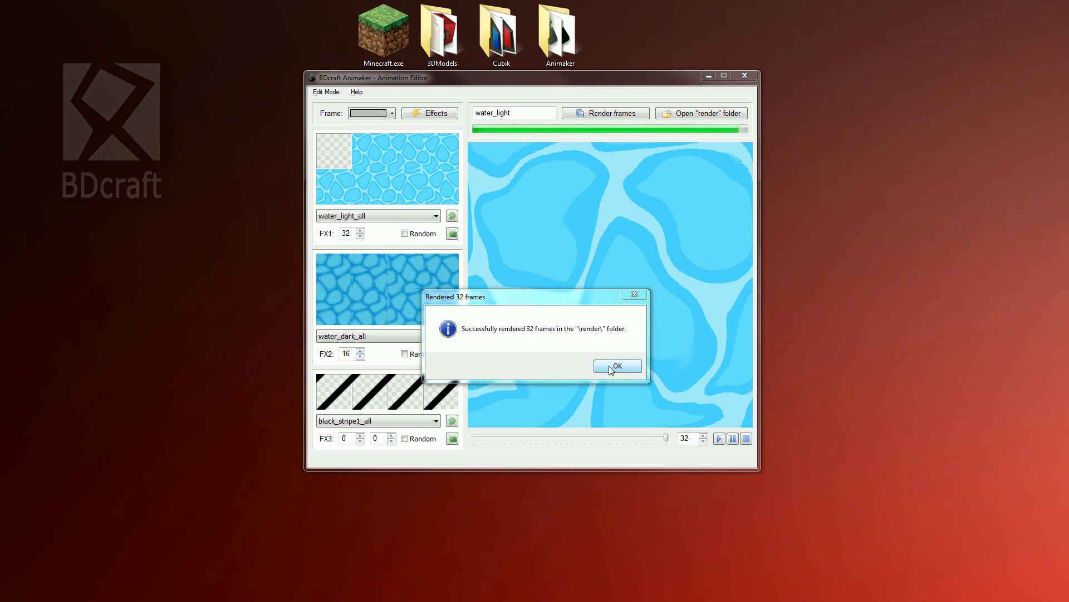
left_click(616, 366)
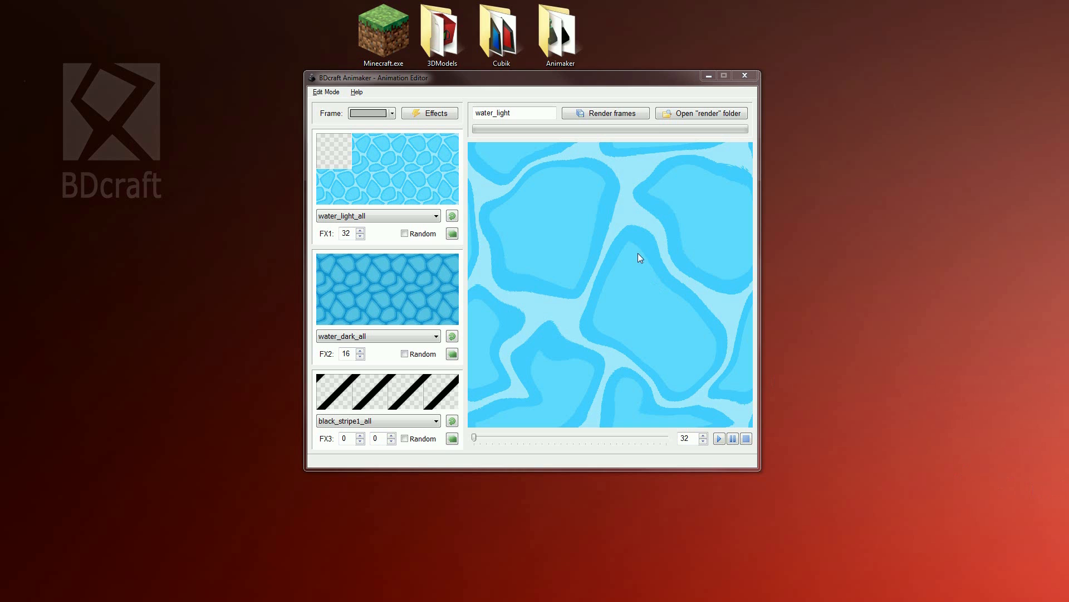
Preview the dark water layer alone and name its output water_dark.
left_click(746, 438)
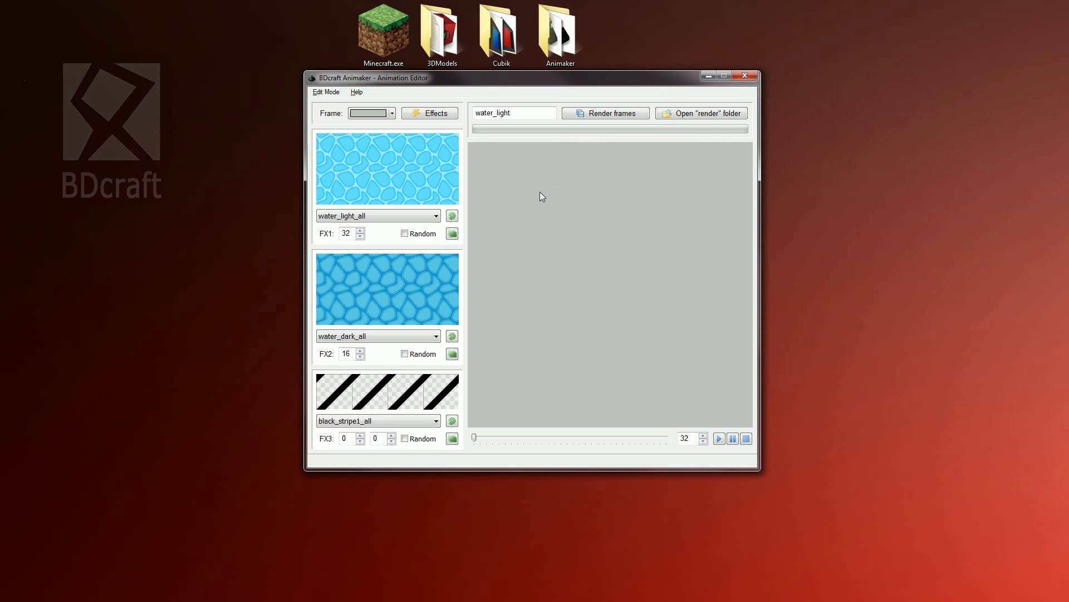
mouse_move(529, 194)
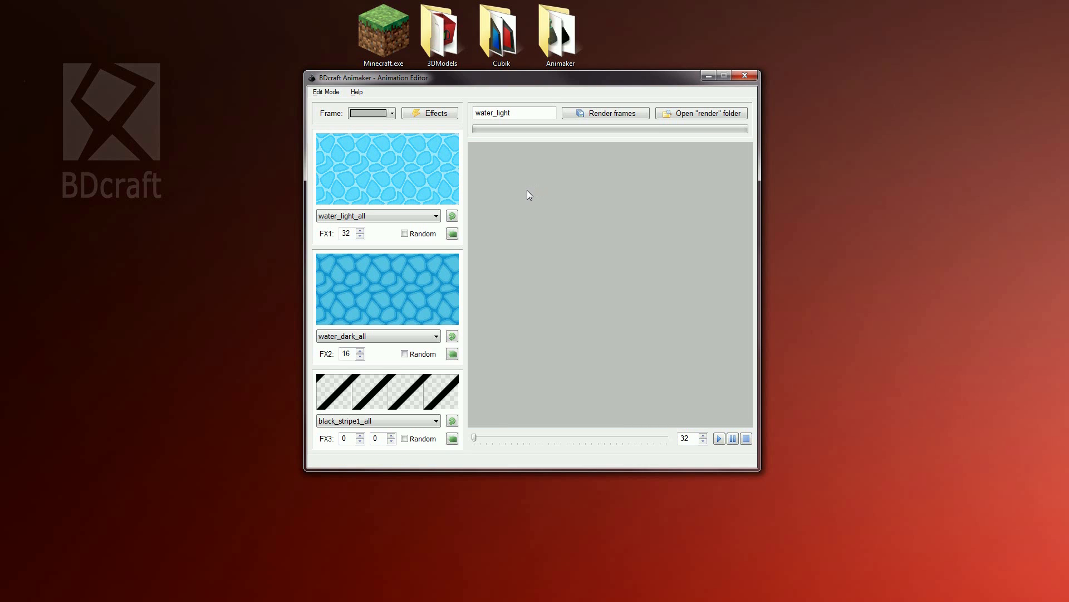
mouse_move(407, 270)
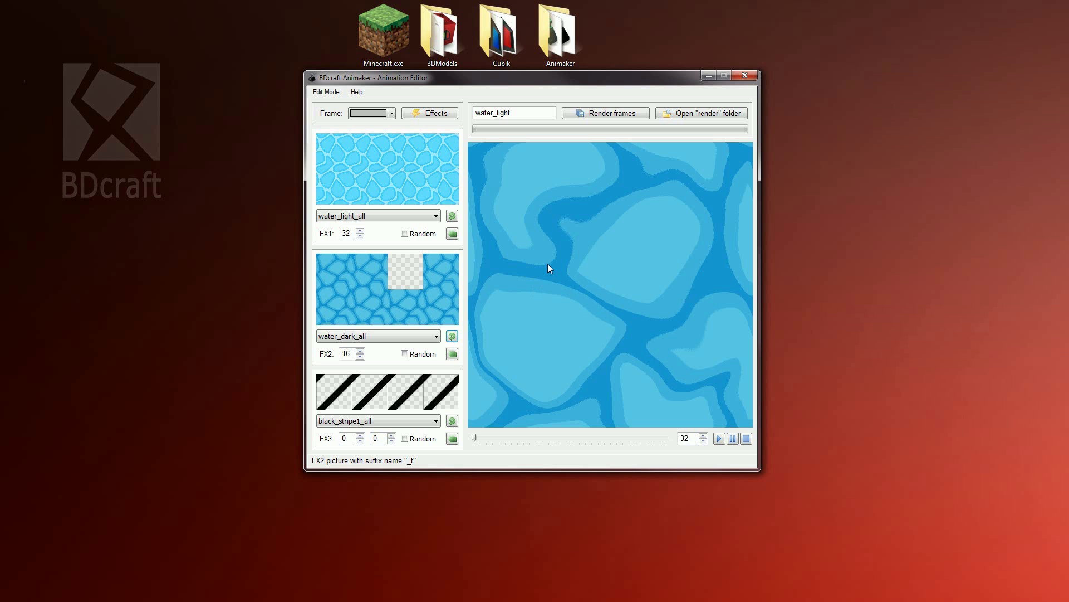
left_click(718, 438)
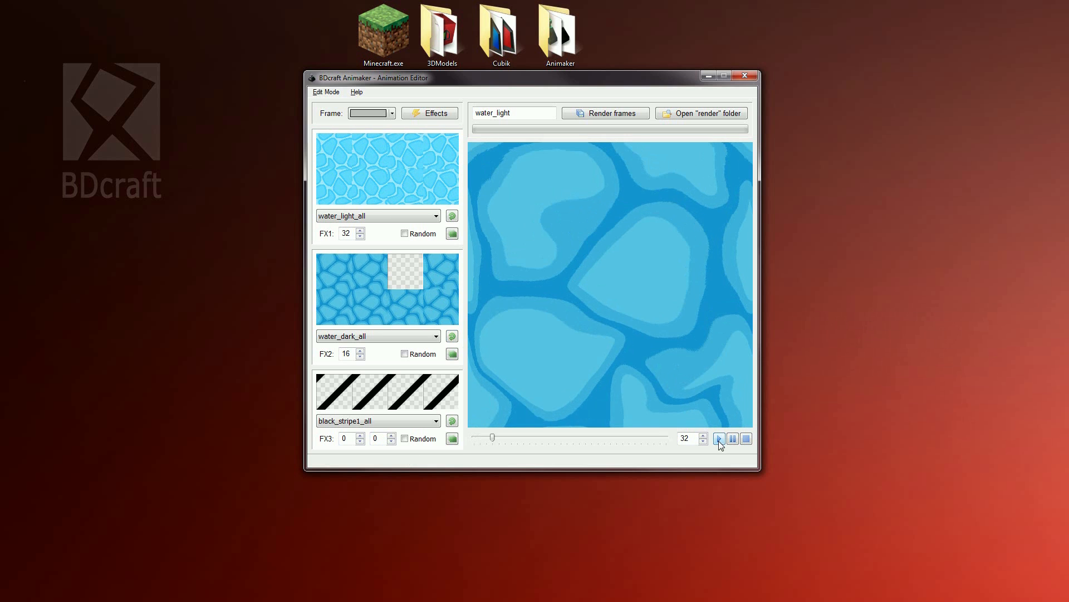
left_click(747, 438)
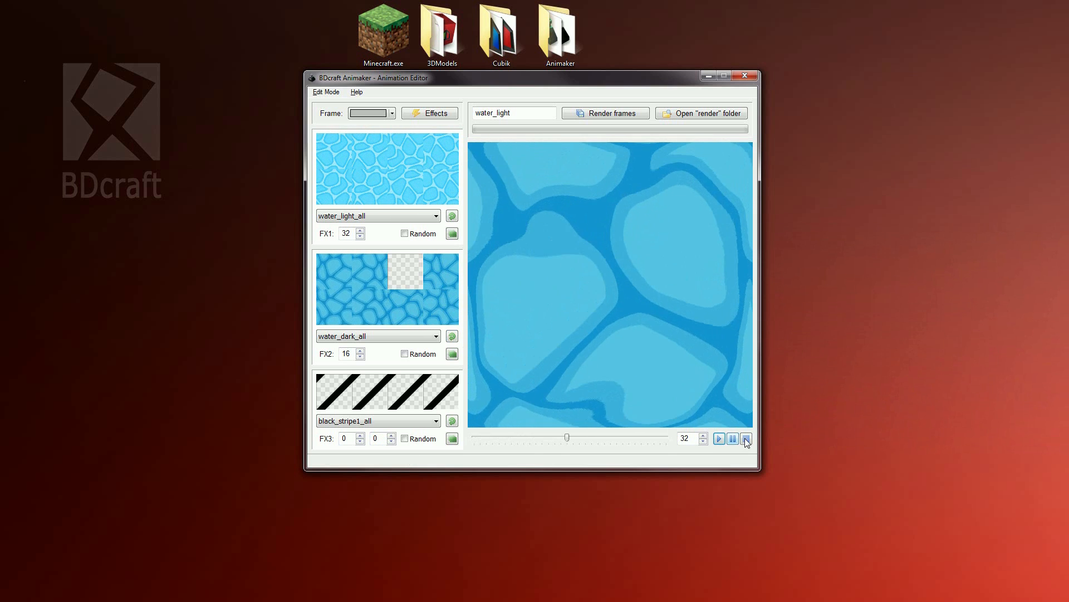
left_click(746, 438)
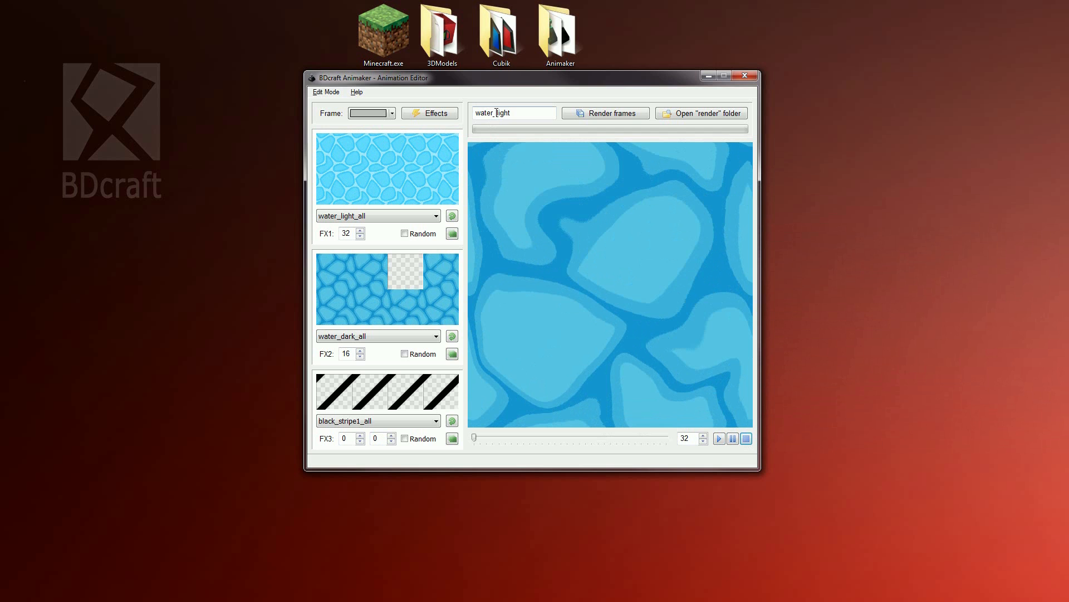
type("water_dark")
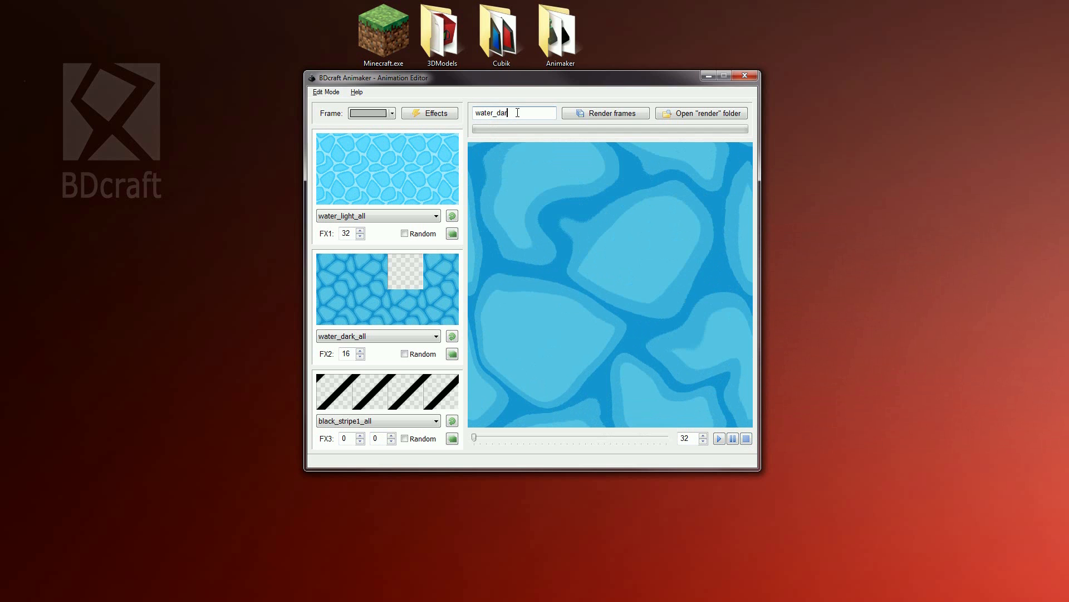
mouse_move(604, 112)
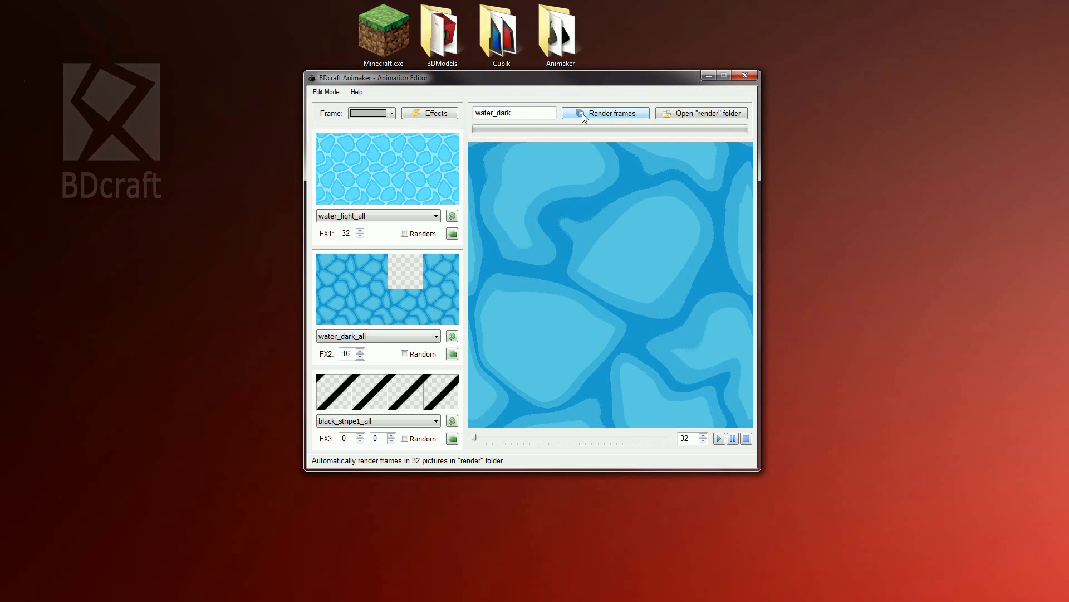
Render the 32 water_dark frames and acknowledge the confirmation.
left_click(603, 114)
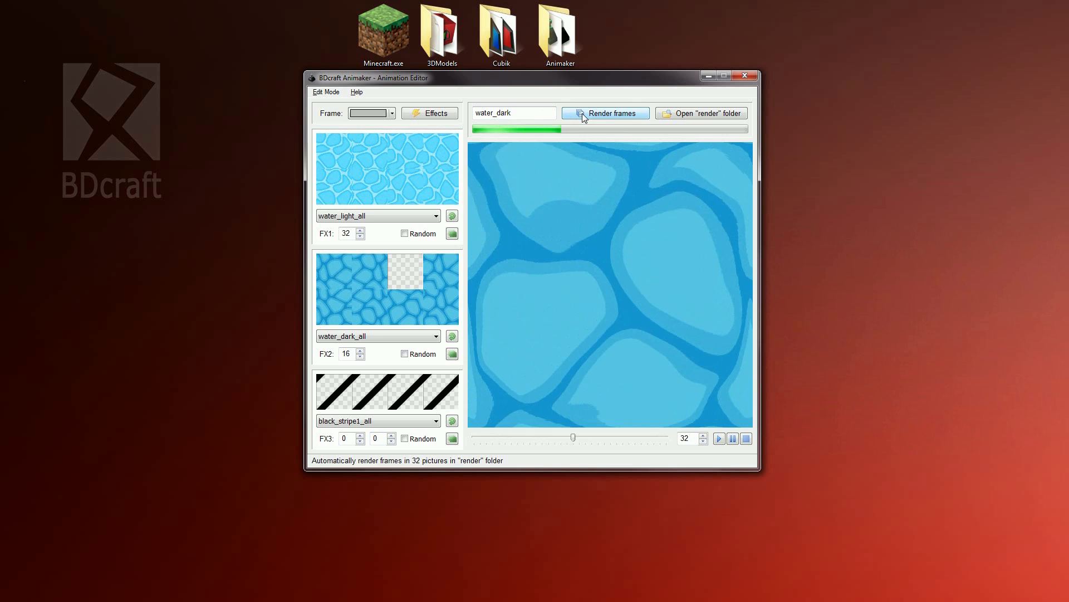
left_click(605, 113)
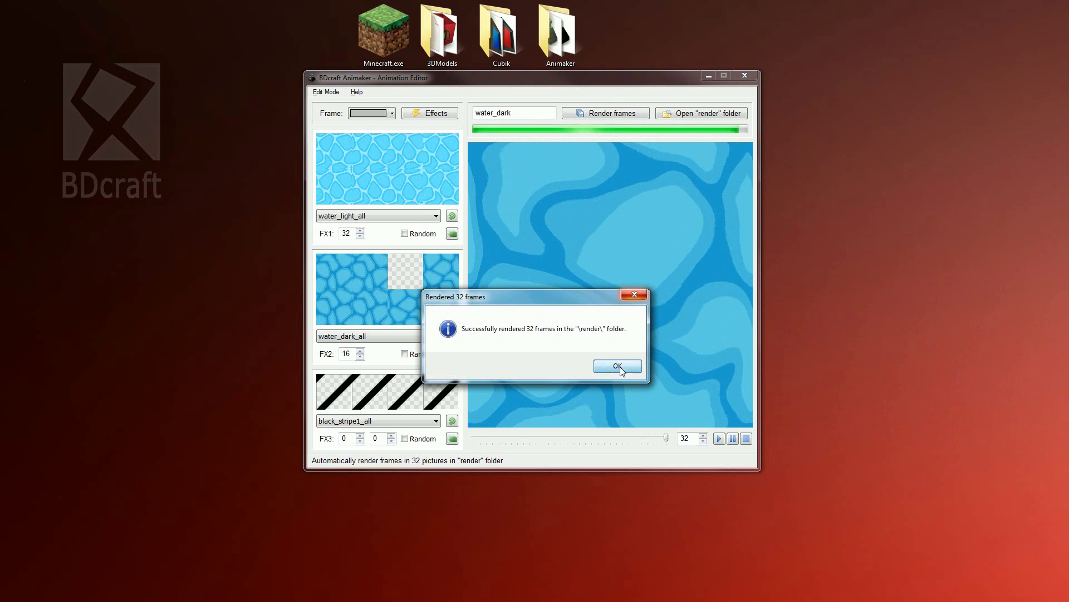
left_click(617, 365)
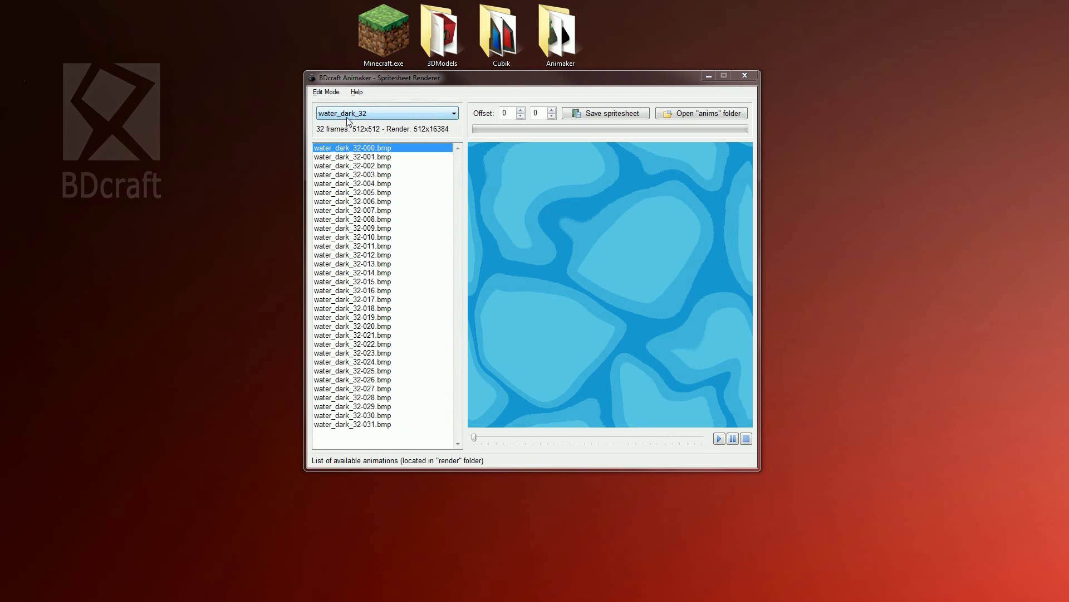
mouse_move(470, 147)
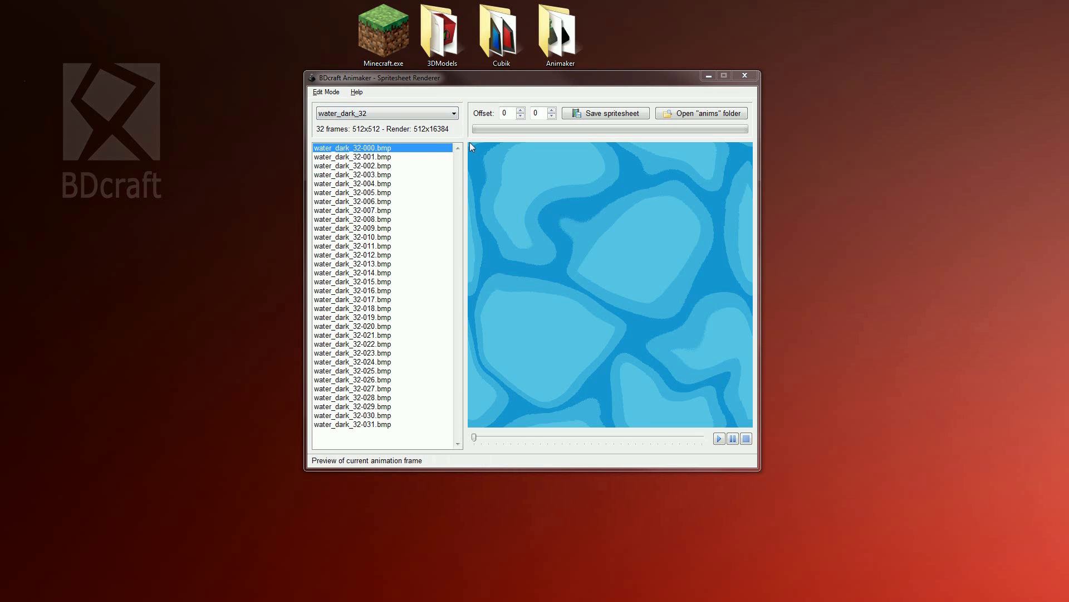
In the Spritesheet Renderer, pick water_dark_32 with an Offset Y of 16.
left_click(353, 307)
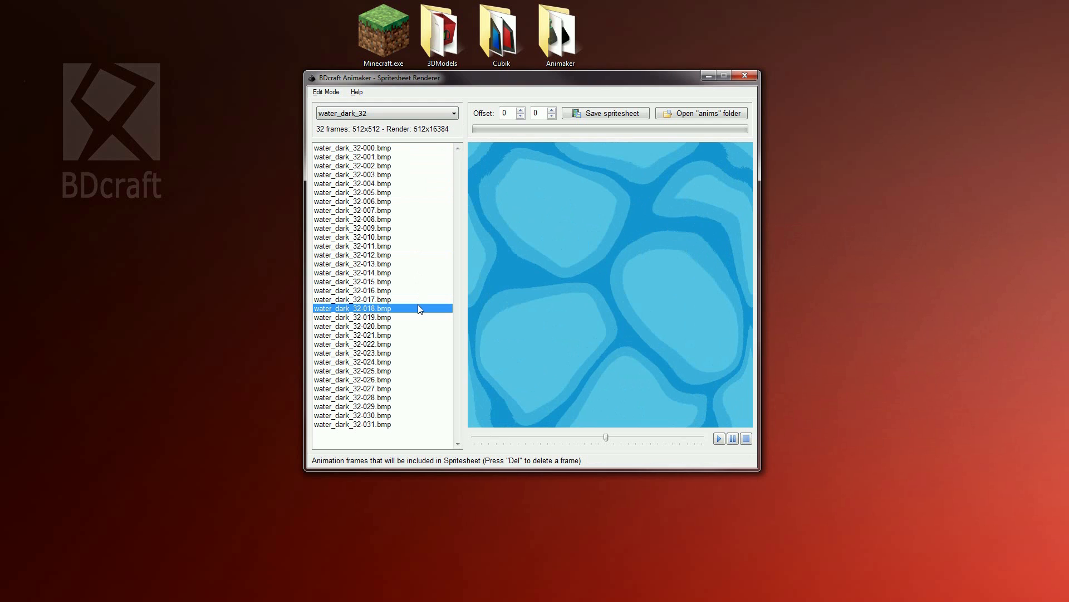
left_click(353, 298)
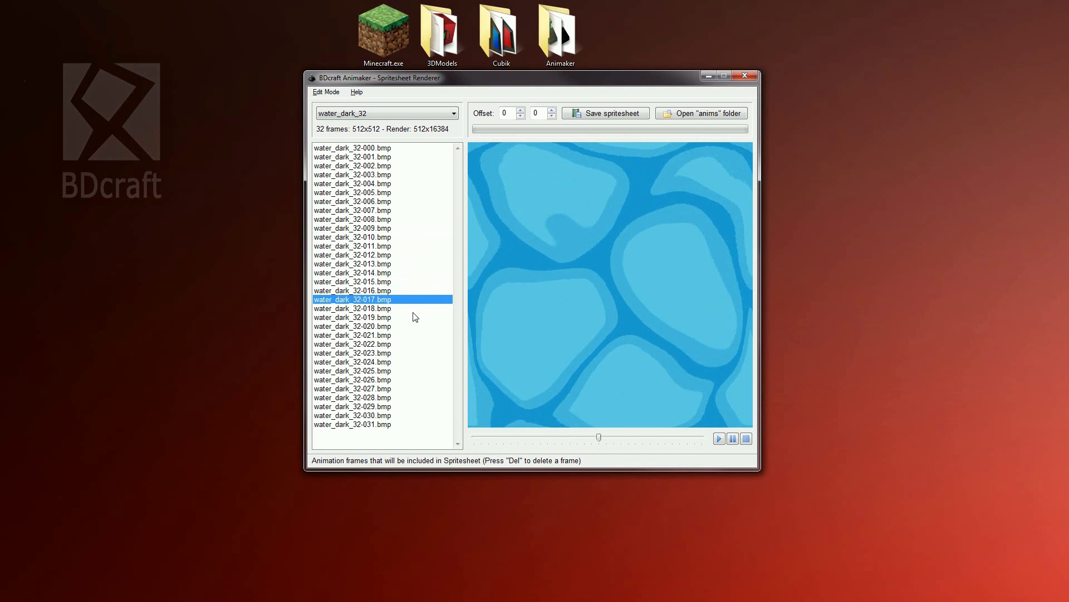
left_click(353, 227)
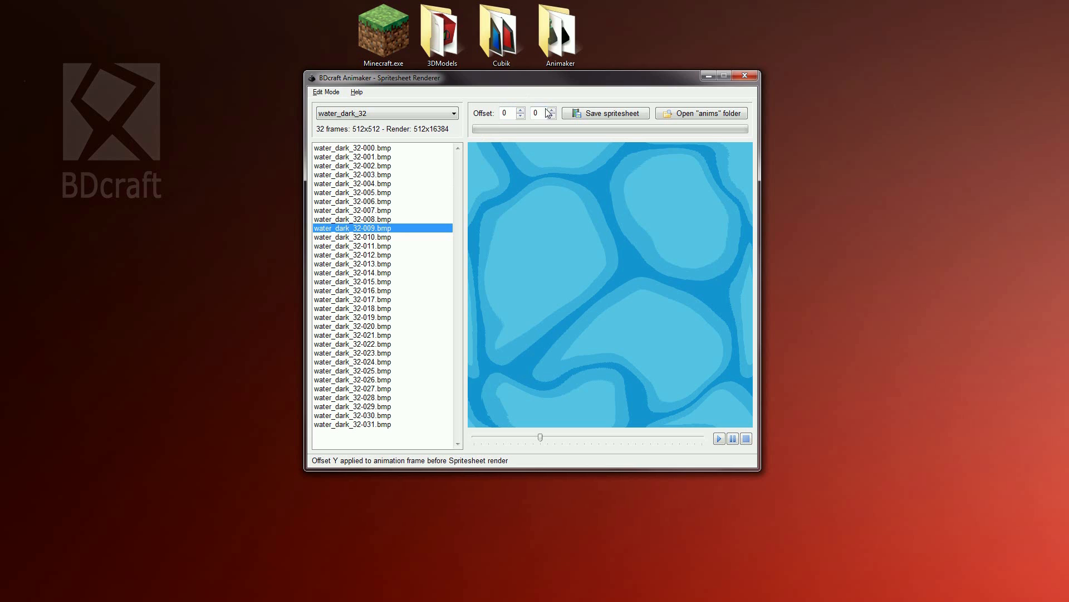
mouse_move(566, 105)
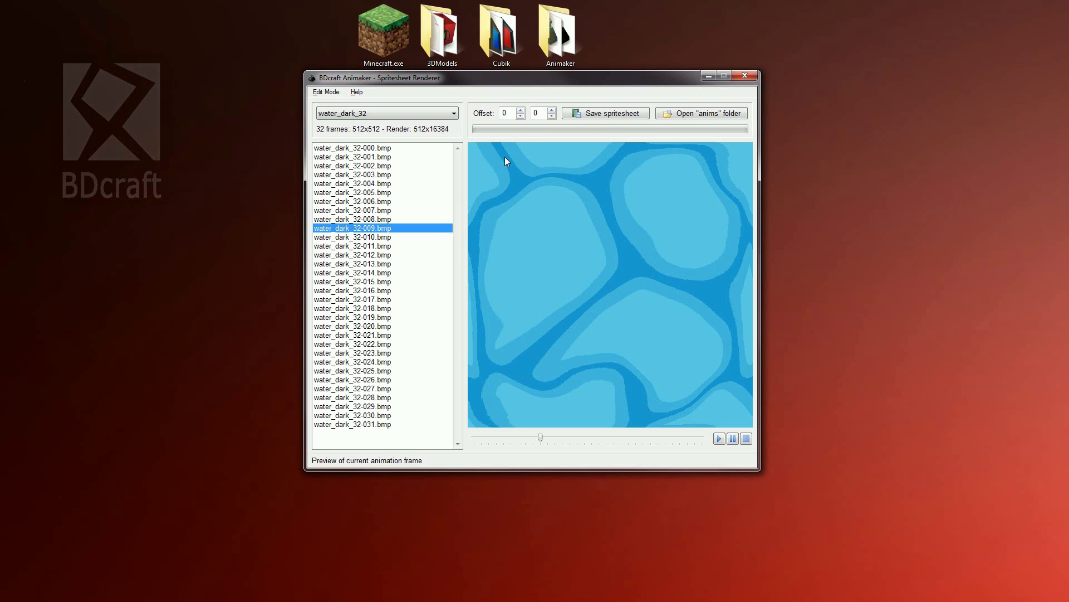
mouse_move(514, 138)
type("16")
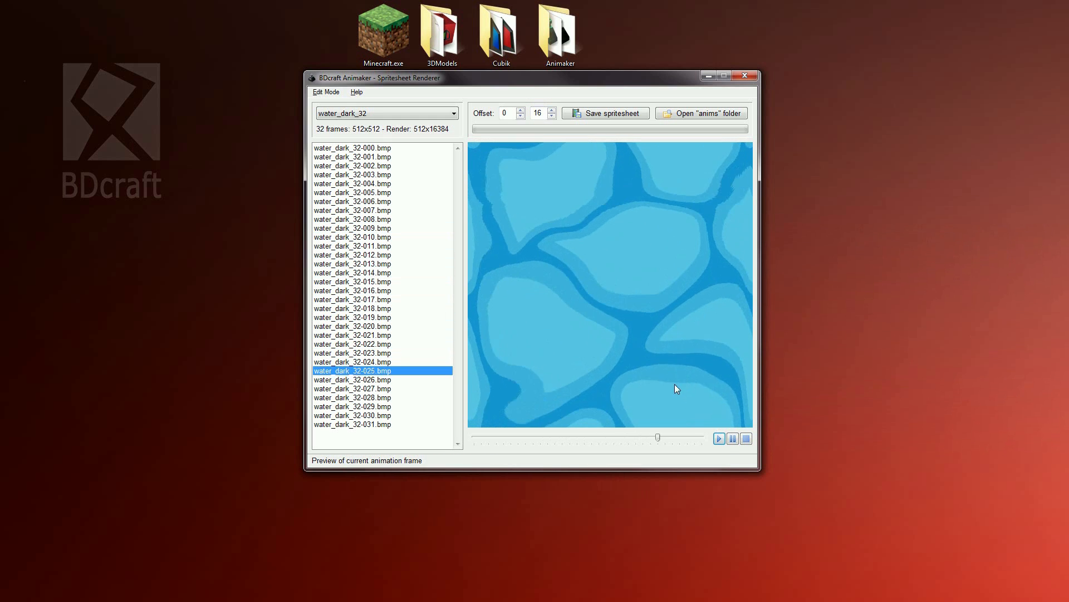
Preview water_dark_32, save it as a single spritesheet and acknowledge the success message.
left_click(747, 439)
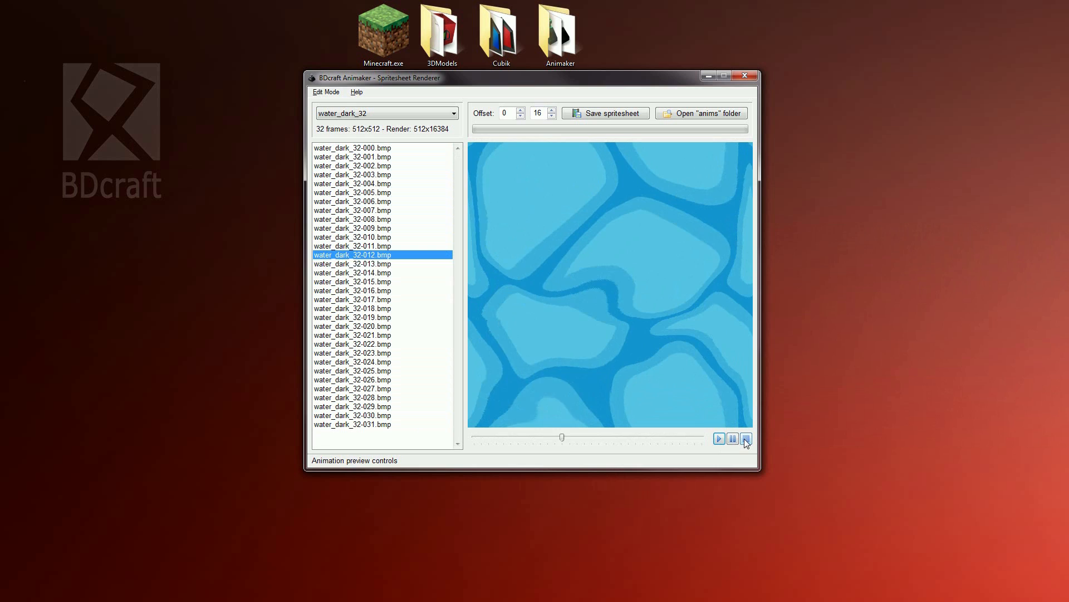
left_click(746, 438)
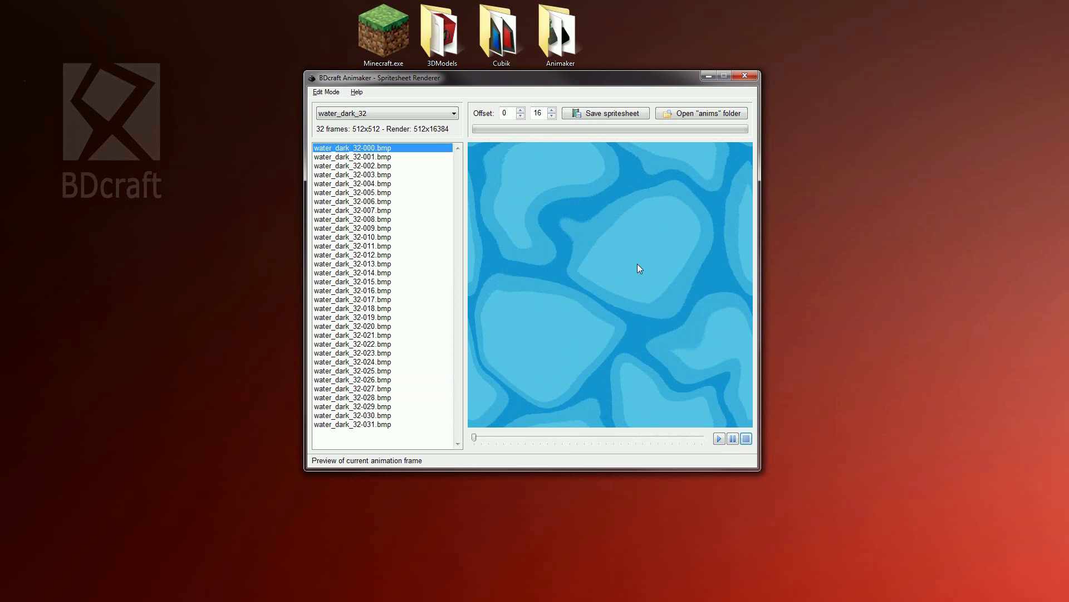
left_click(604, 114)
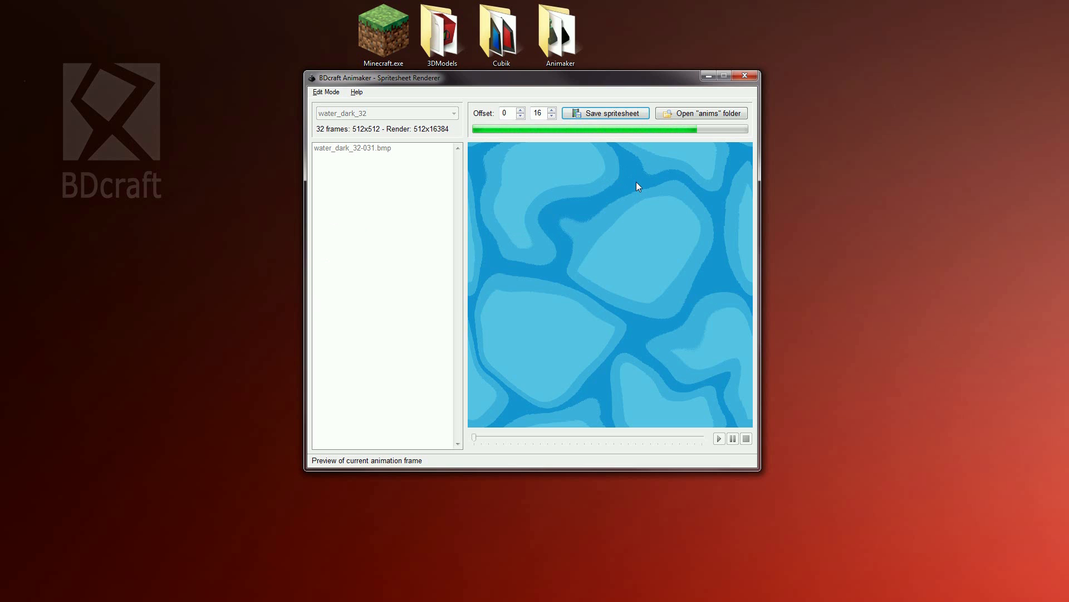
left_click(605, 112)
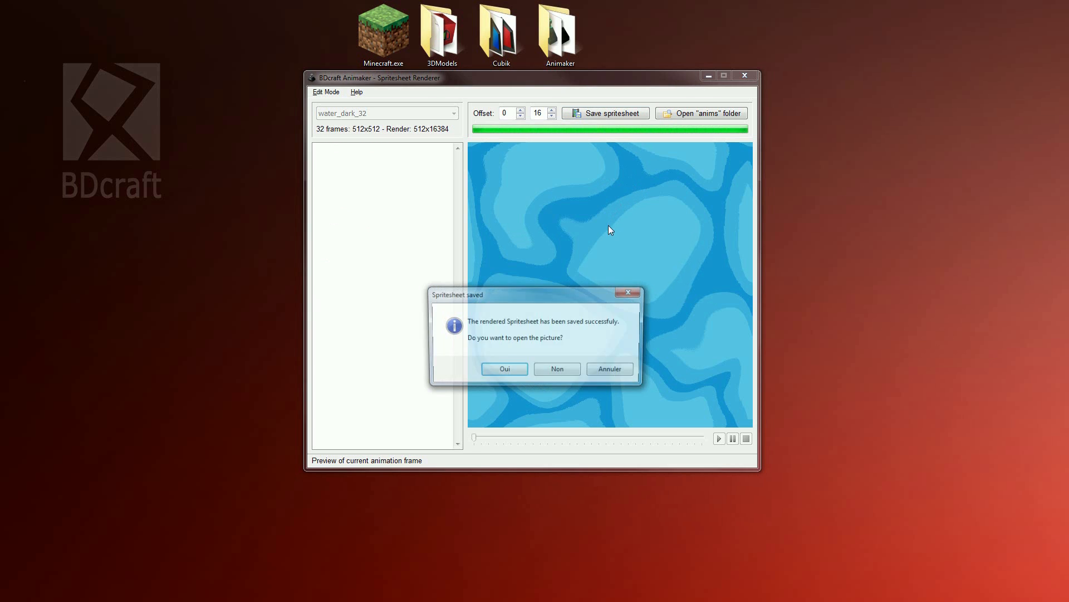
left_click(557, 368)
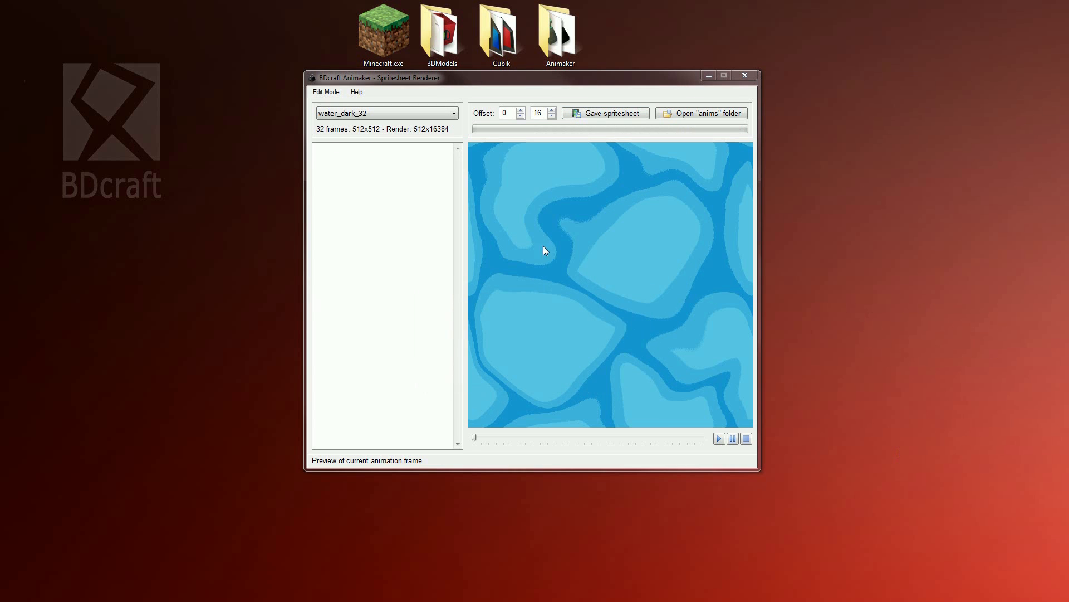
mouse_move(466, 145)
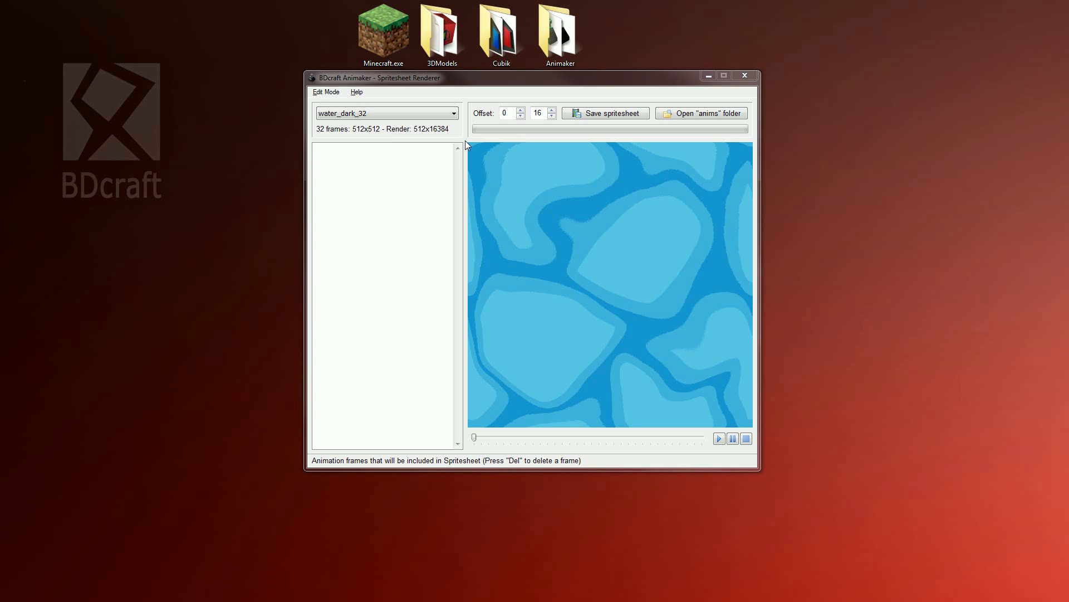
Select water_light_32, save its spritesheet with 16 offsets and decline viewing the picture.
left_click(453, 114)
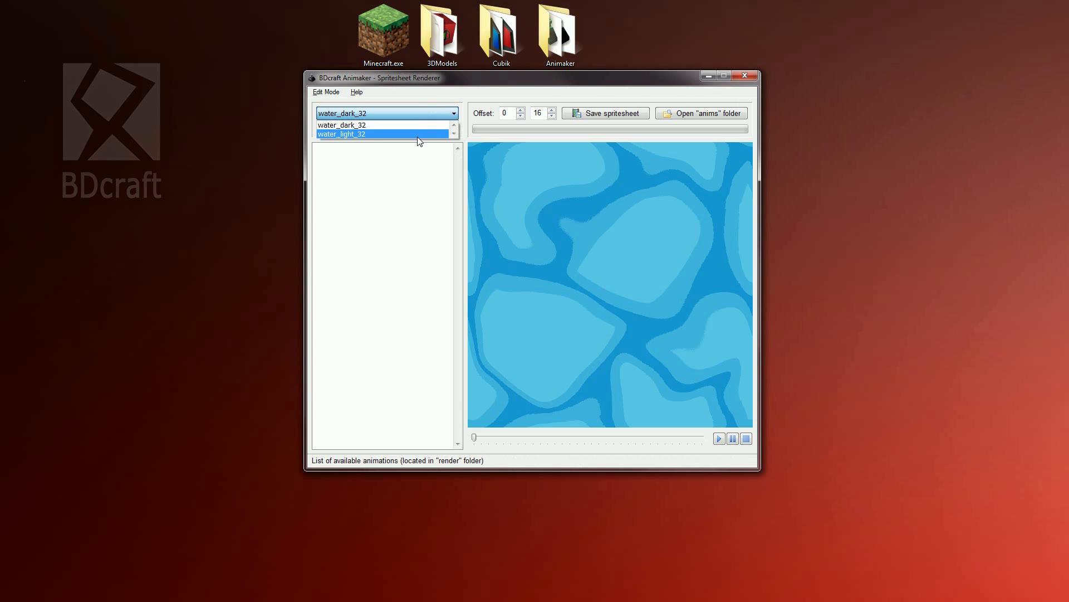
left_click(341, 134)
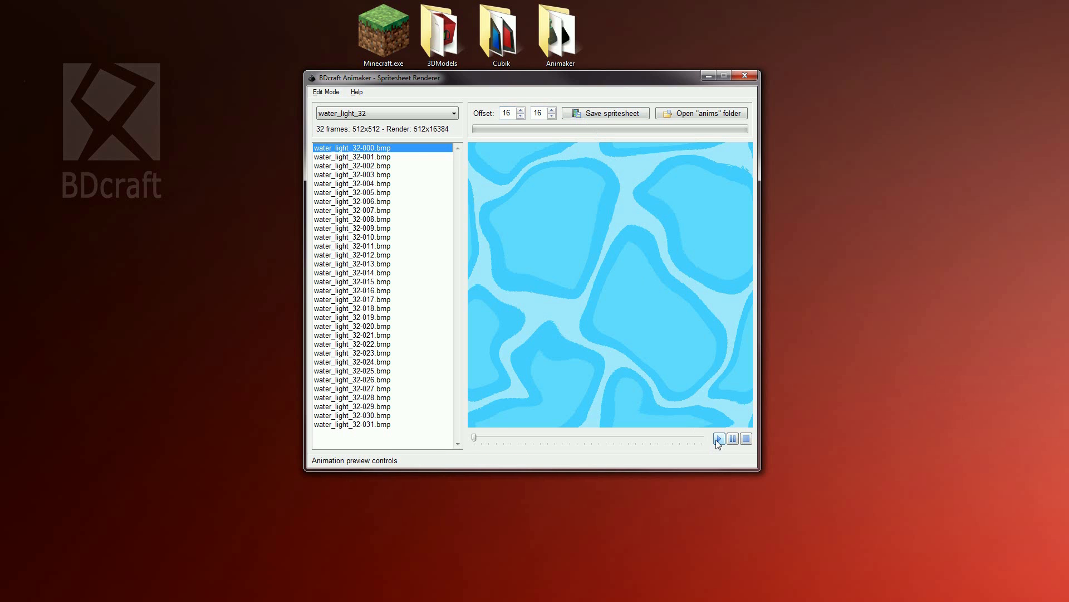
left_click(746, 438)
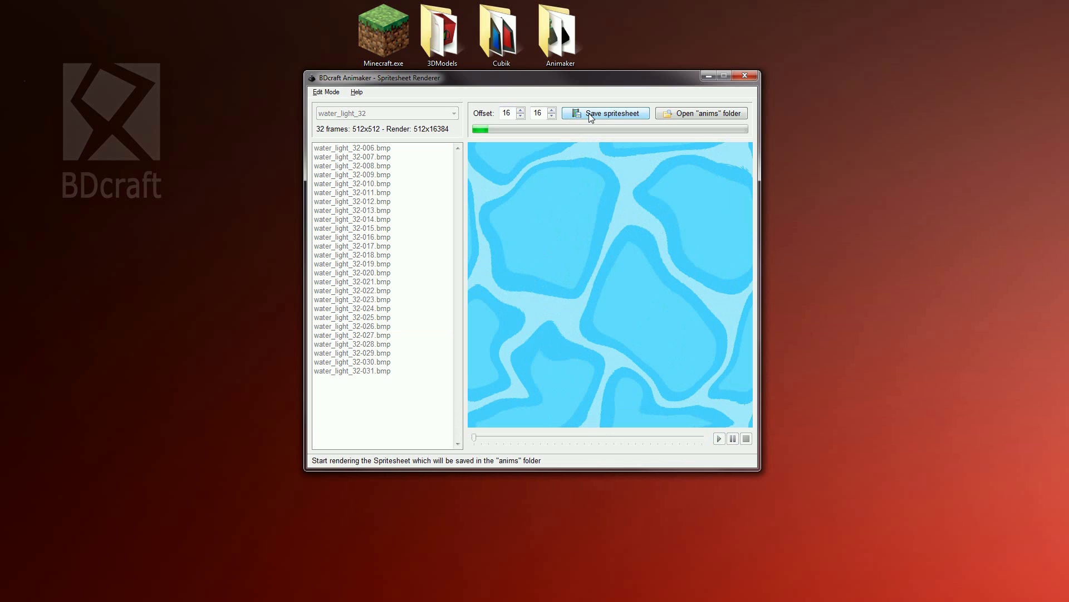
left_click(605, 112)
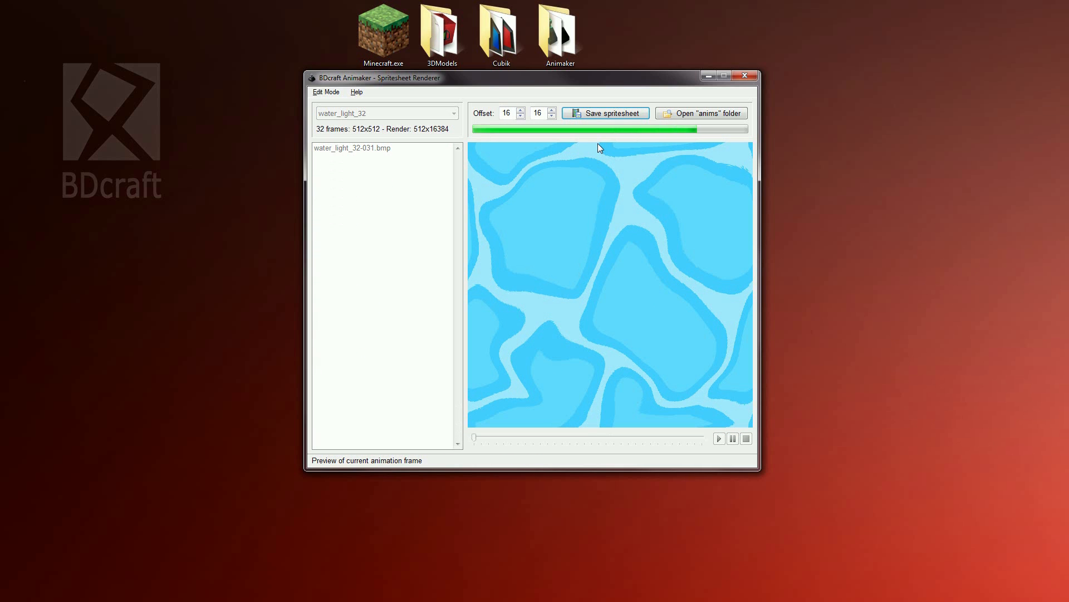
left_click(603, 112)
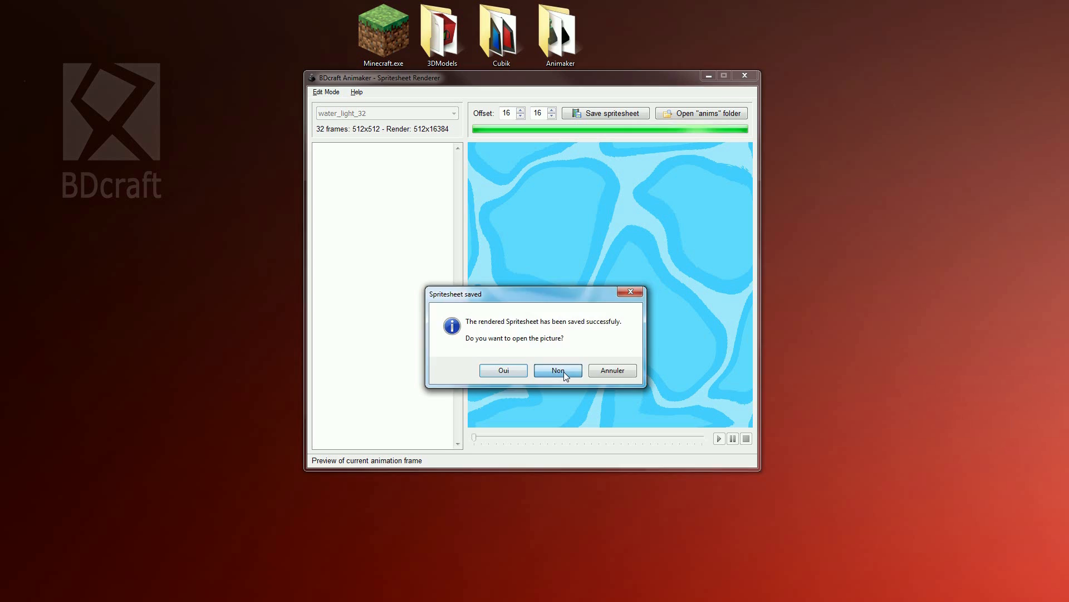
left_click(557, 370)
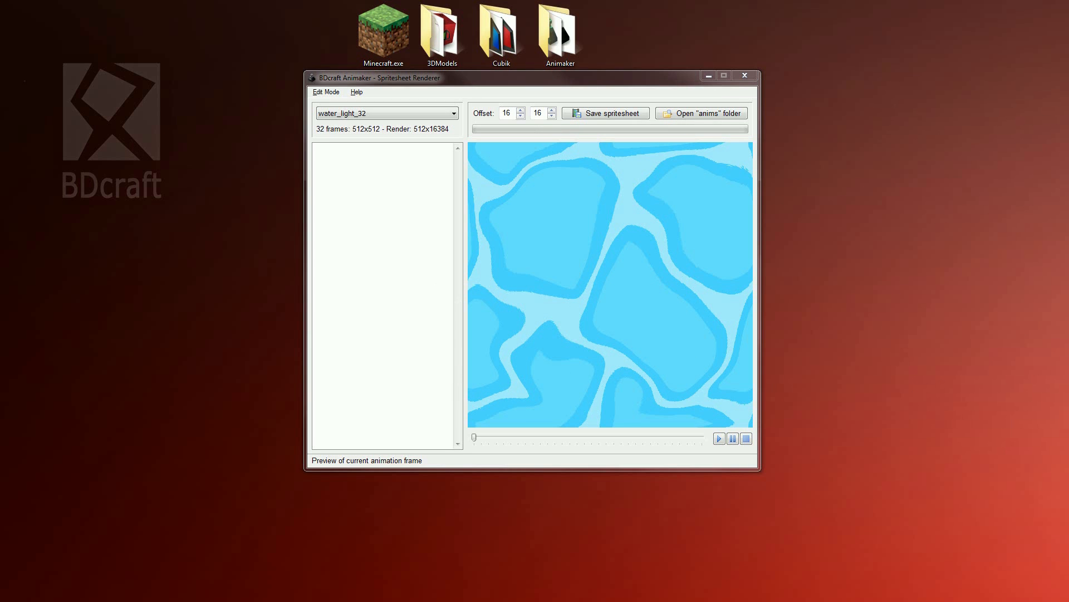
mouse_move(928, 412)
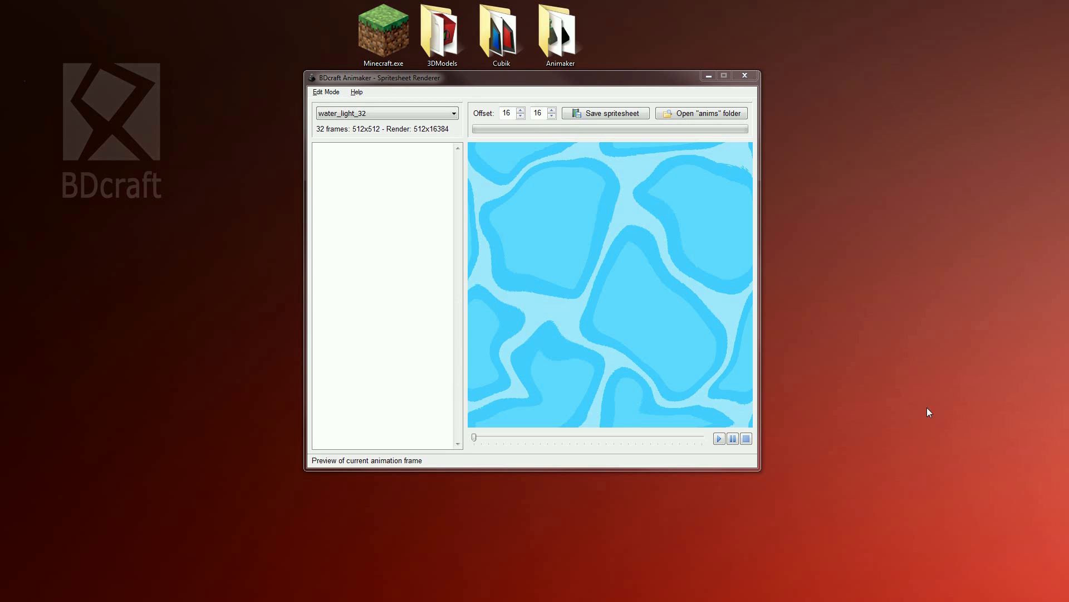
mouse_move(738, 91)
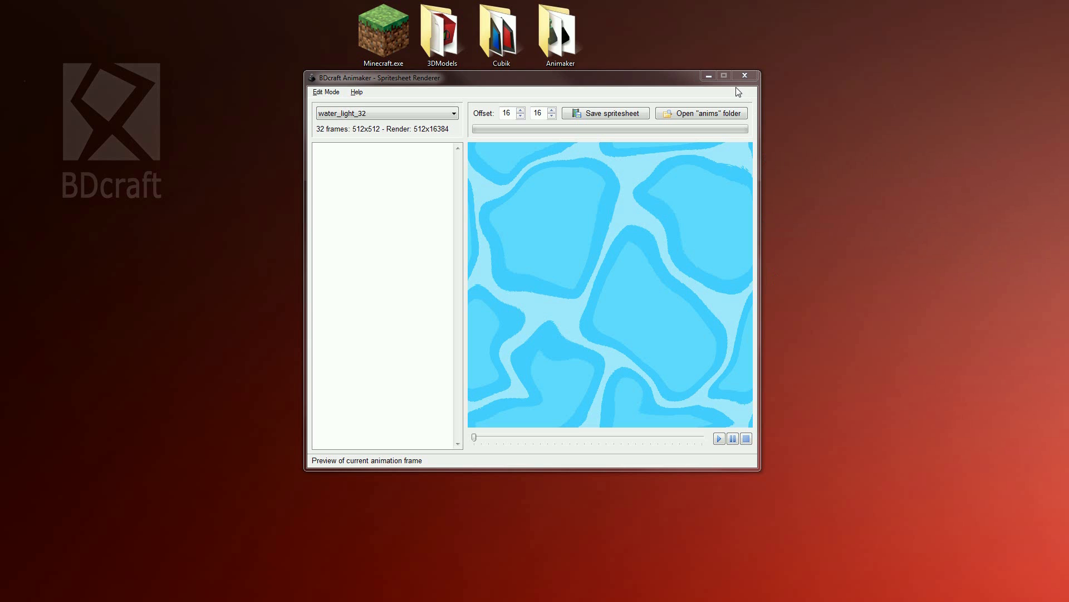
mouse_move(734, 94)
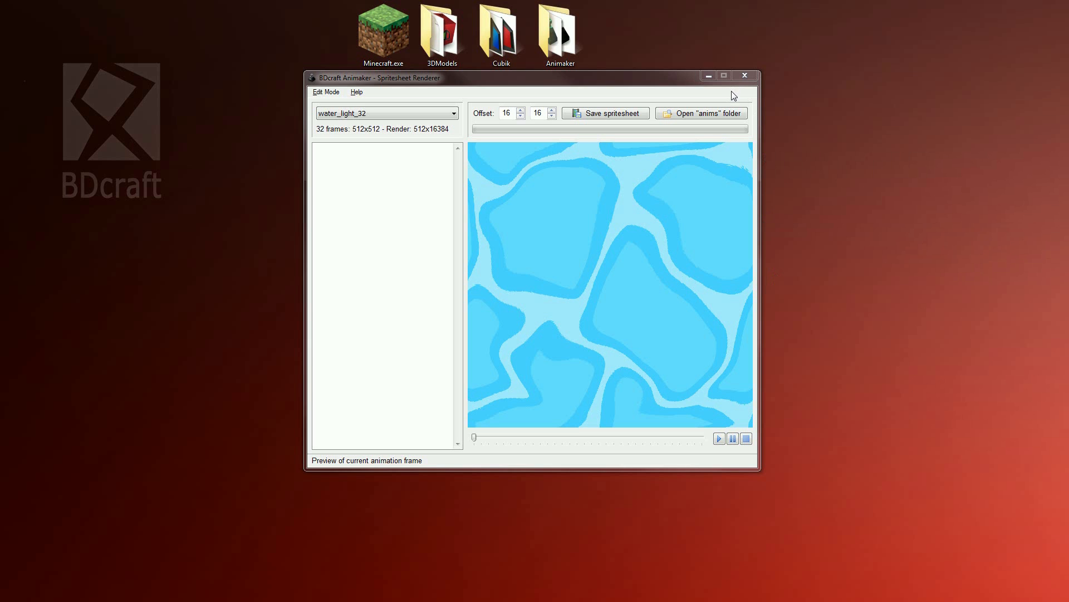
mouse_move(701, 114)
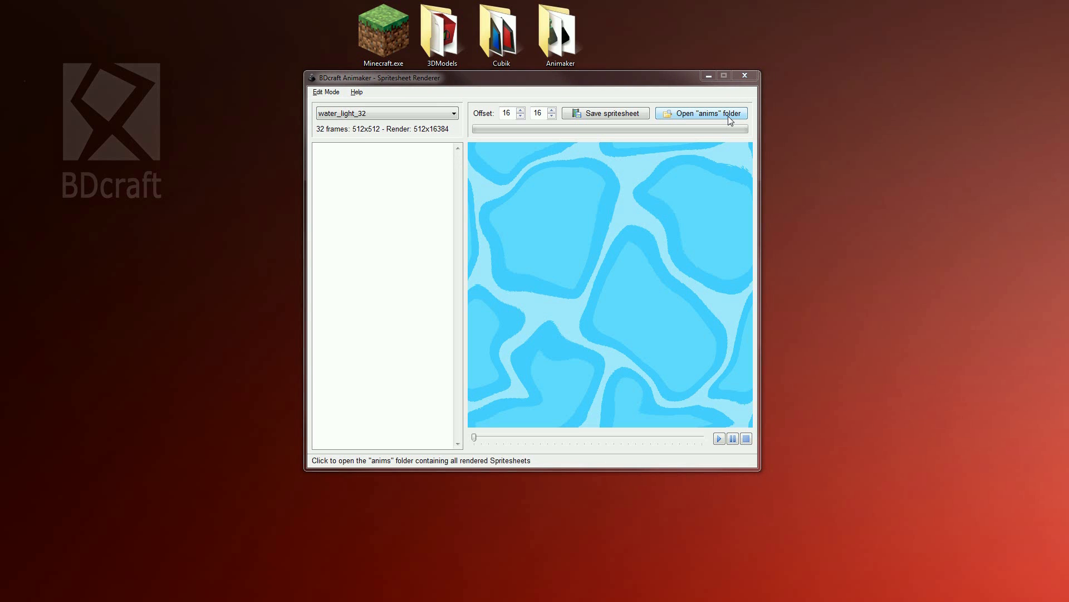
Show the anims folder with water_dark_32 and water_light_32 in Explorer and close the renderer.
left_click(701, 112)
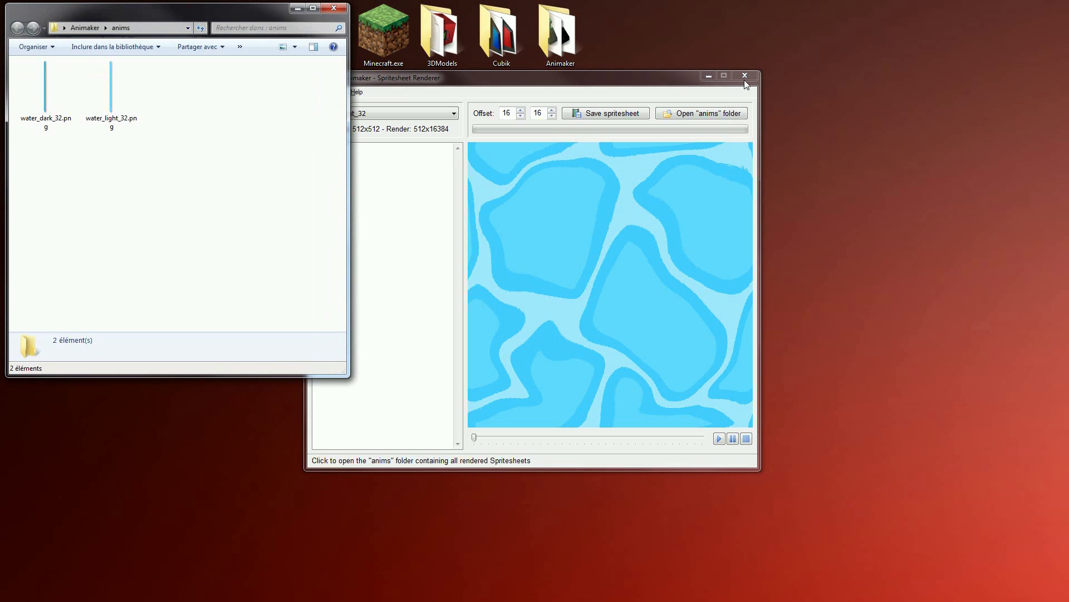
mouse_move(745, 76)
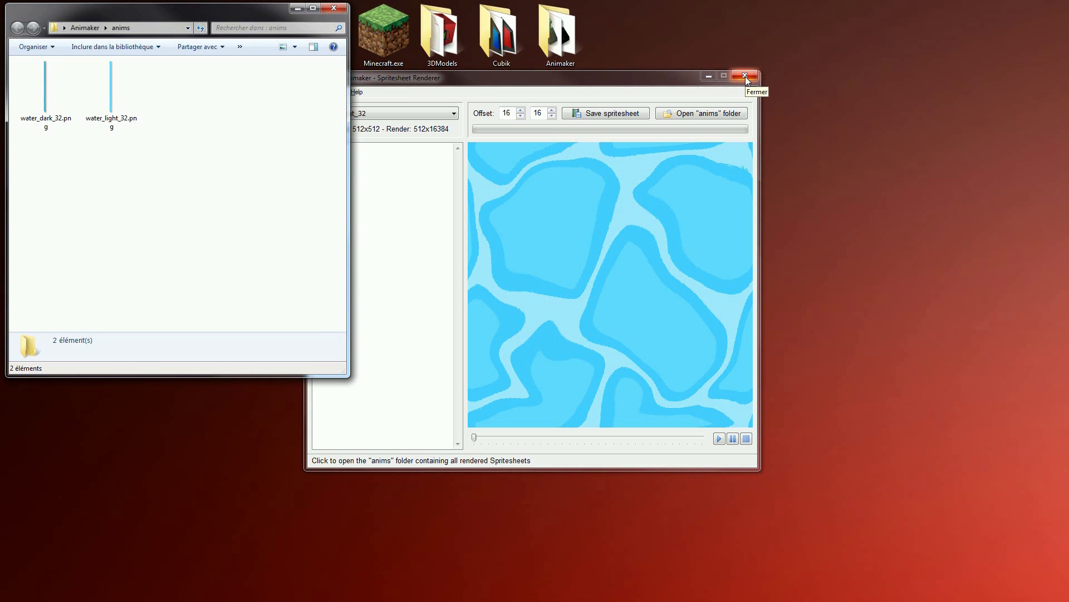
mouse_move(500, 399)
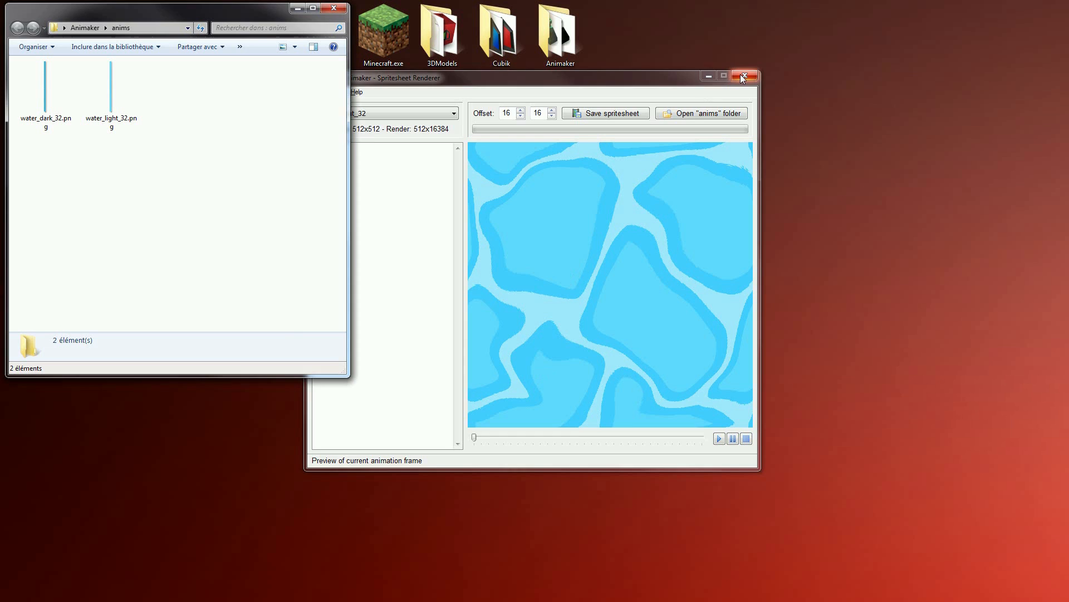
left_click(743, 76)
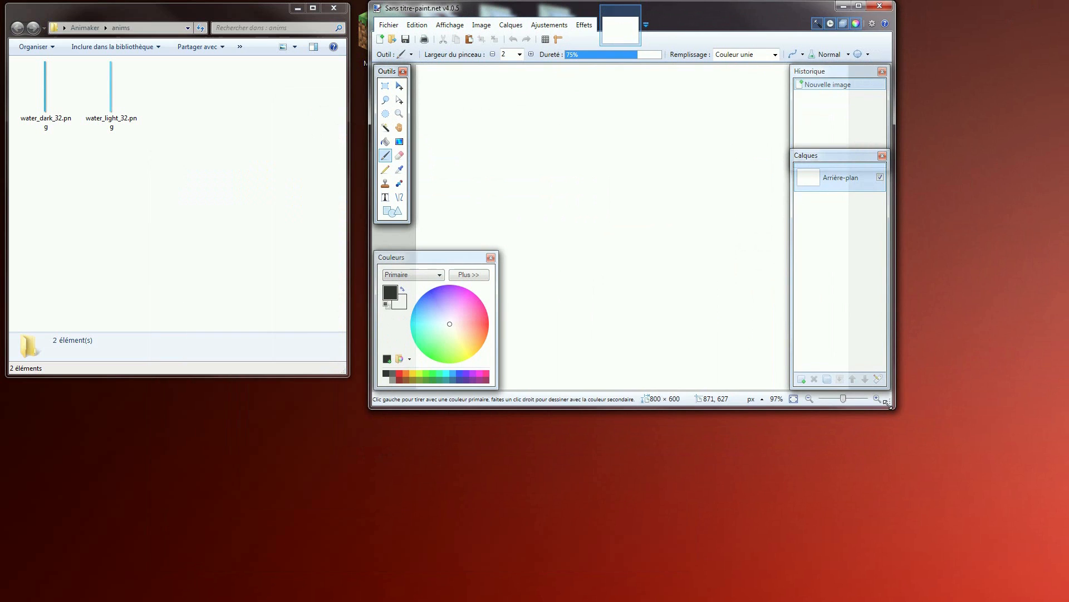
Open both spritesheets, copy the light sheet and add a new layer to the dark sheet.
left_click(868, 7)
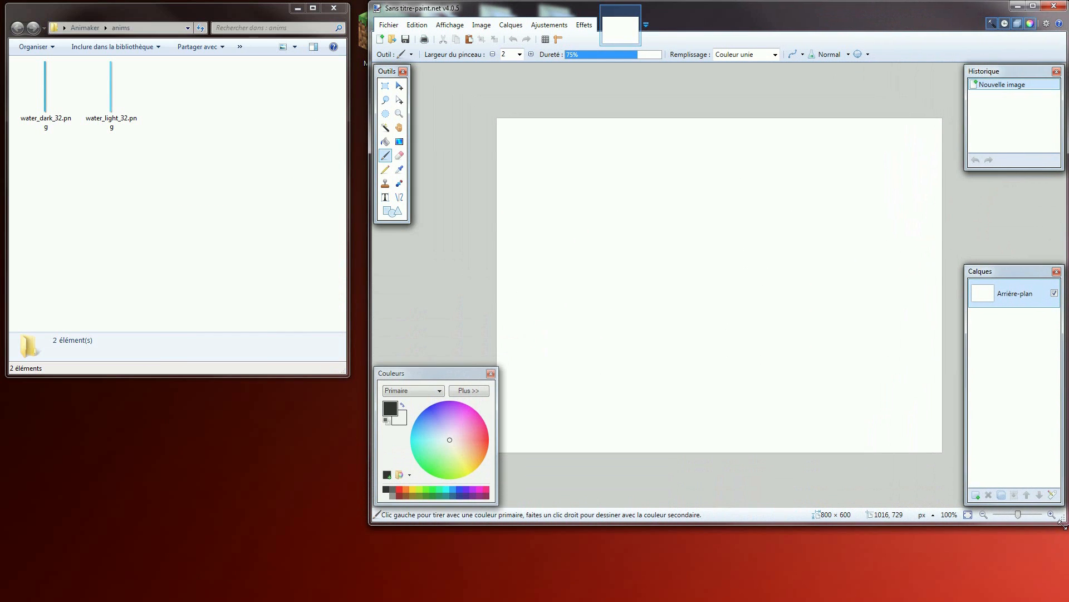
left_click(46, 93)
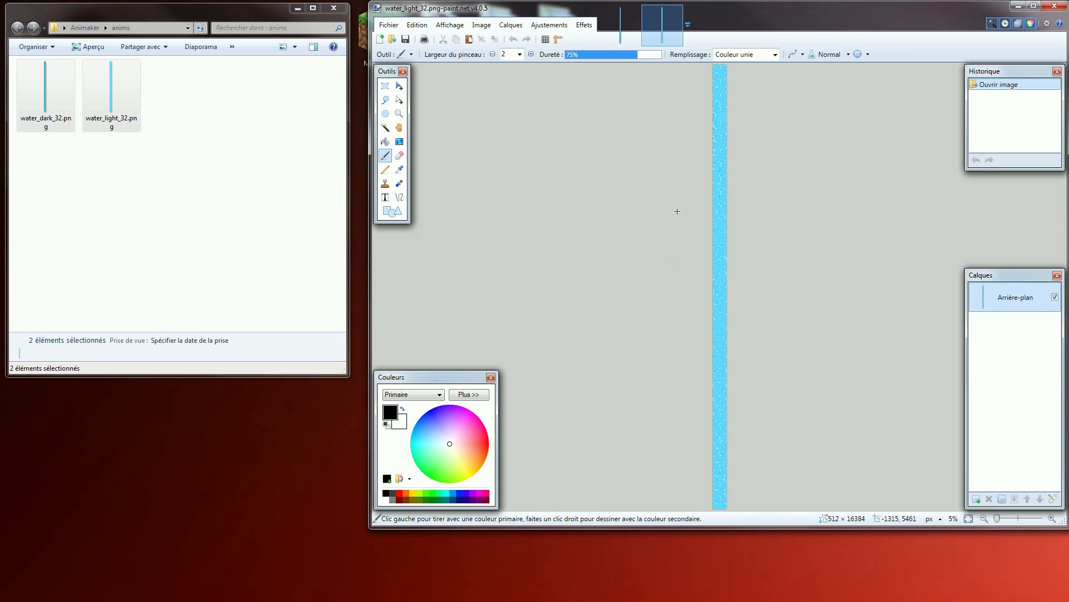
key("ctrl+a")
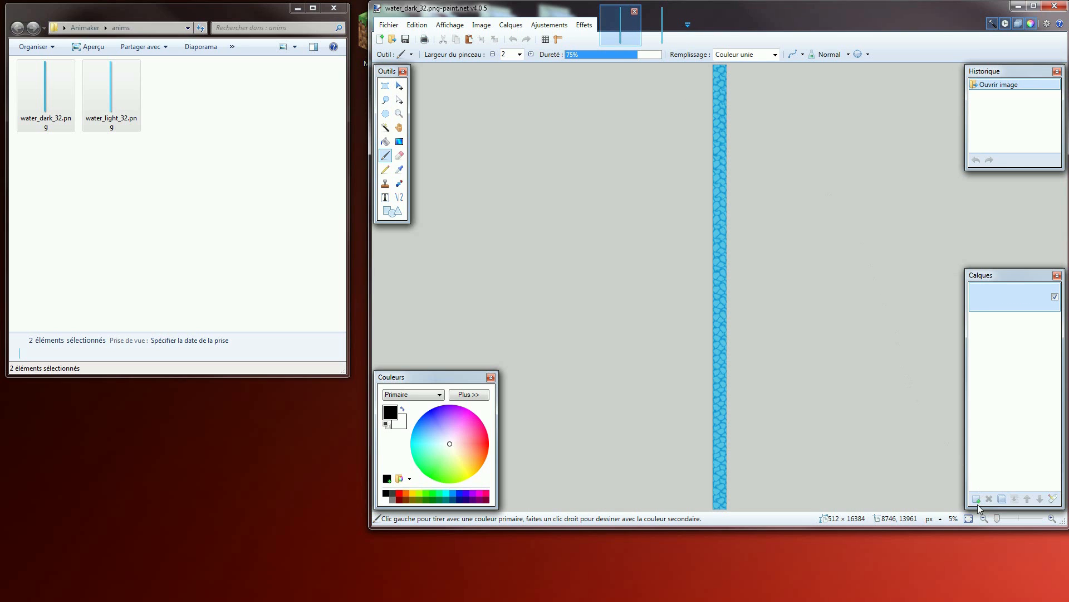
left_click(977, 499)
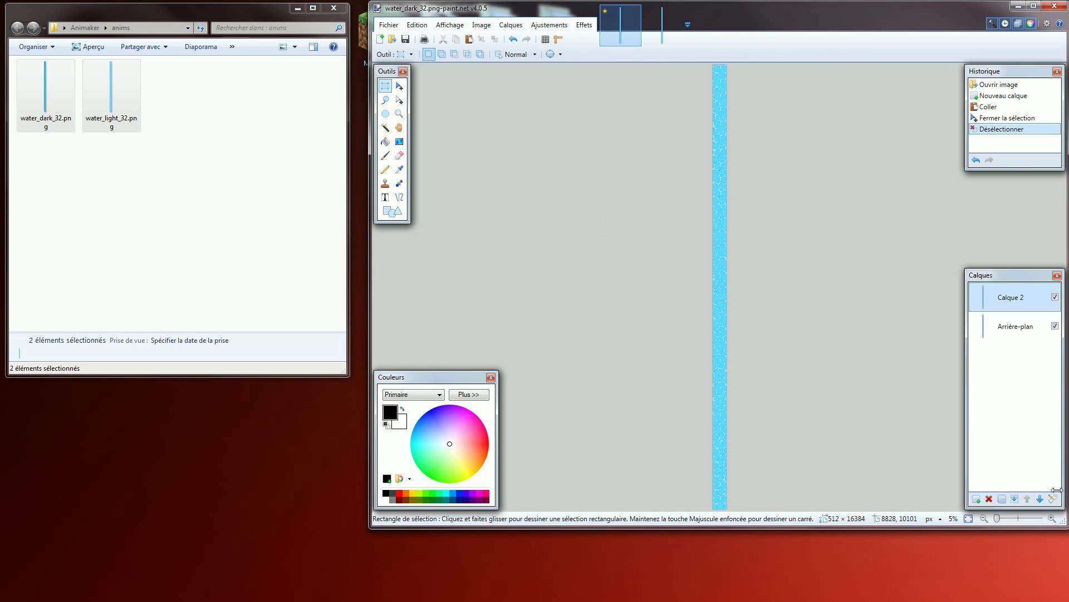
Paste the light strip at about half opacity and merge it down into the dark layer.
double_click(1011, 296)
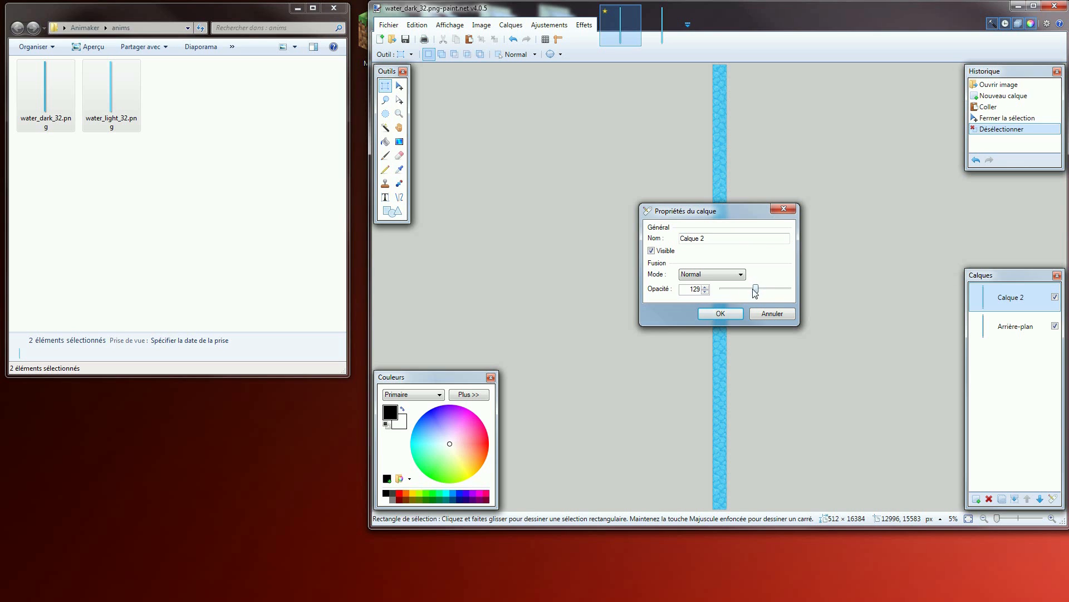
left_click(721, 313)
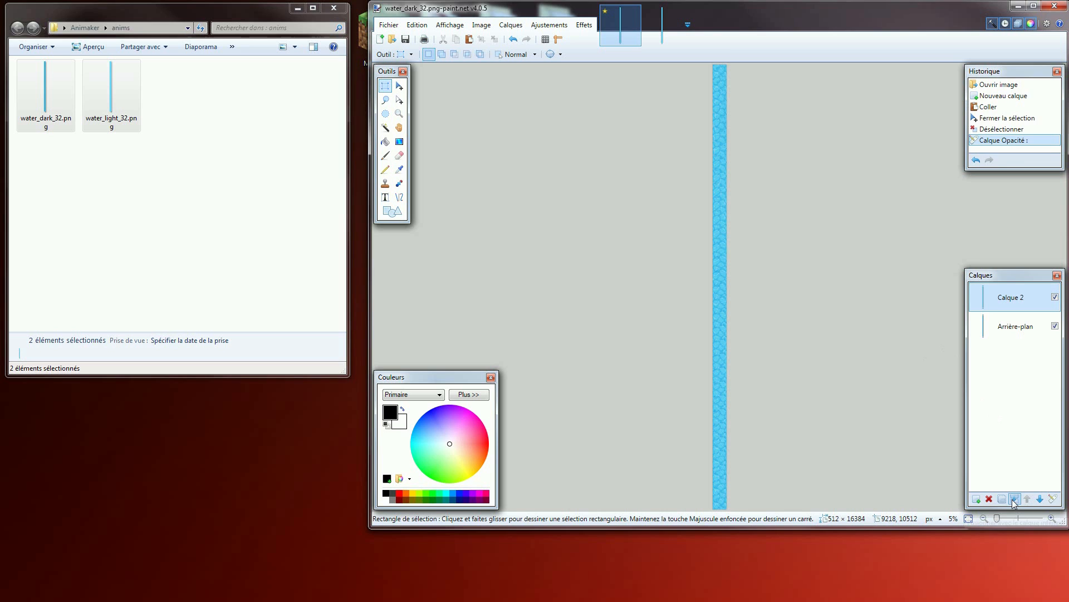
left_click(1052, 499)
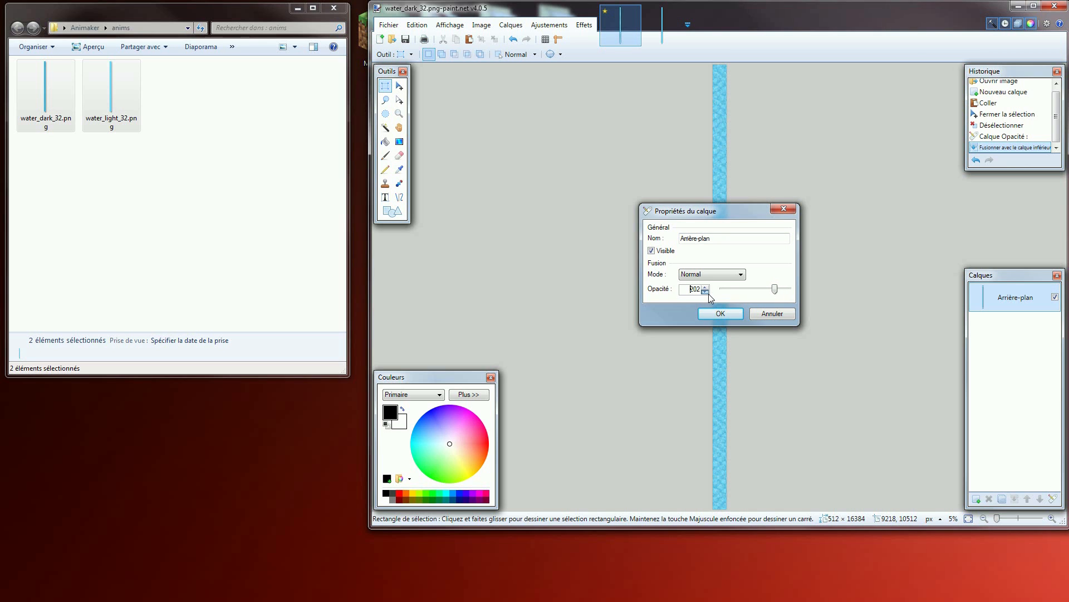
left_click(720, 313)
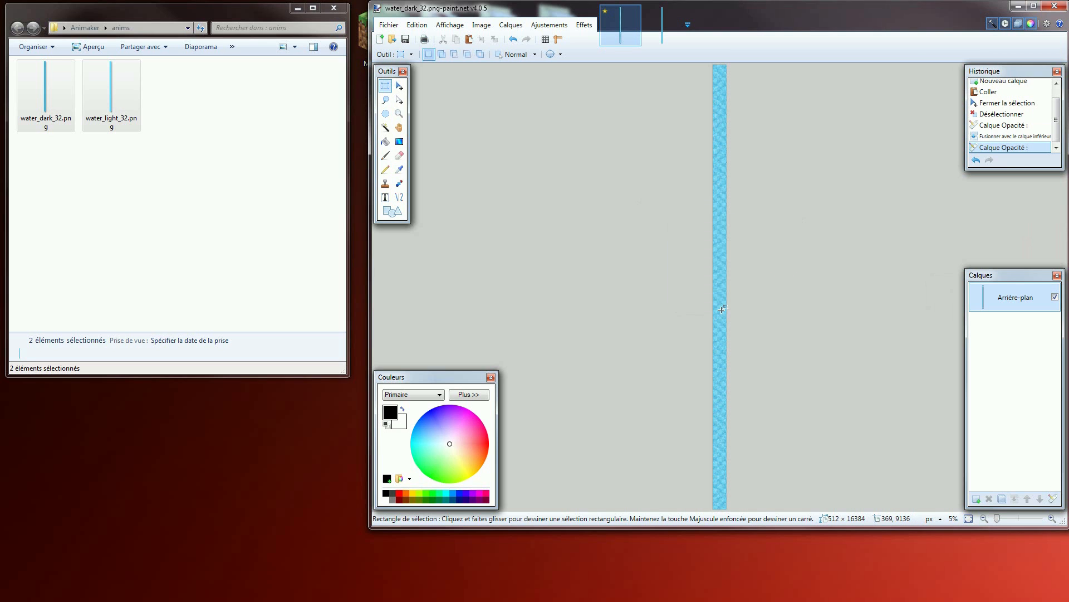
left_click(387, 24)
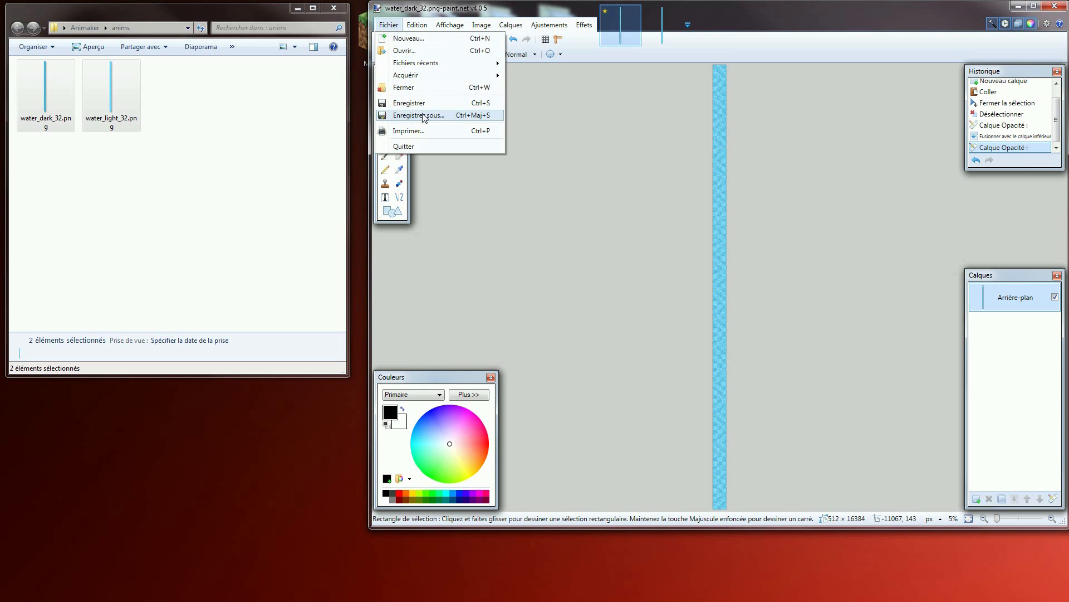
Start Save As and browse to the TEST pack's assets\minecraft\textures\blocks folder.
left_click(419, 114)
type("%appdata%/")
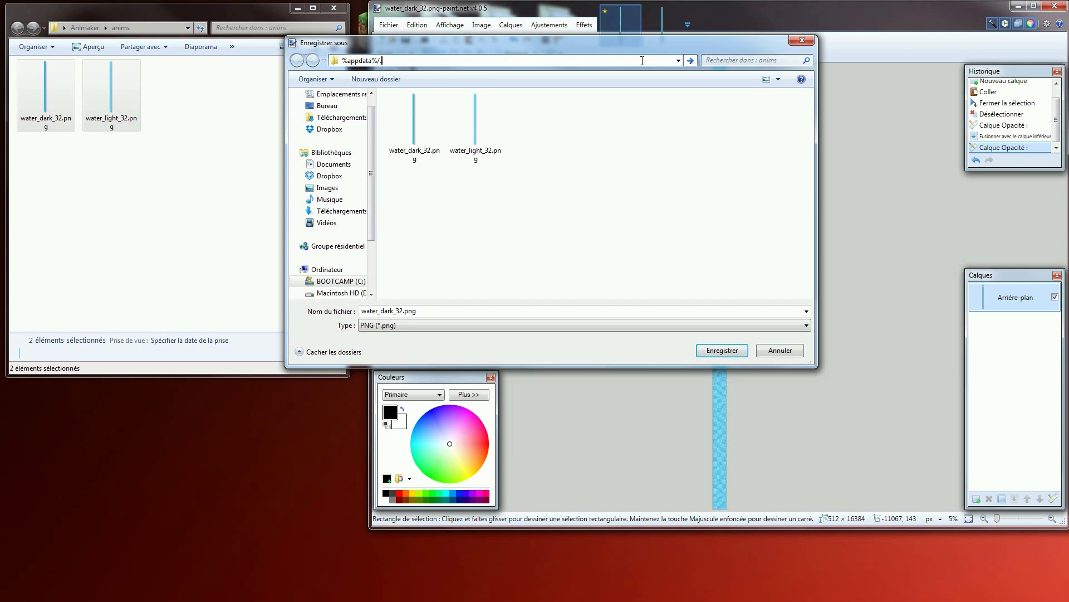
key("Return")
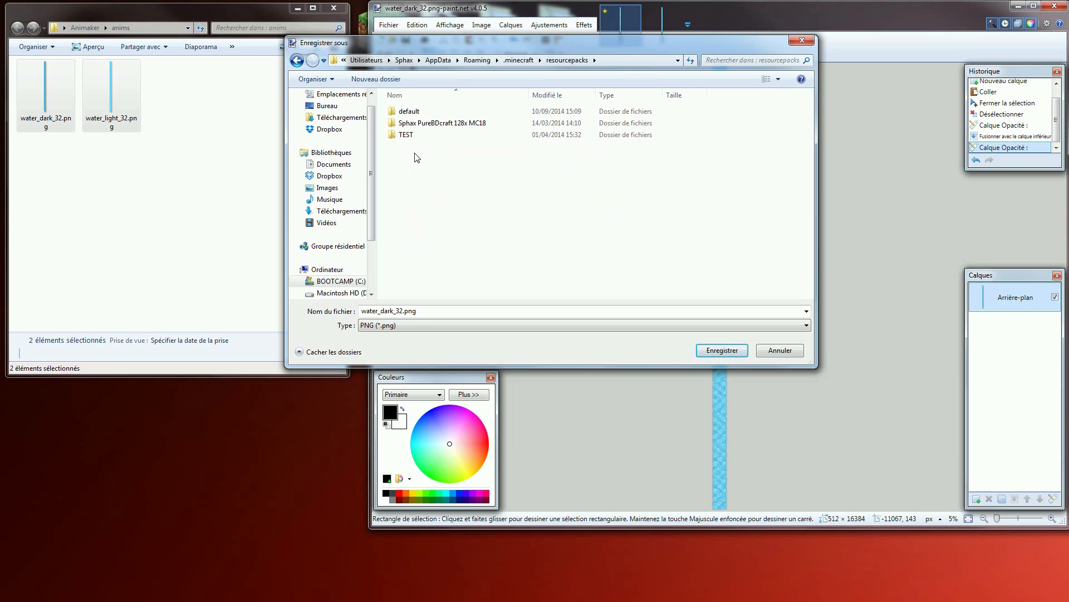
double_click(406, 135)
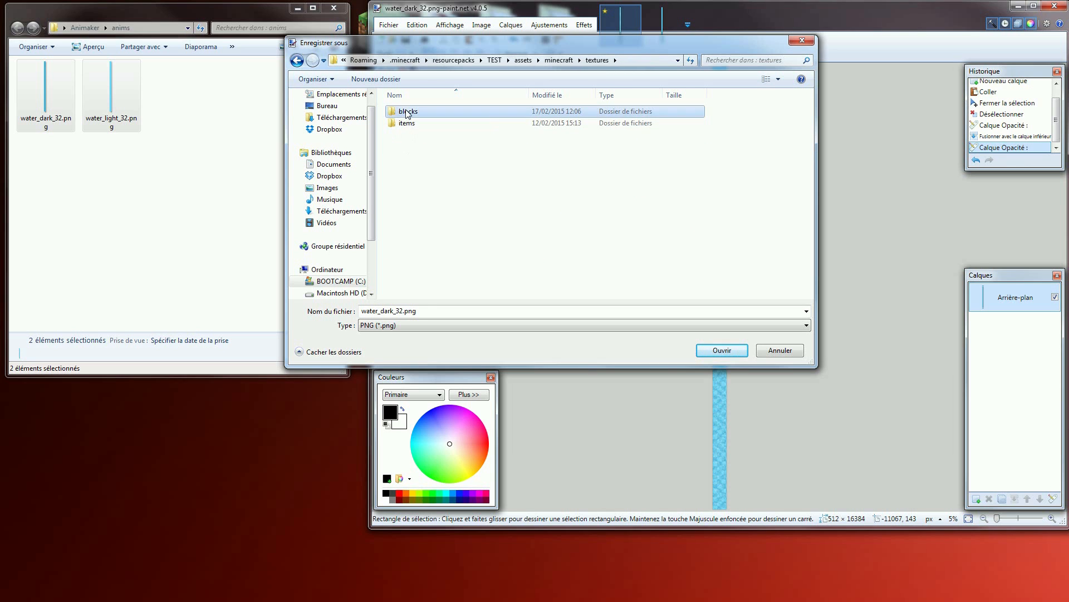
double_click(406, 112)
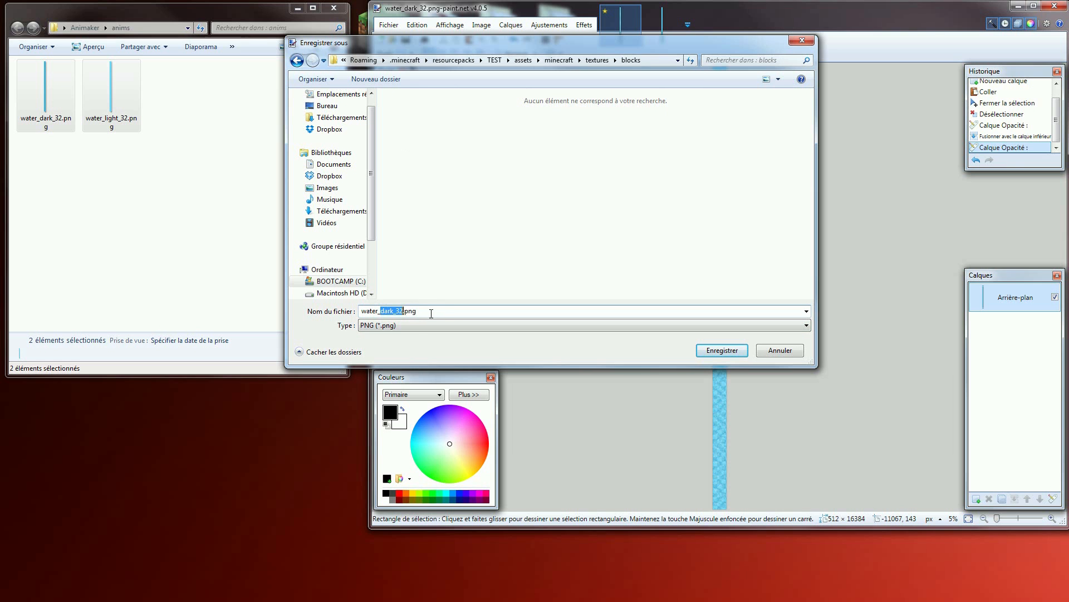
Save the merged image as water_still.png with 32-bit PNG settings.
type("water_still")
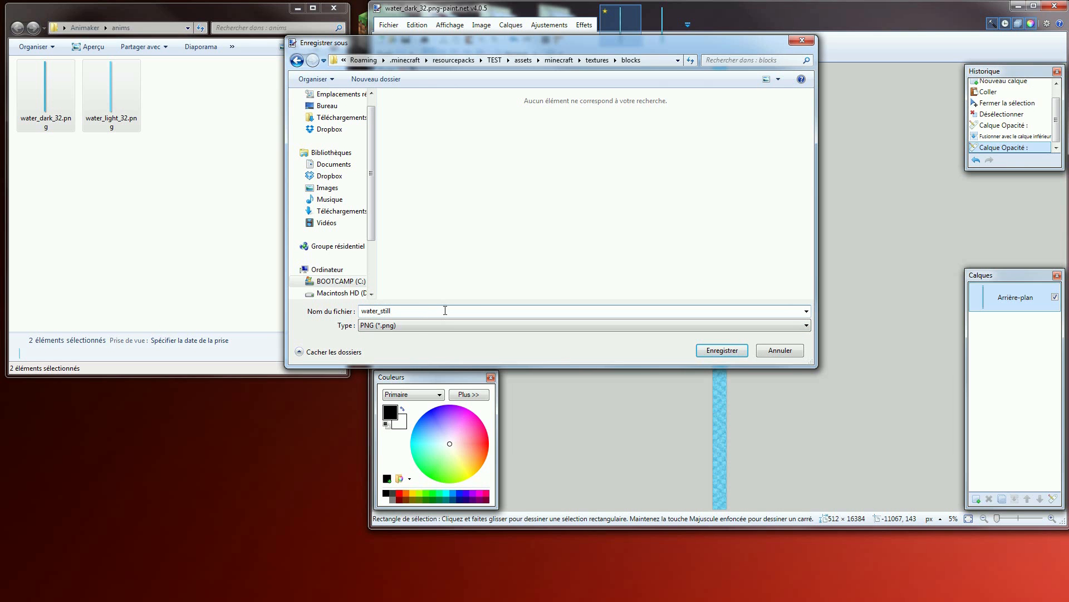
left_click(721, 350)
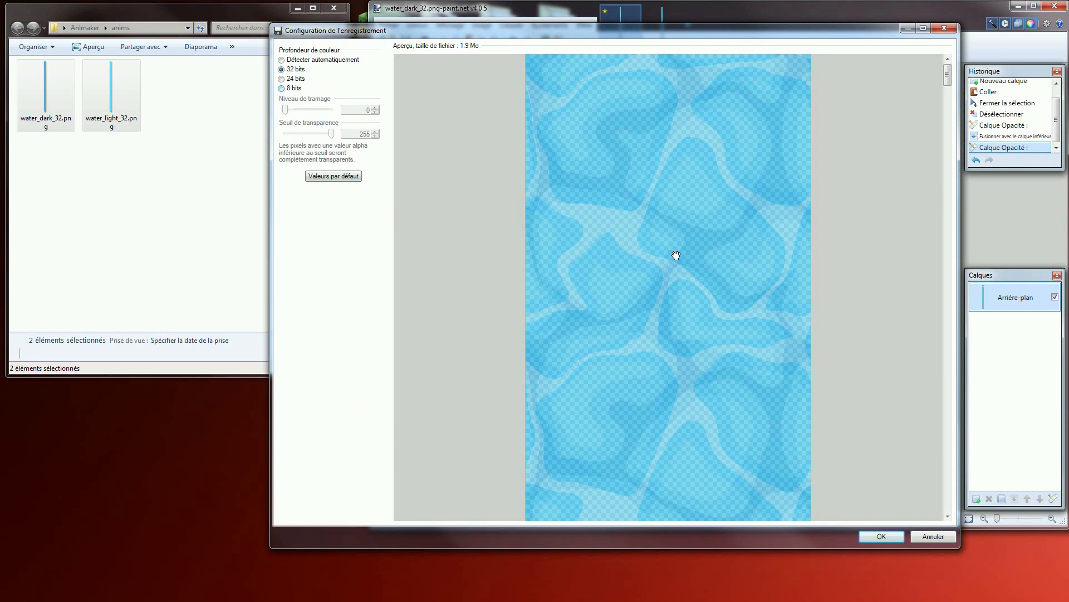
left_click(880, 536)
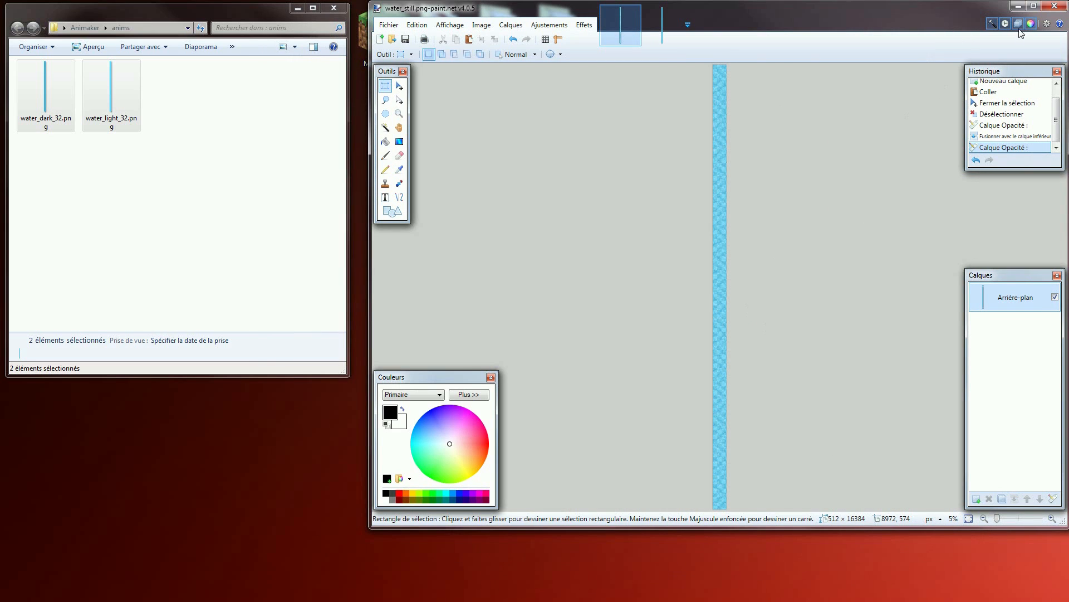
Navigate via %appdata%/.minecraft into resourcepacks and down to assets/minecraft/textures/blocks.
left_click(1019, 8)
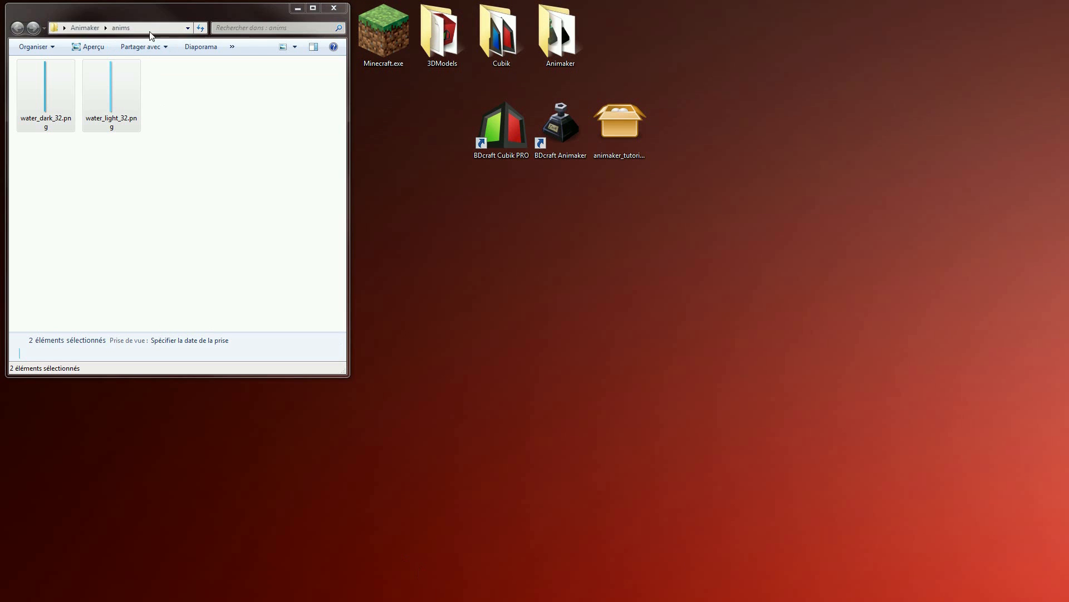
type("%a")
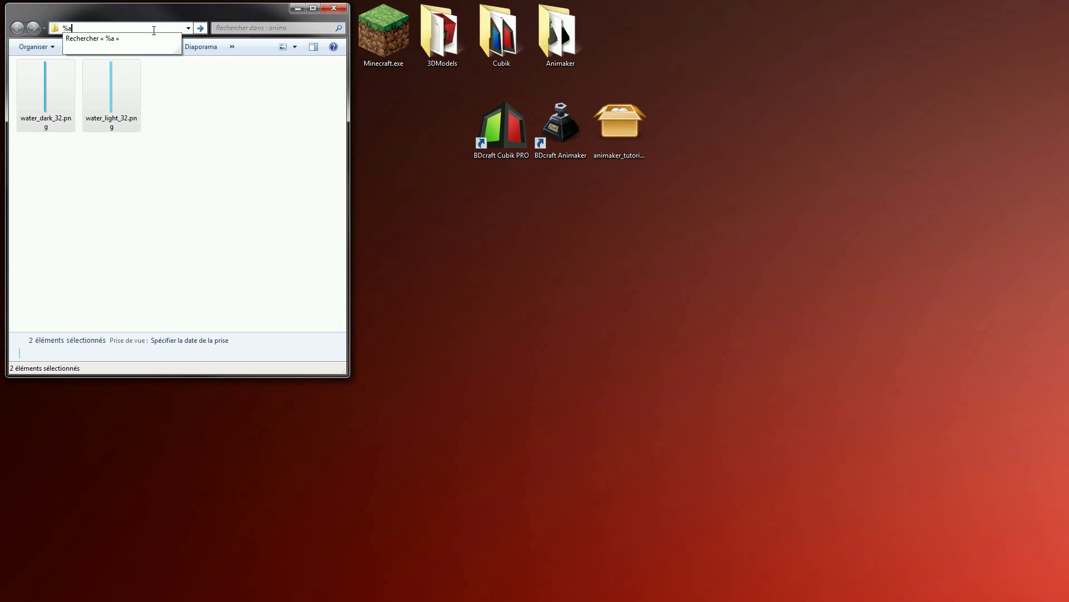
type("ppdata")
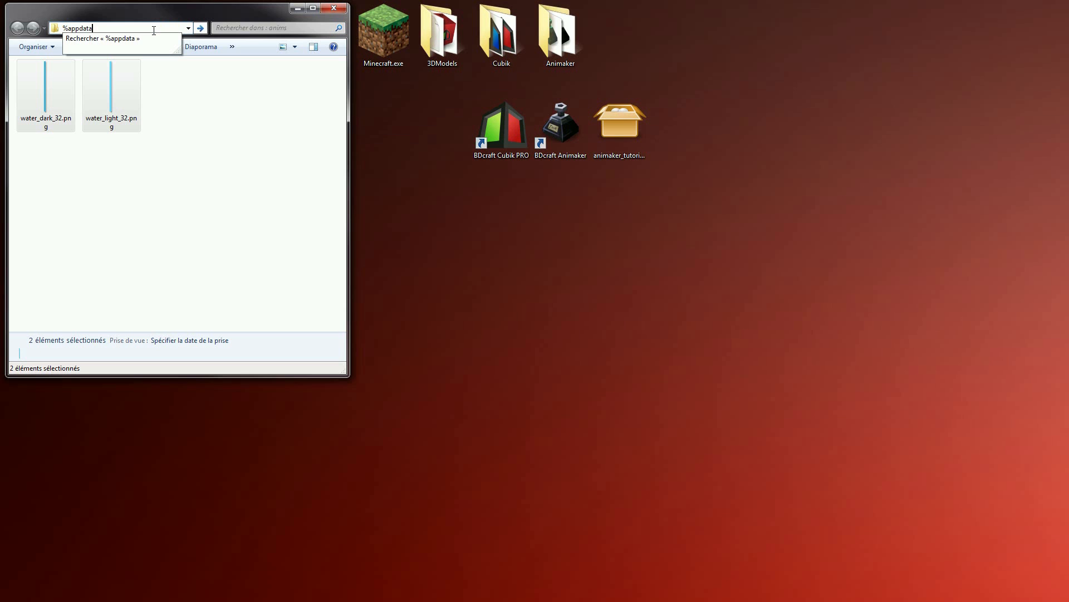
type("%/.minec")
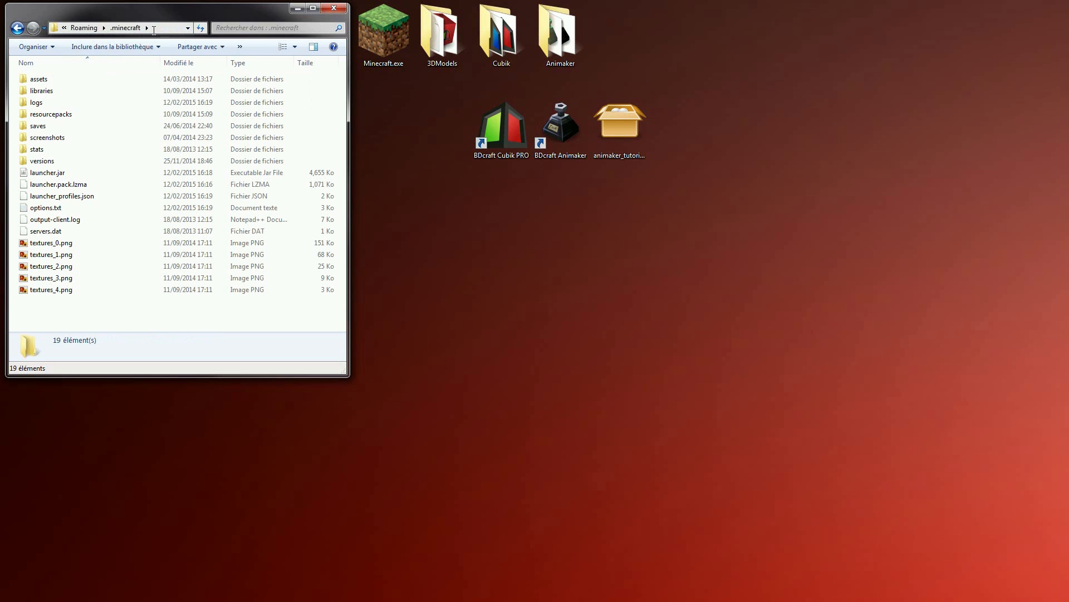
double_click(50, 114)
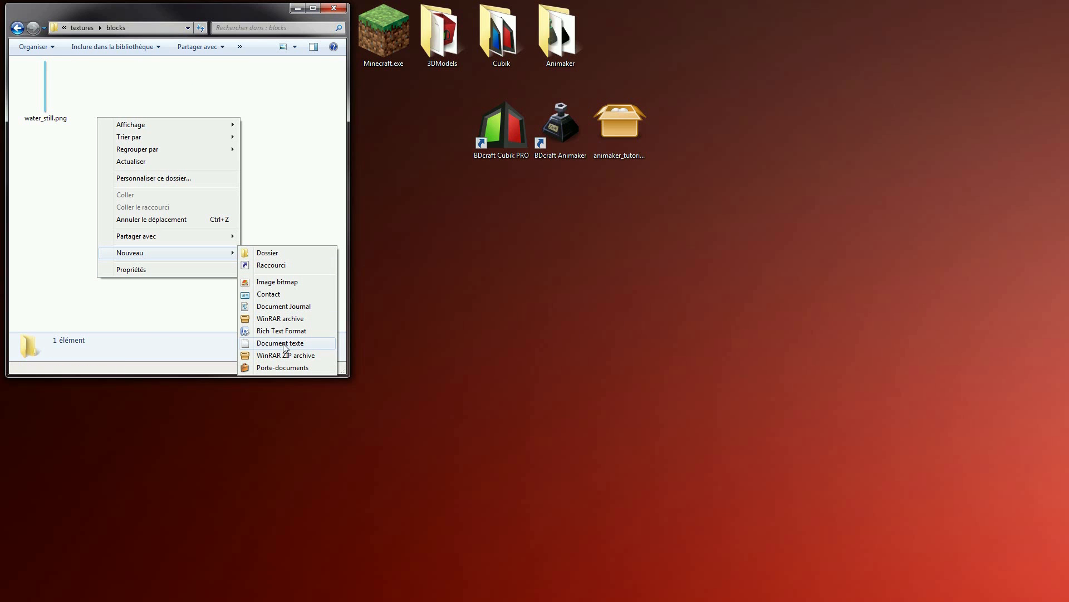
Create a new text document renamed to water_still.png.mcmeta, confirming the extension change.
left_click(280, 342)
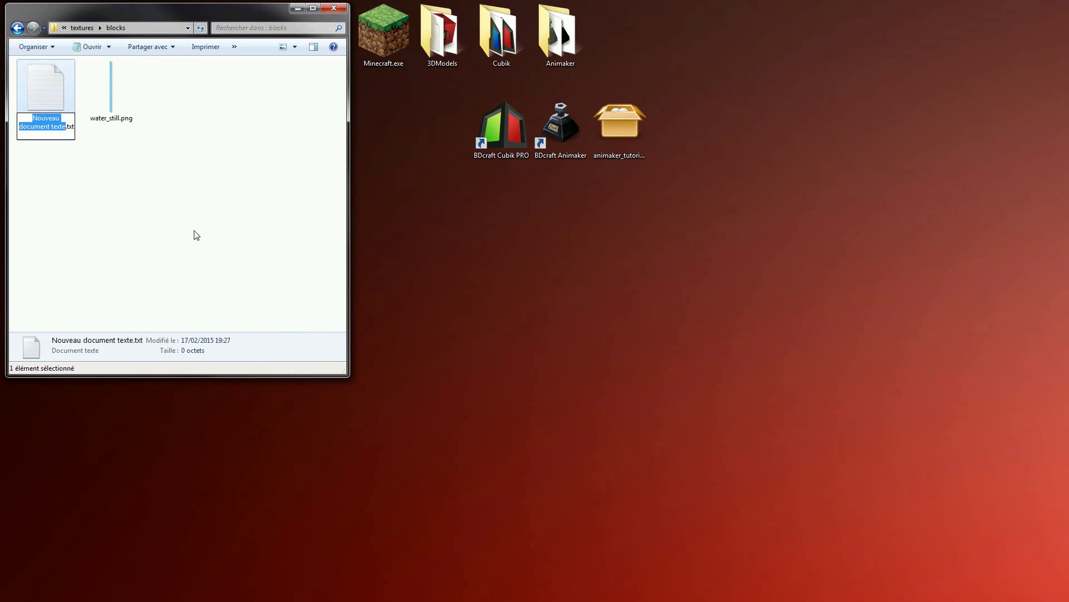
type("water_s.txt")
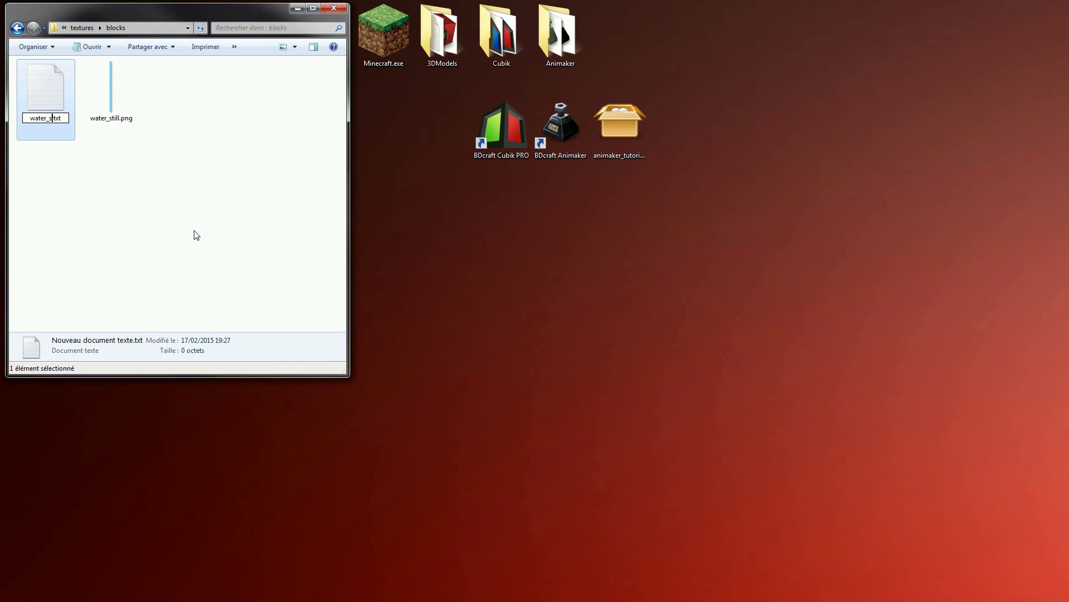
type("water_still.png")
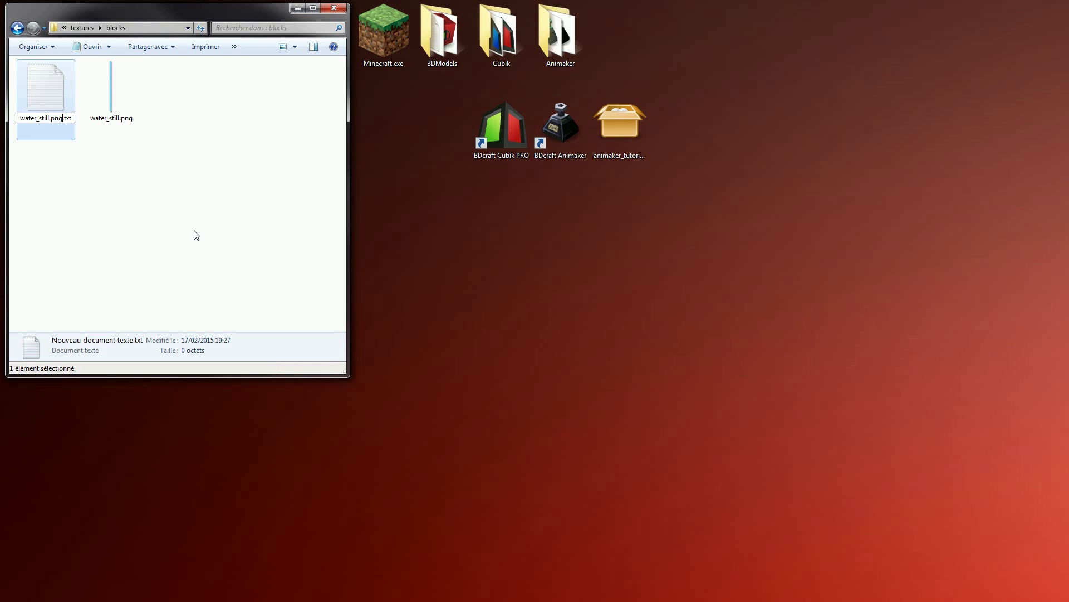
type(".mcmeta")
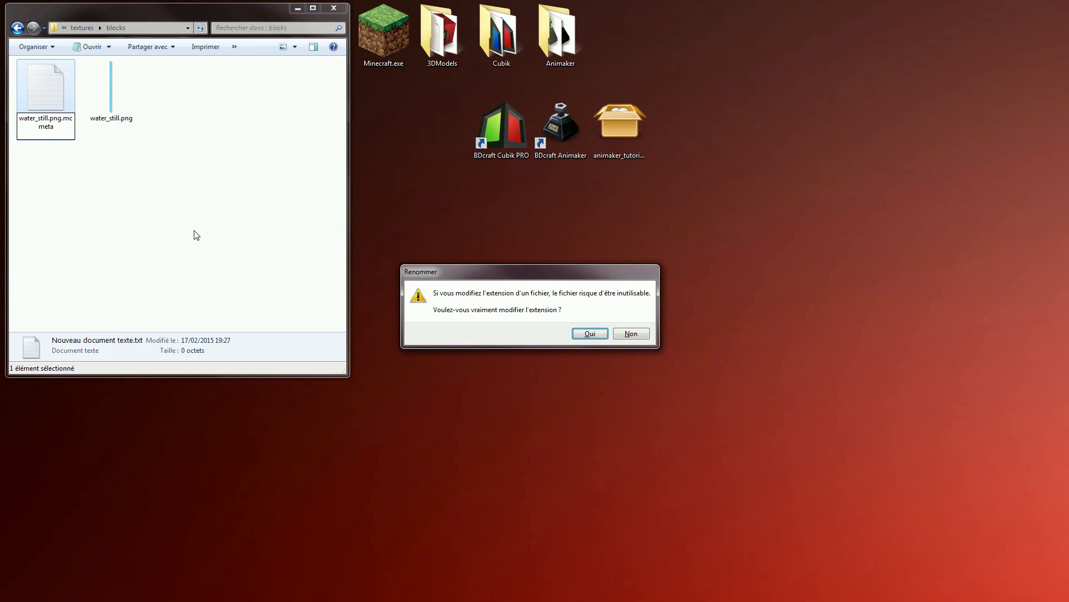
left_click(588, 333)
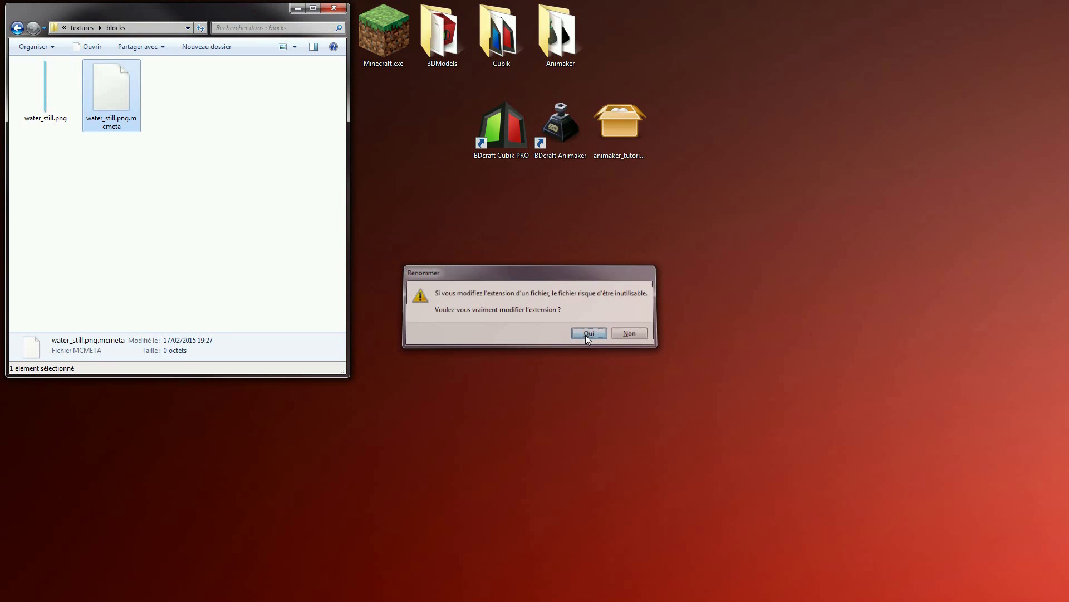
right_click(112, 96)
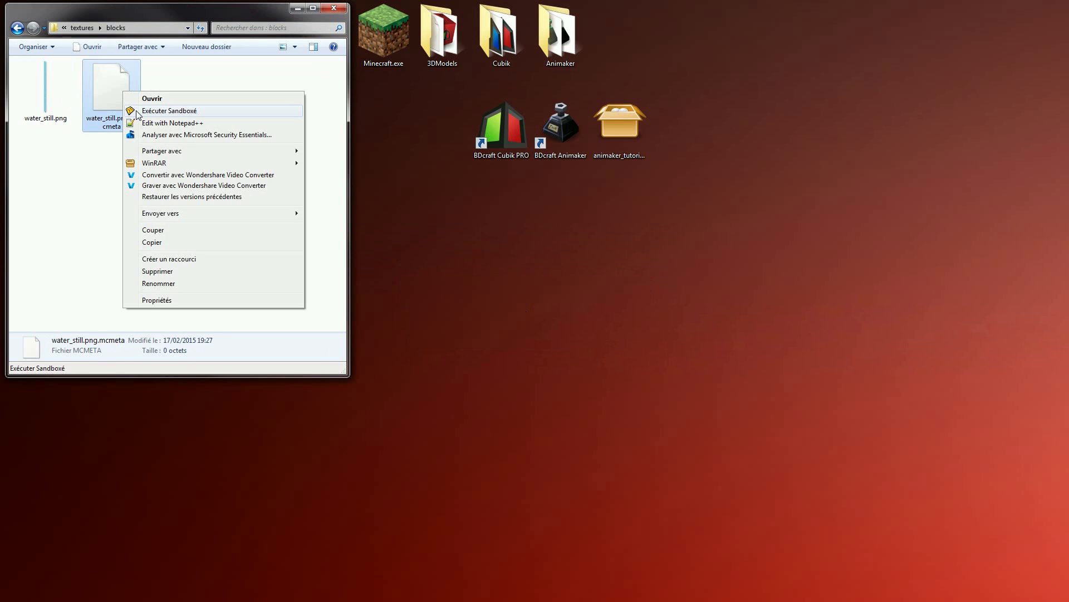
In Notepad++, write the JSON skeleton { "animation": { "frames": [ ] } } in the mcmeta file.
left_click(173, 123)
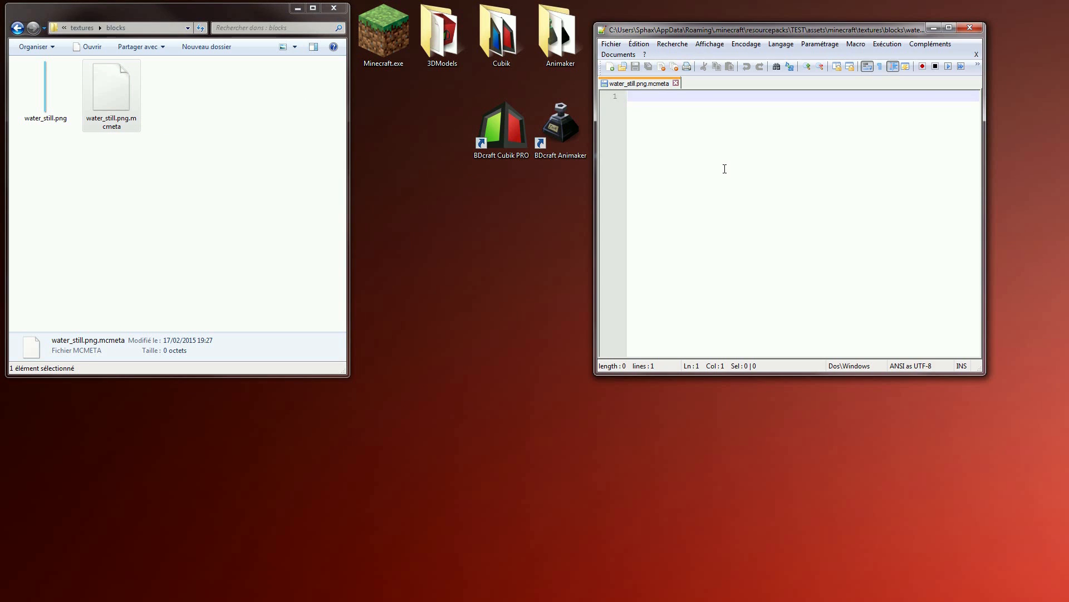
type("{")
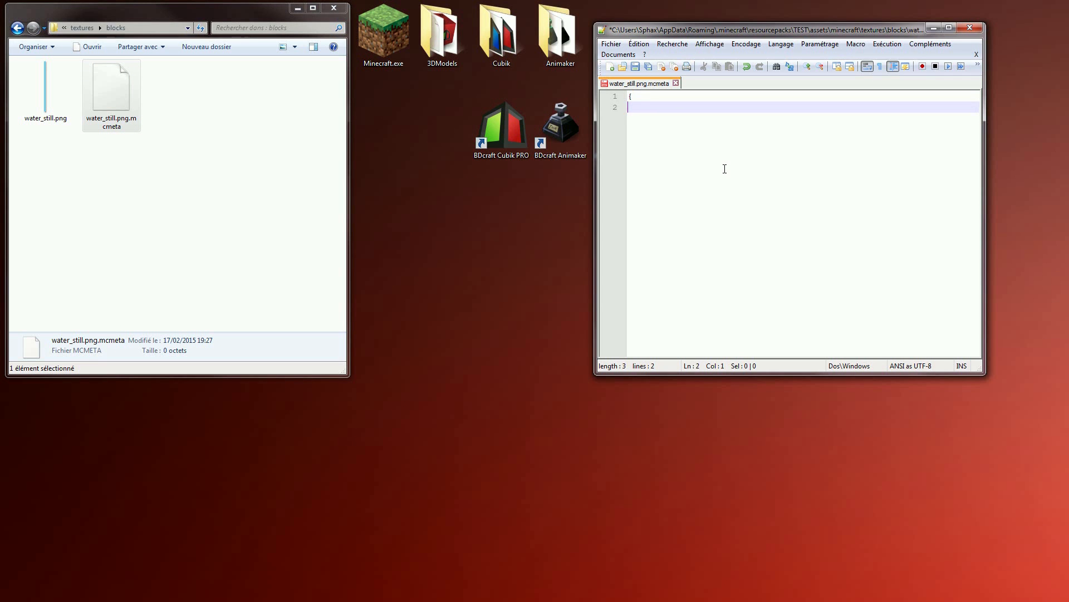
type("}")
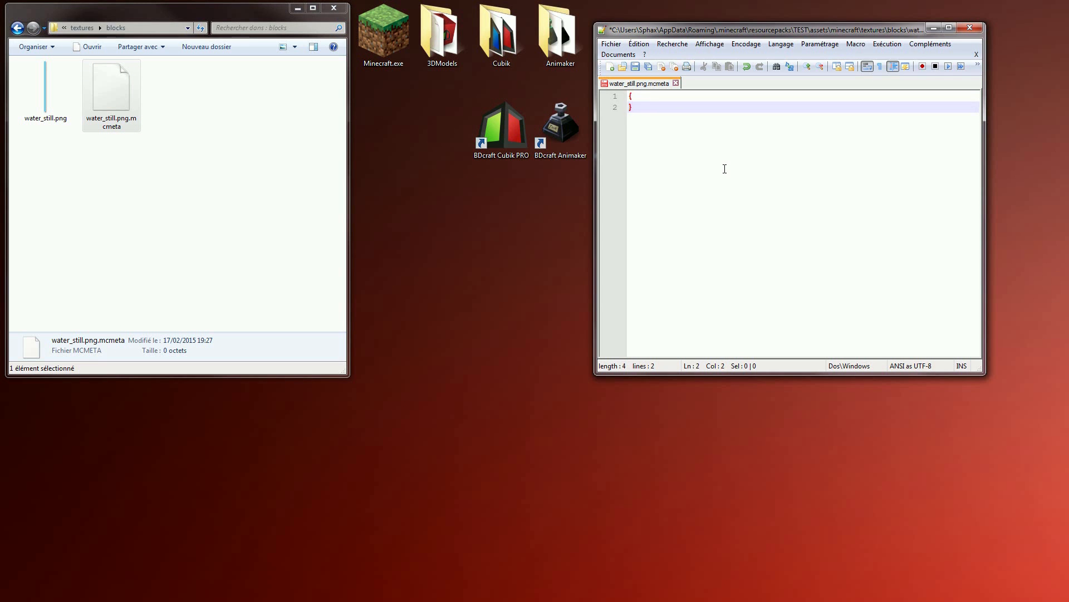
type("\"animation")
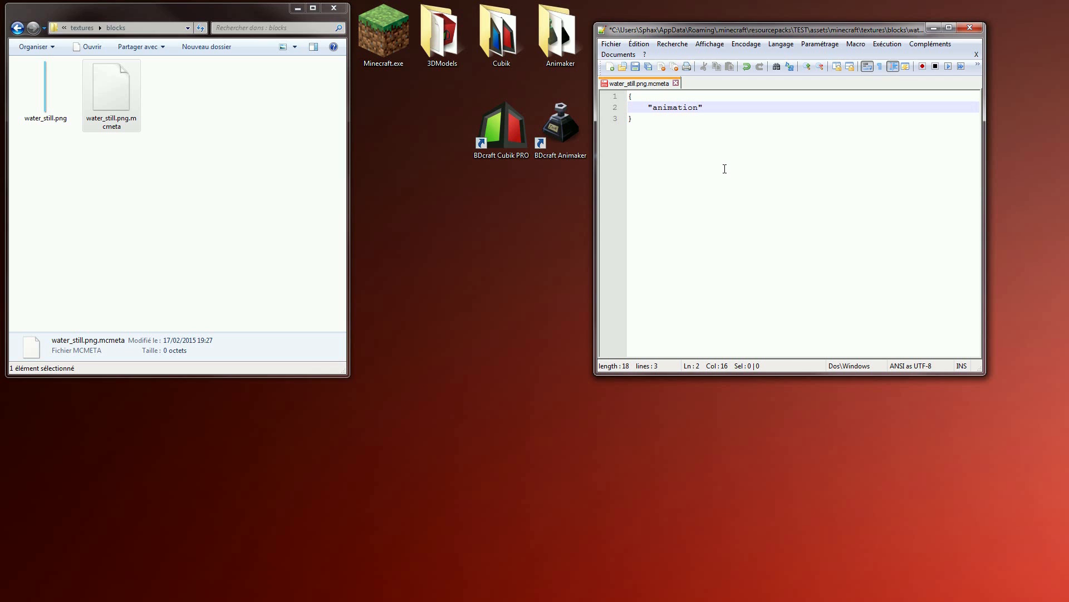
type(": {")
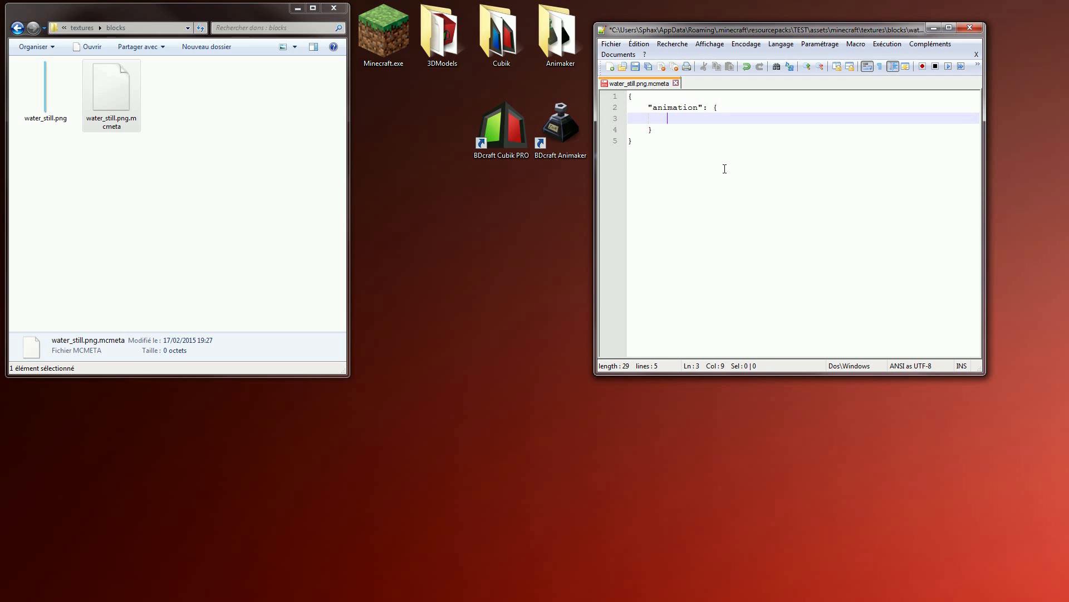
type("\"fram")
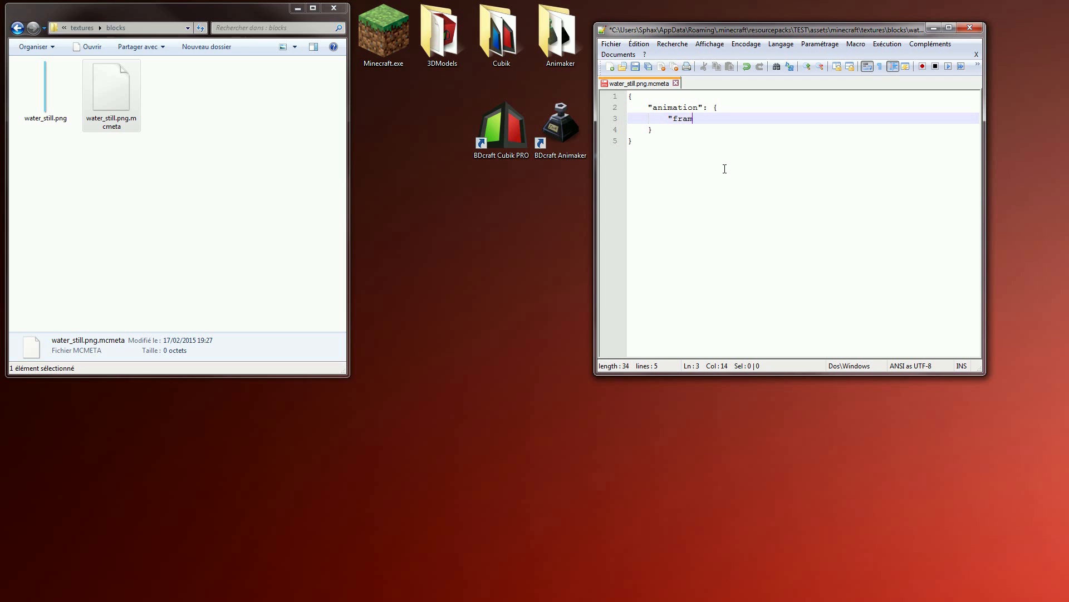
type("es\"")
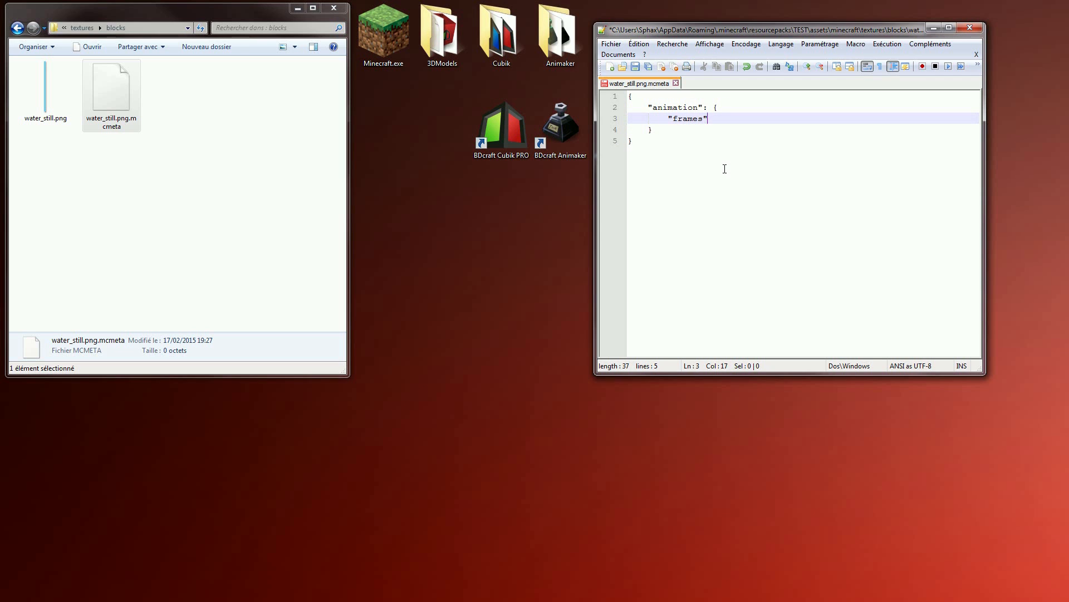
type(": [")
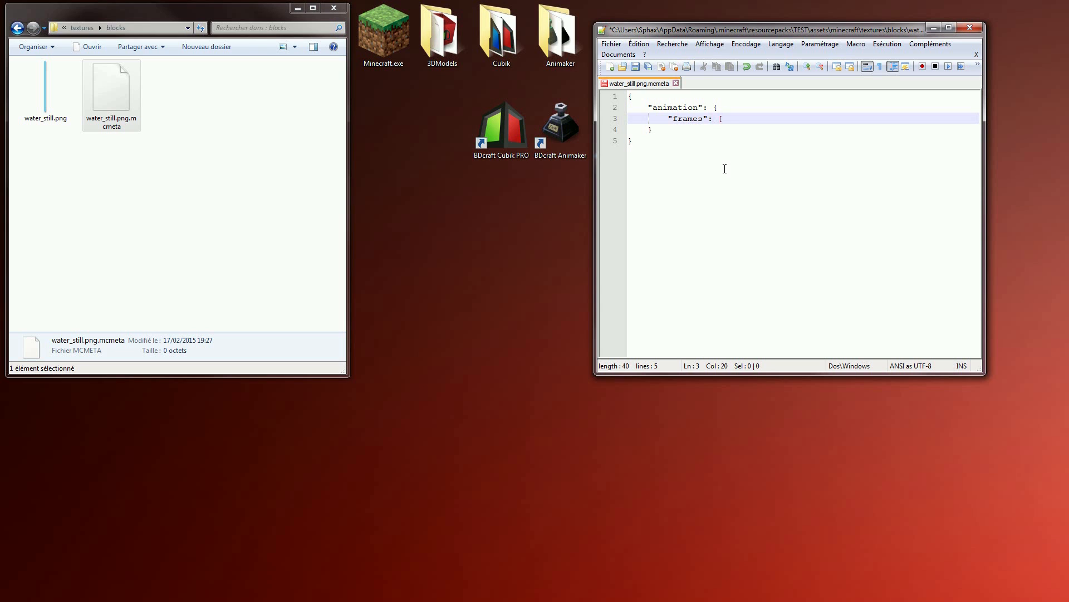
type("]")
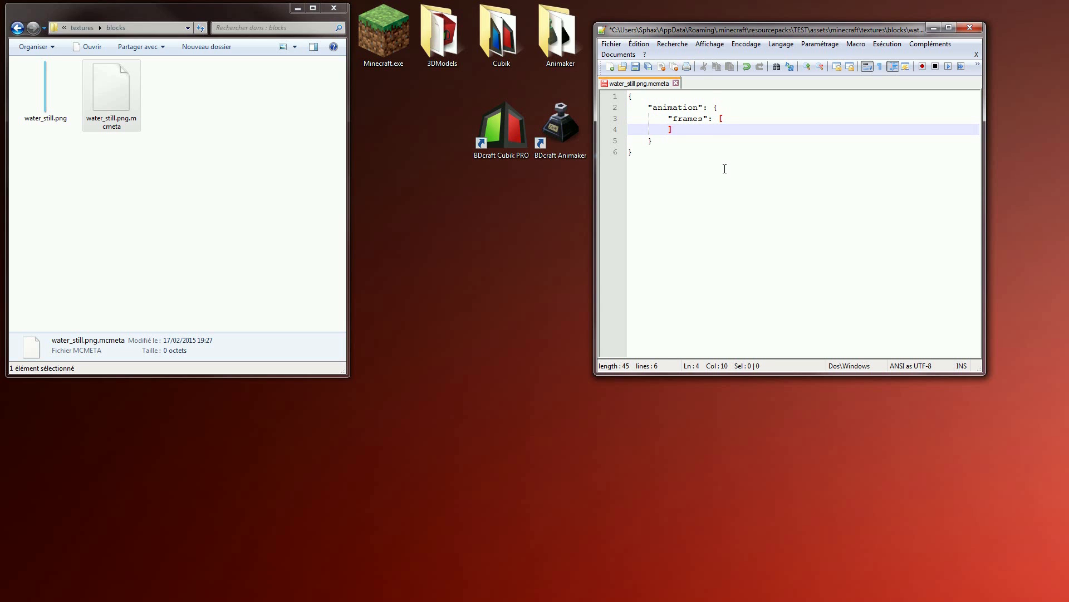
key("Return")
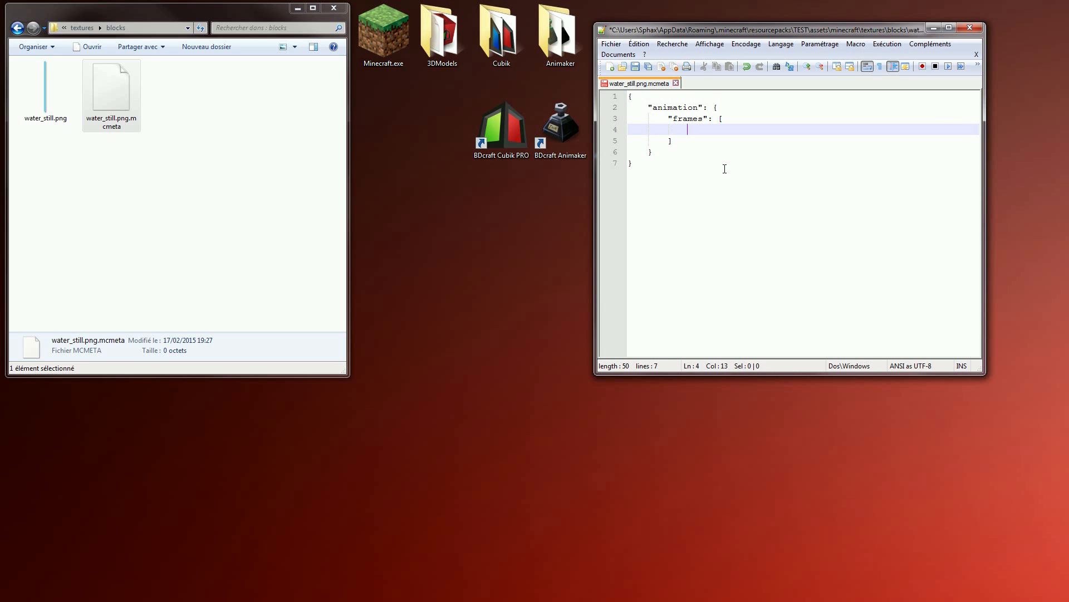
Fill the frames list with the numbers 0 through 31.
type("0,")
type("6,")
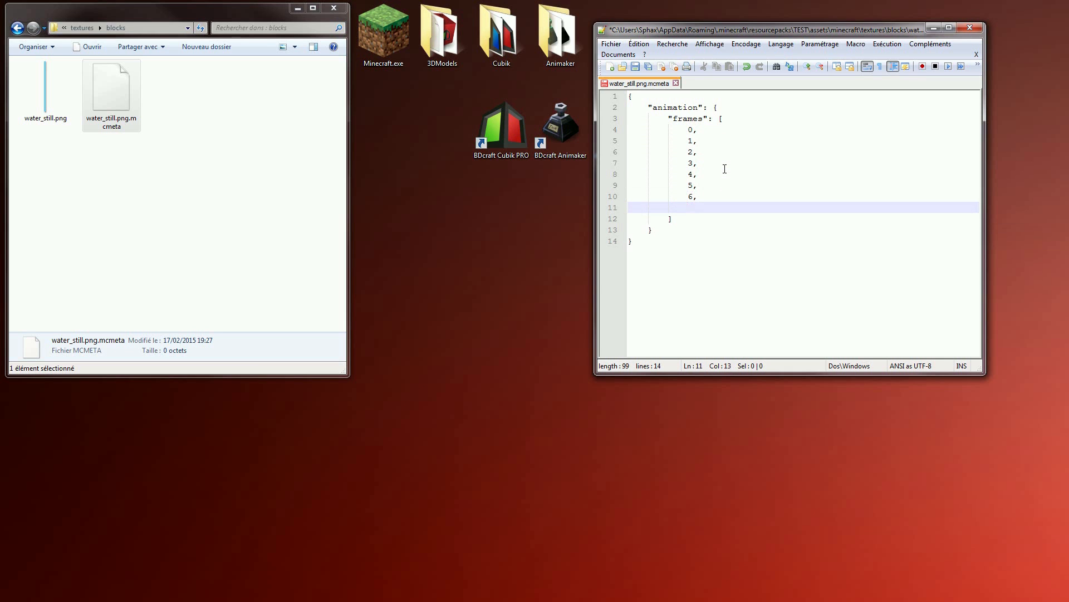
type("7,")
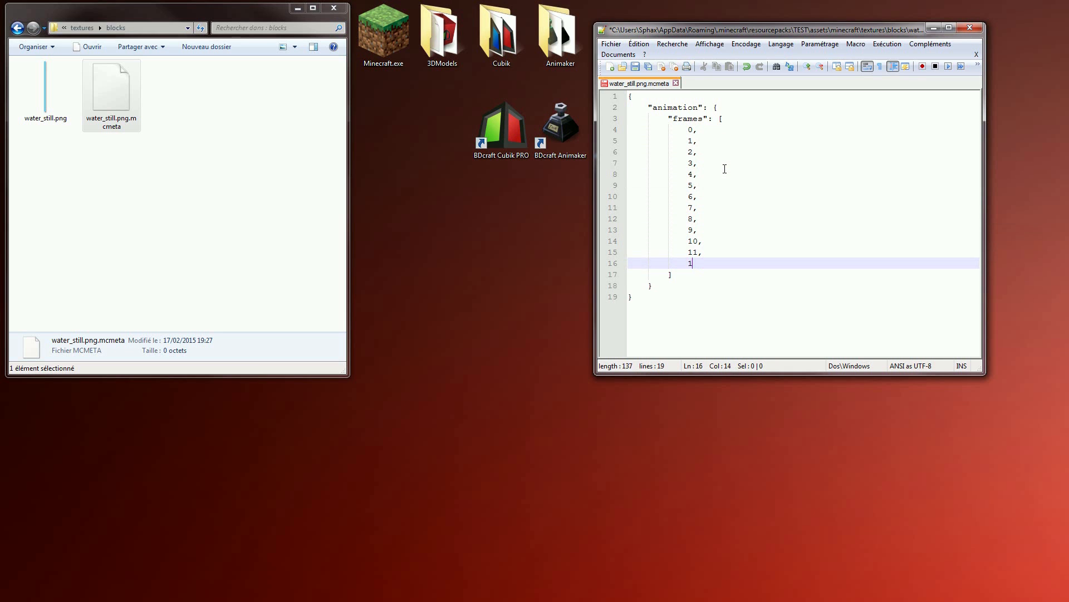
type("2,")
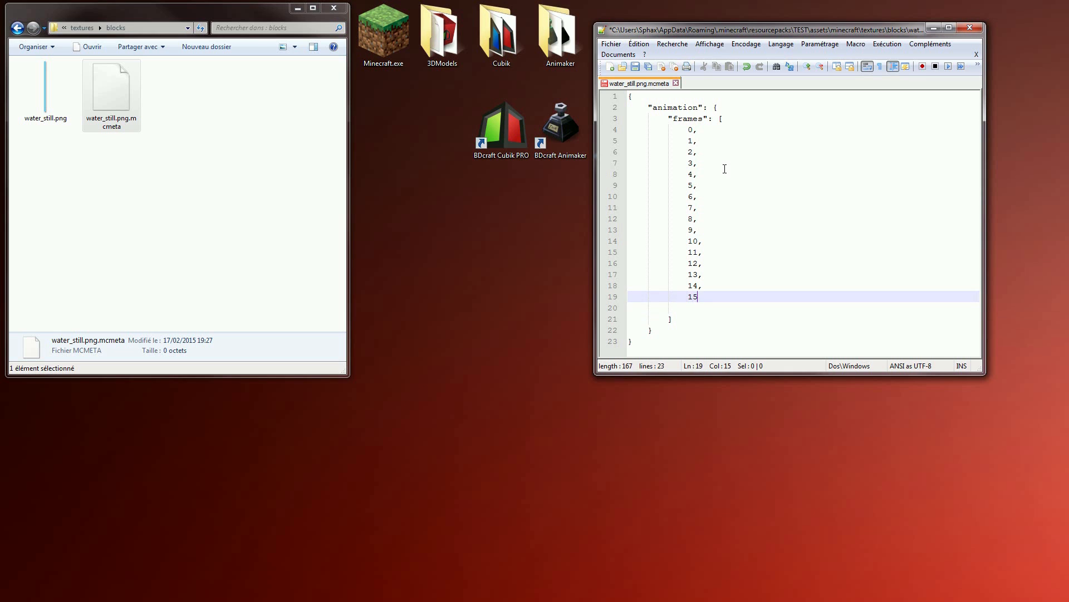
type("16,")
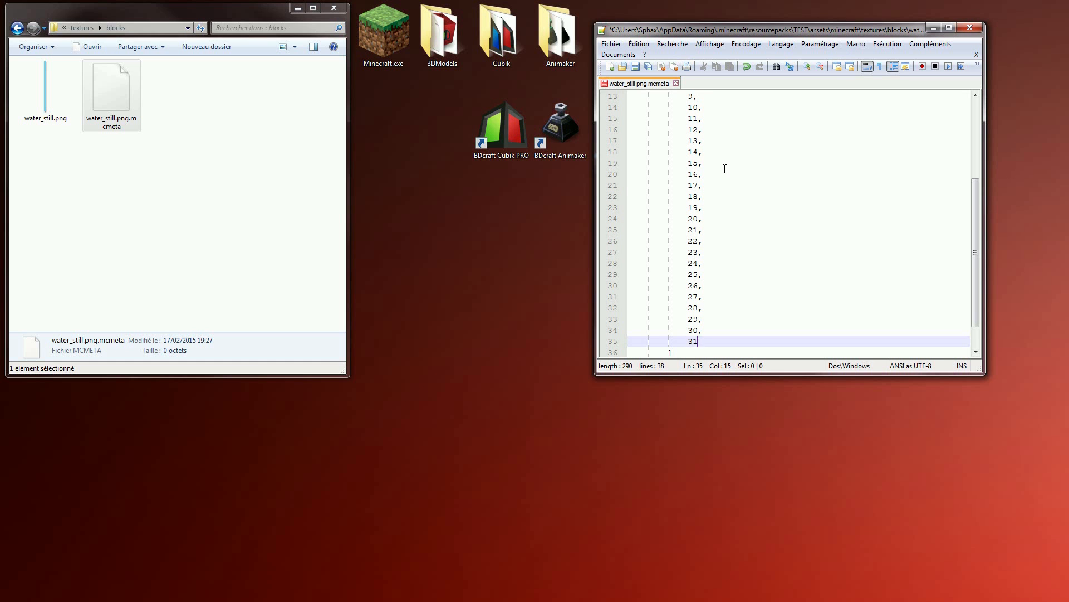
scroll("up", 3)
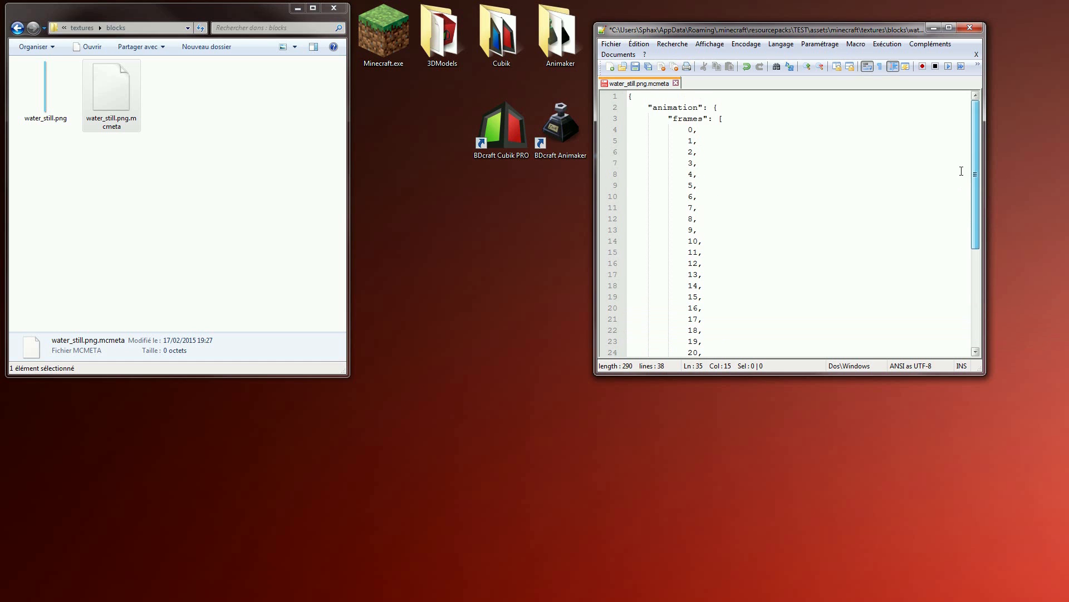
left_click(696, 240)
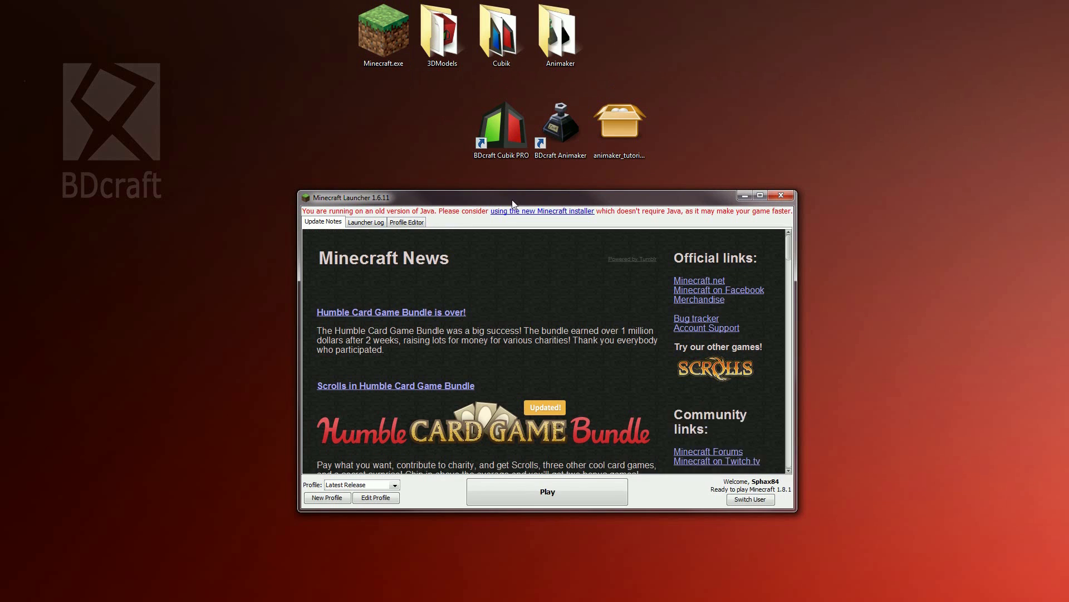
Launch Minecraft 1.8.1 from the launcher to its Mojang loading screen.
left_click(781, 196)
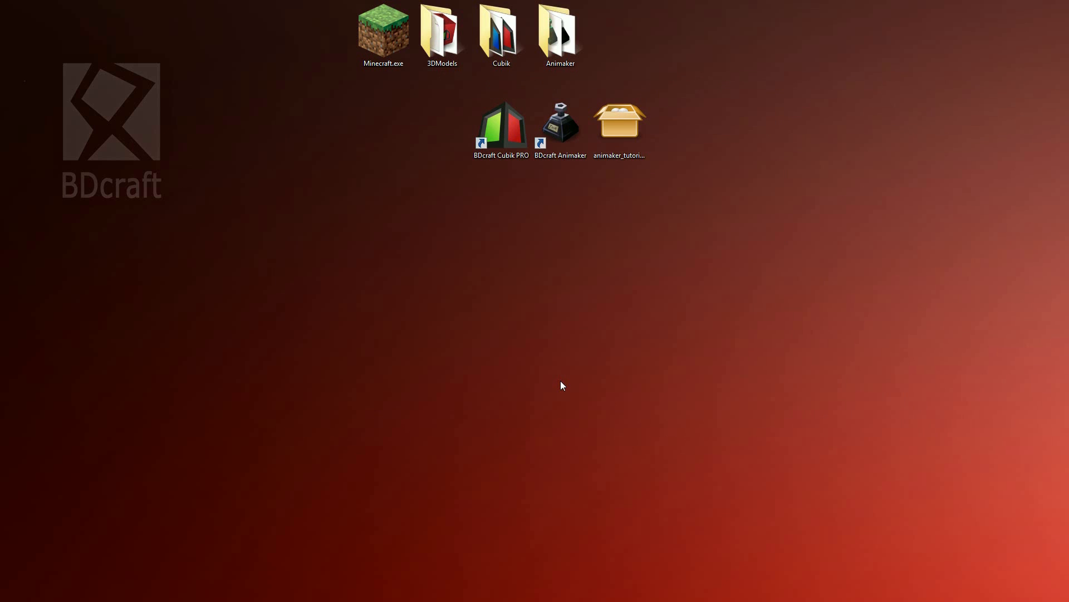
double_click(383, 31)
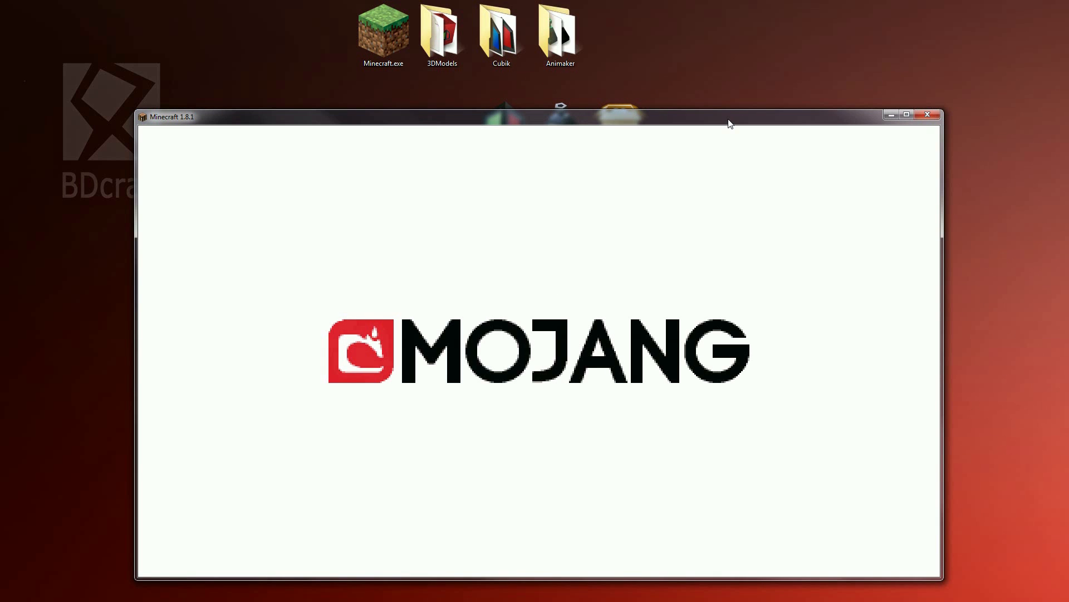